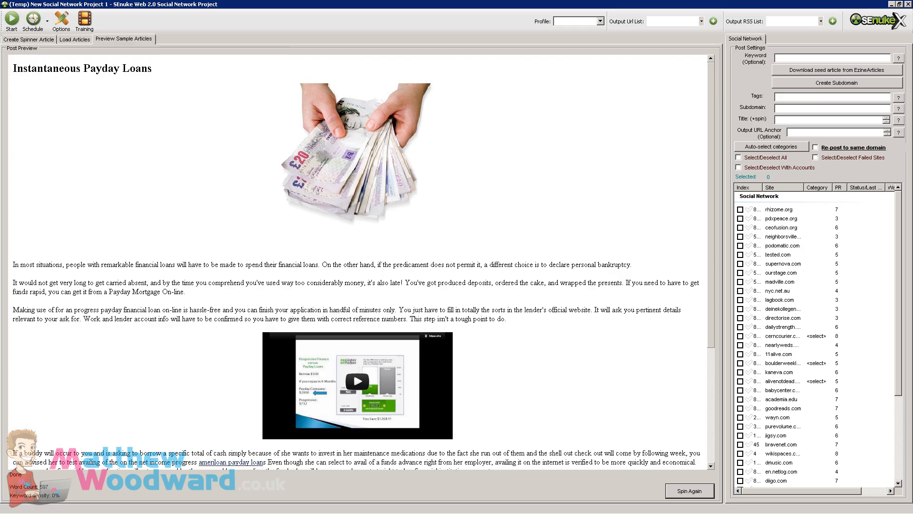
{"action": "mouse_move", "coordinate": [310, 76]}
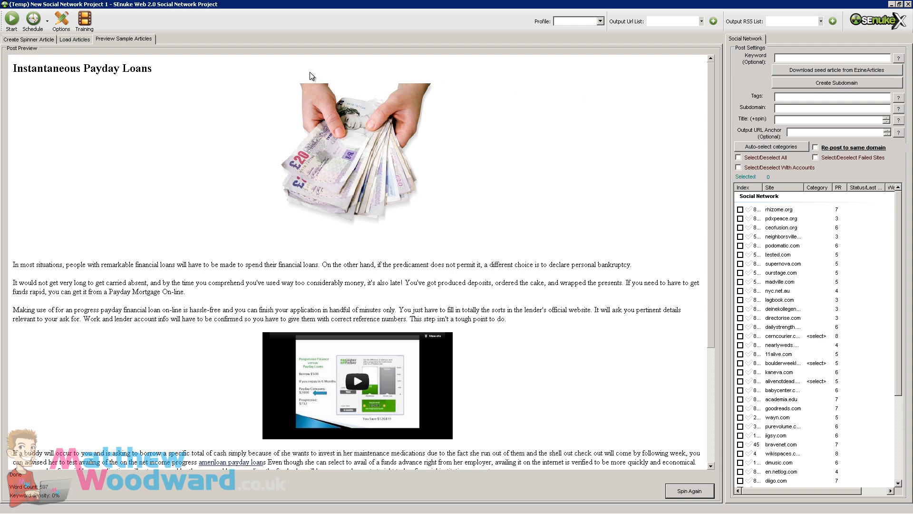
{"action": "mouse_move", "coordinate": [716, 181]}
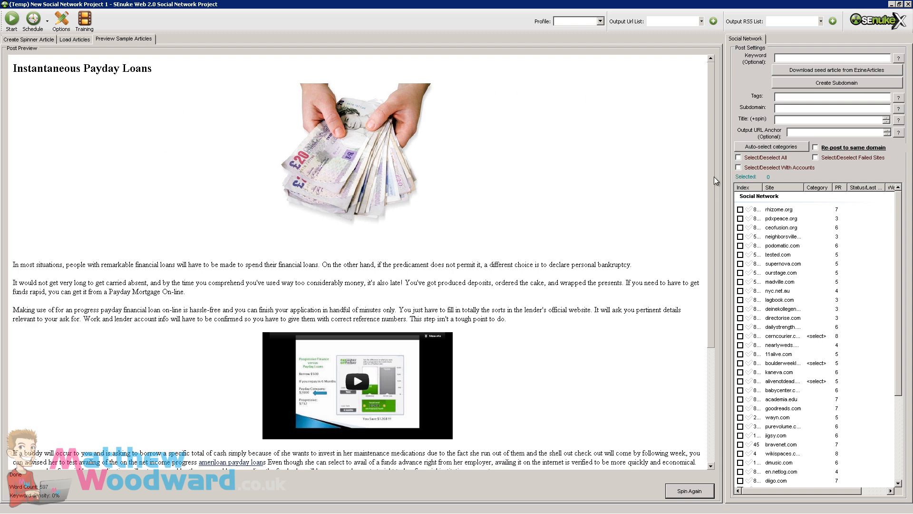
- Scroll through the payday loan sample article and generate four new spun versions
{"action": "scroll", "scroll_direction": "down", "scroll_amount": 3}
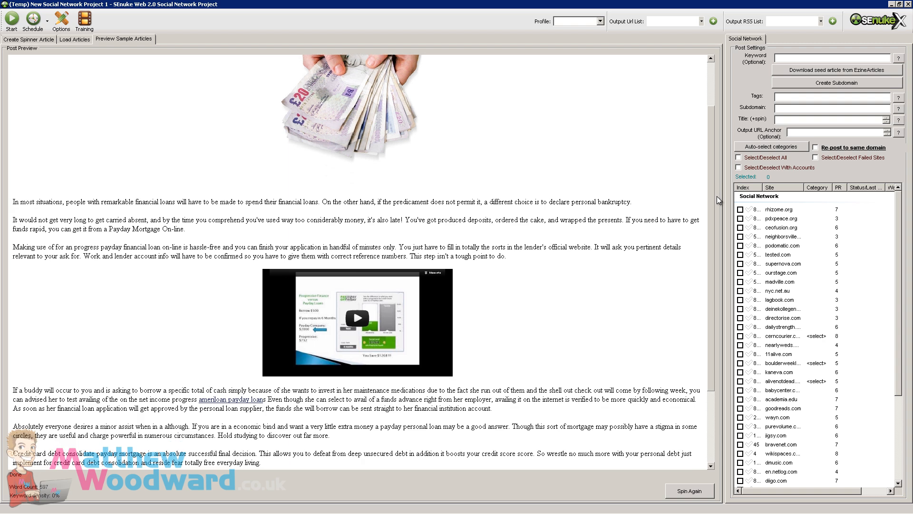
{"action": "scroll", "scroll_direction": "down", "scroll_amount": 3}
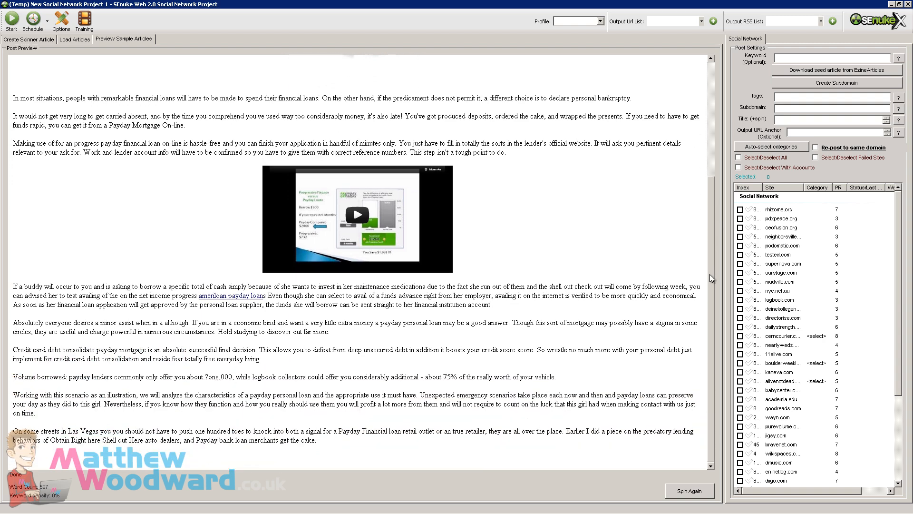
{"action": "scroll", "scroll_direction": "up", "scroll_amount": 3}
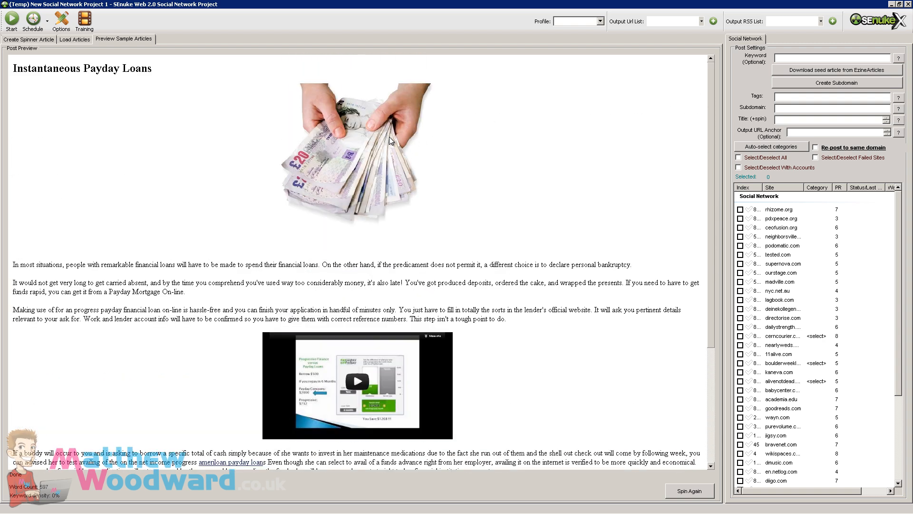
{"action": "scroll", "scroll_direction": "down", "scroll_amount": 3}
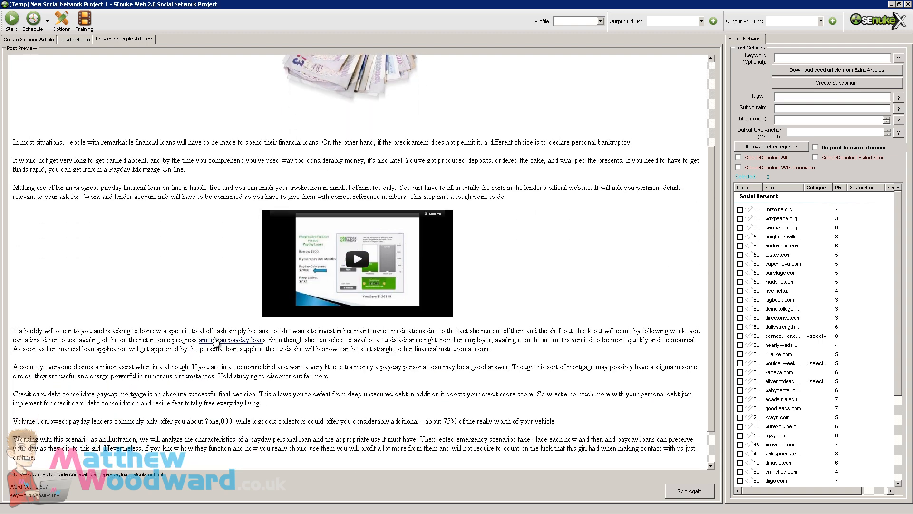
{"action": "mouse_move", "coordinate": [659, 369]}
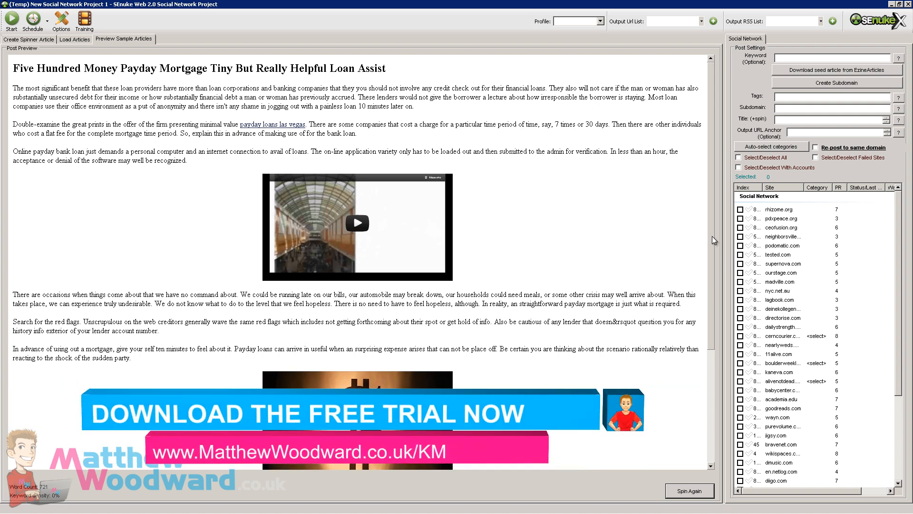
{"action": "mouse_move", "coordinate": [658, 258]}
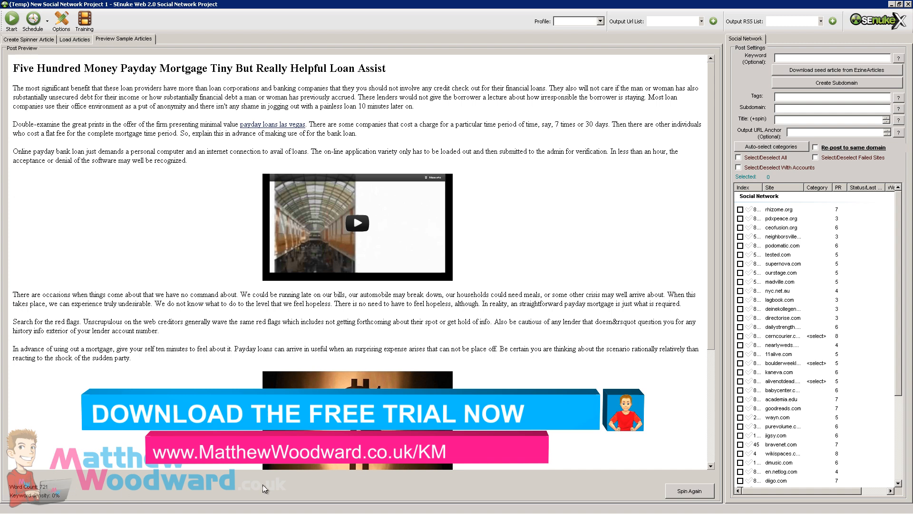
{"action": "left_click", "coordinate": [690, 490]}
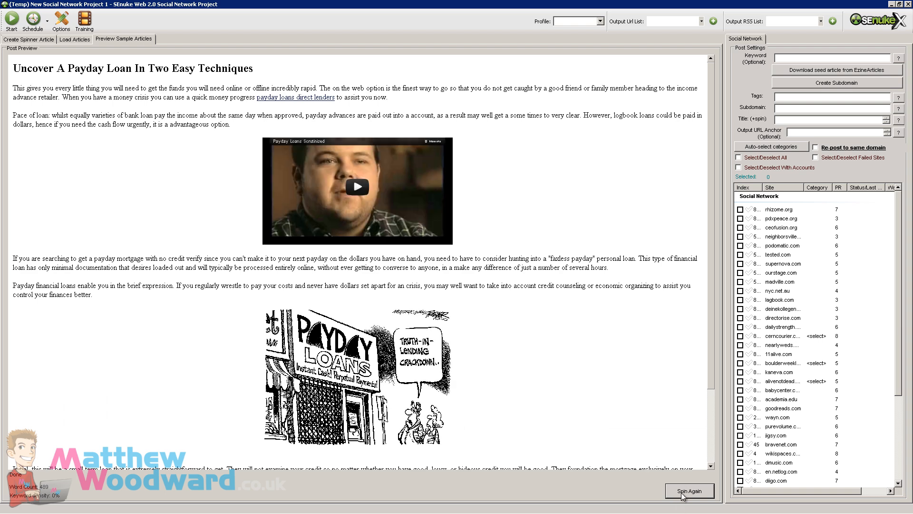
{"action": "left_click", "coordinate": [690, 490]}
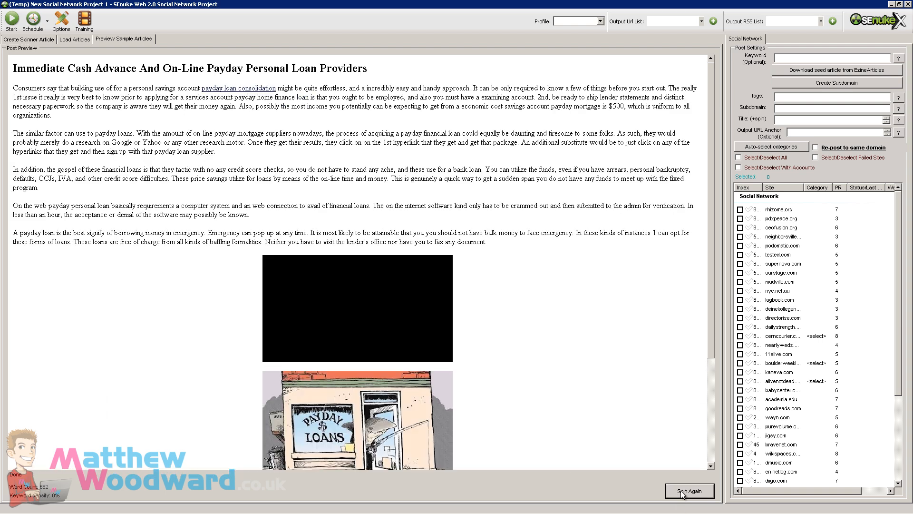
{"action": "left_click", "coordinate": [689, 491]}
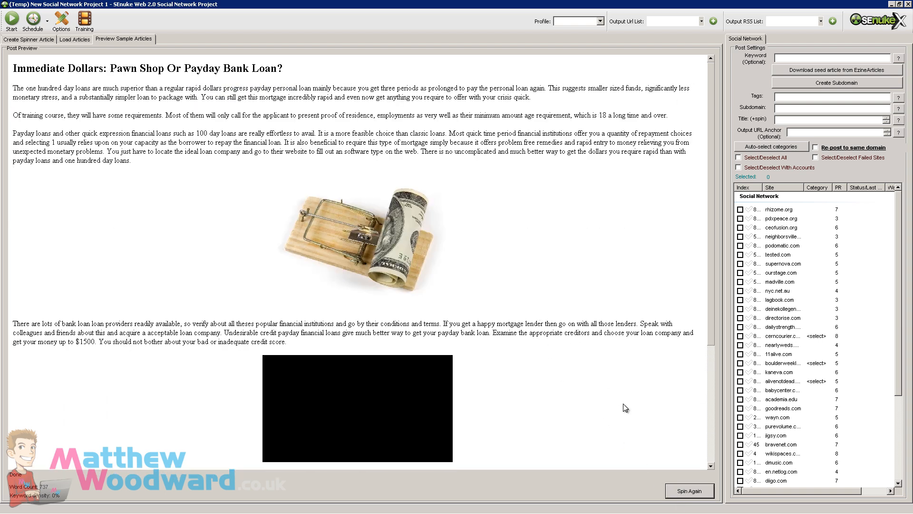
{"action": "left_click", "coordinate": [690, 490]}
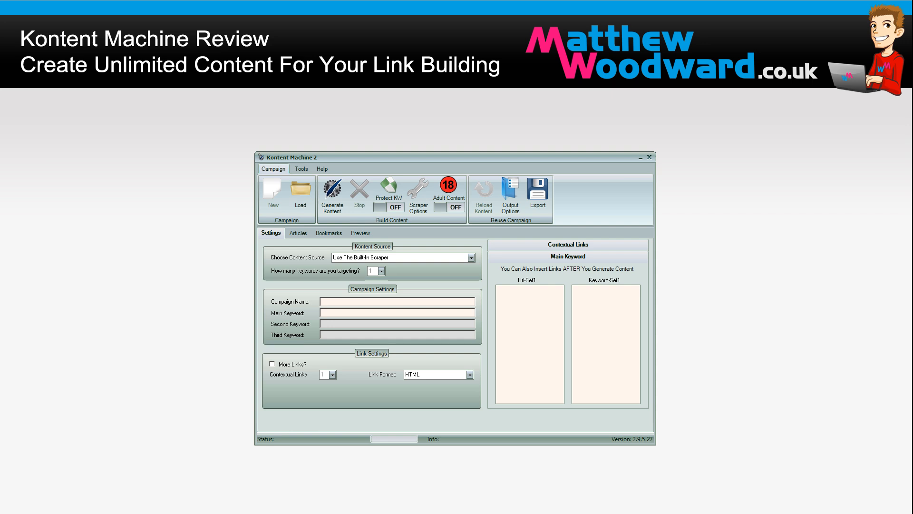
{"action": "mouse_move", "coordinate": [489, 331]}
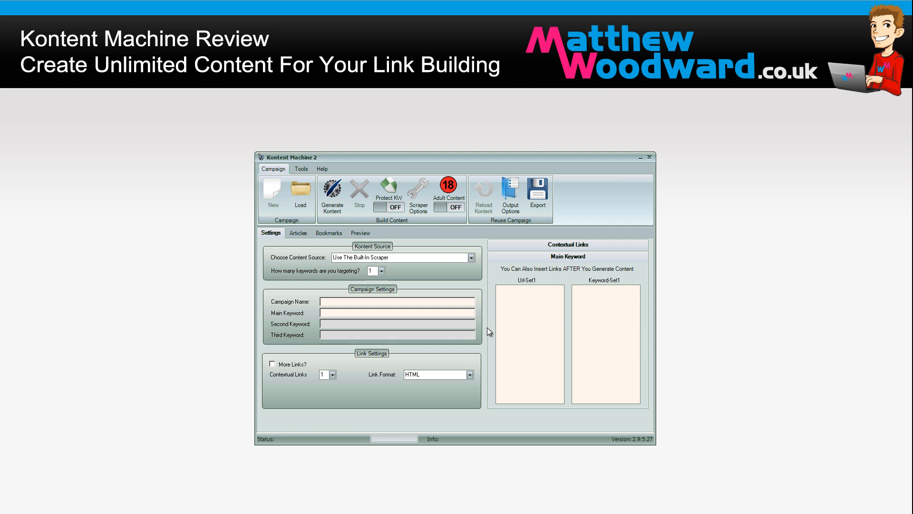
{"action": "mouse_move", "coordinate": [366, 412]}
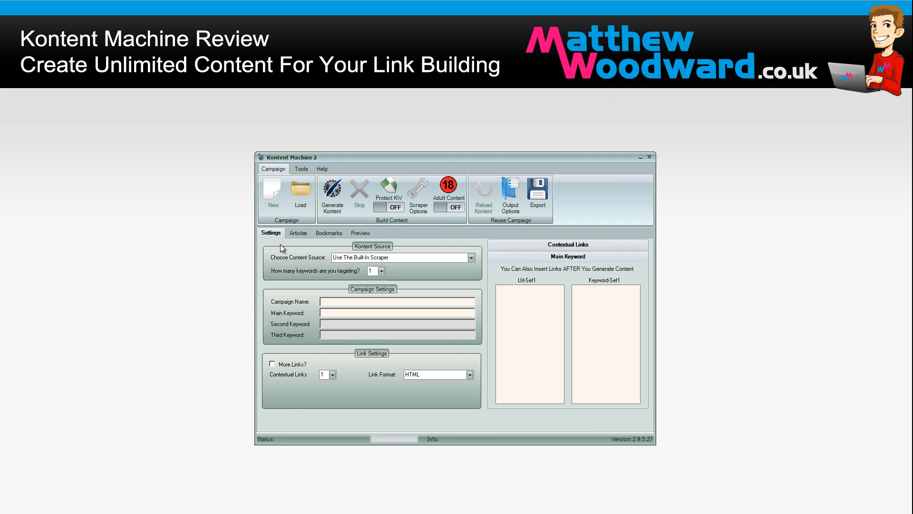
- Scrape for broad match when content runs short; briefly try Kontent Machine Spinner, then revert to The Best Spinner API
{"action": "left_click", "coordinate": [418, 190]}
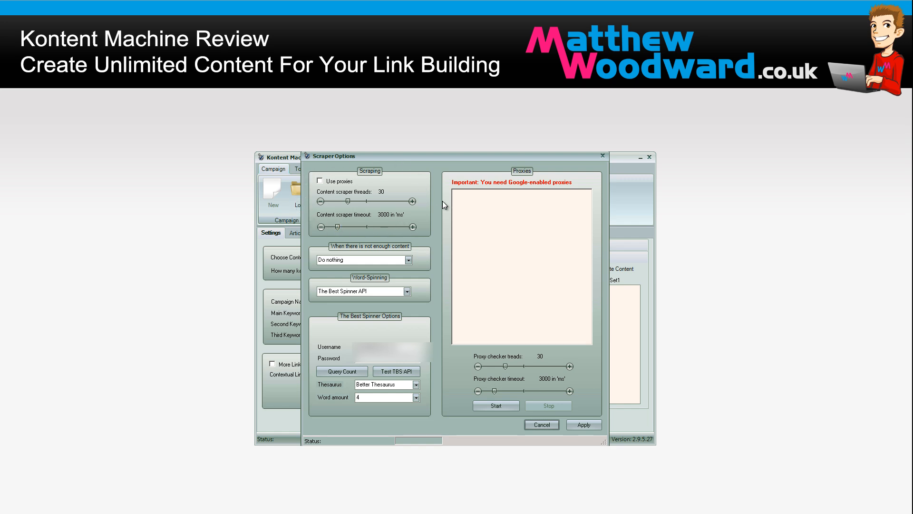
{"action": "mouse_move", "coordinate": [594, 330]}
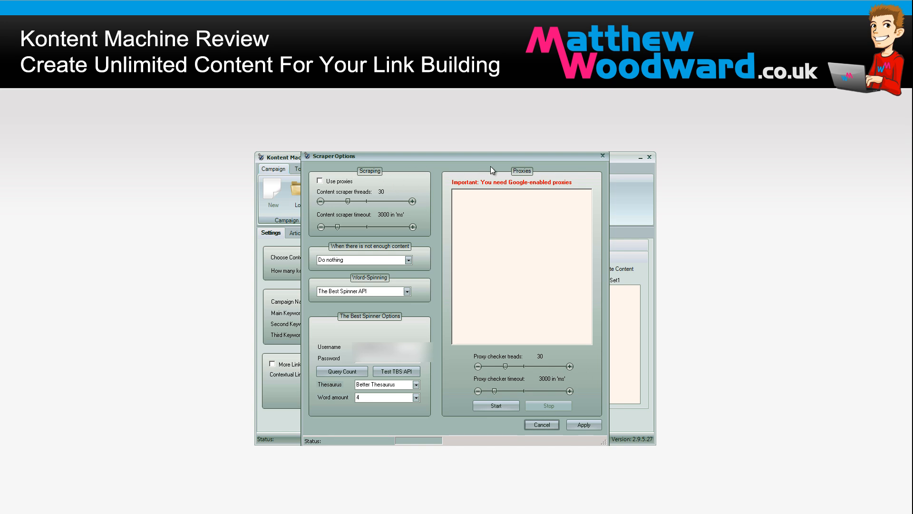
{"action": "mouse_move", "coordinate": [409, 178]}
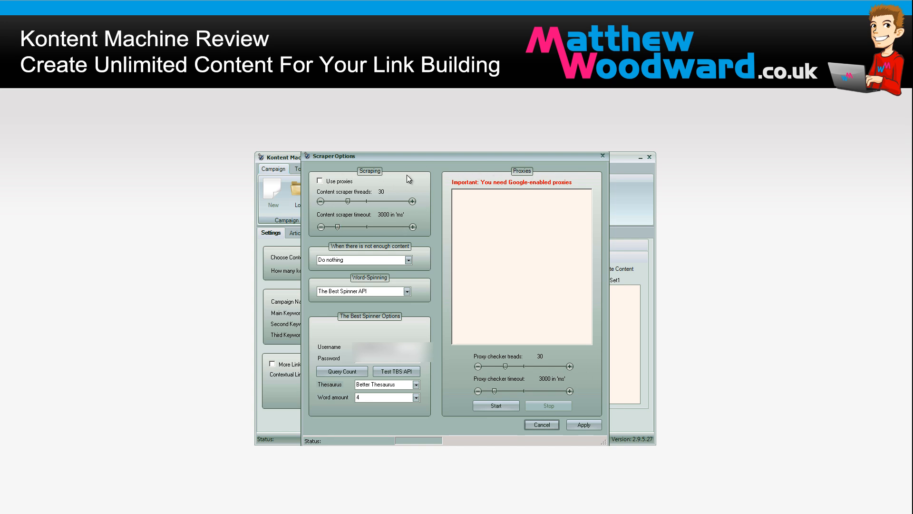
{"action": "left_click", "coordinate": [408, 259]}
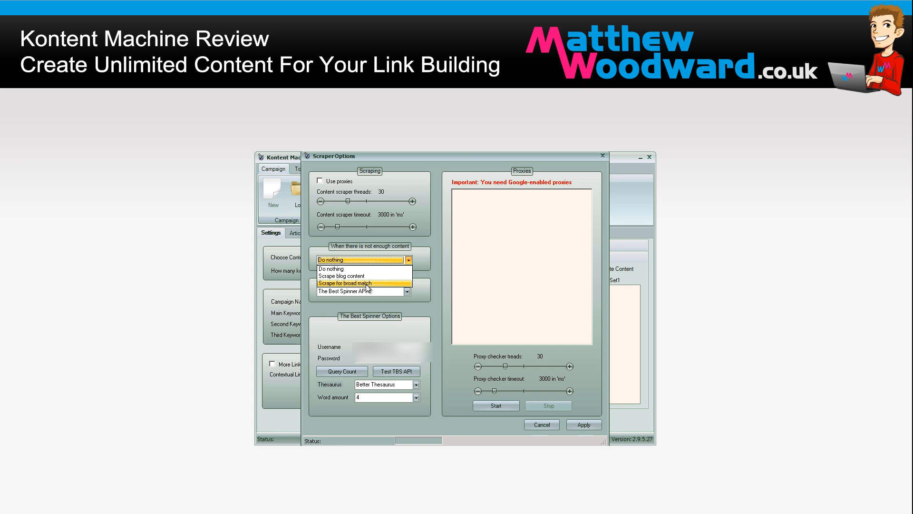
{"action": "left_click", "coordinate": [345, 283]}
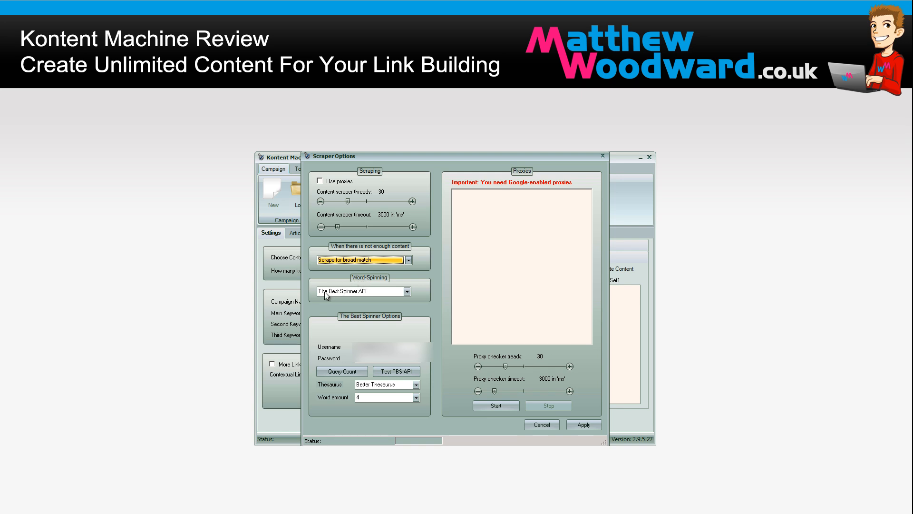
{"action": "mouse_move", "coordinate": [353, 307]}
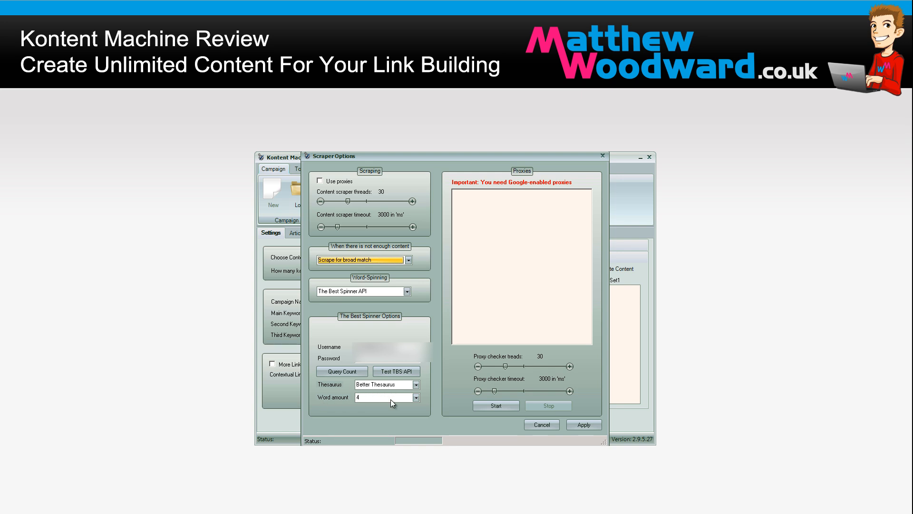
{"action": "left_click", "coordinate": [407, 290]}
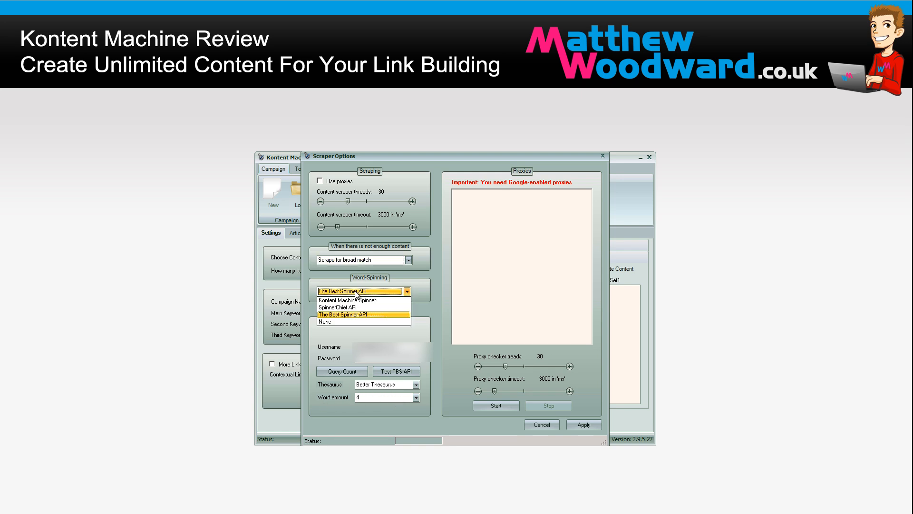
{"action": "mouse_move", "coordinate": [361, 300]}
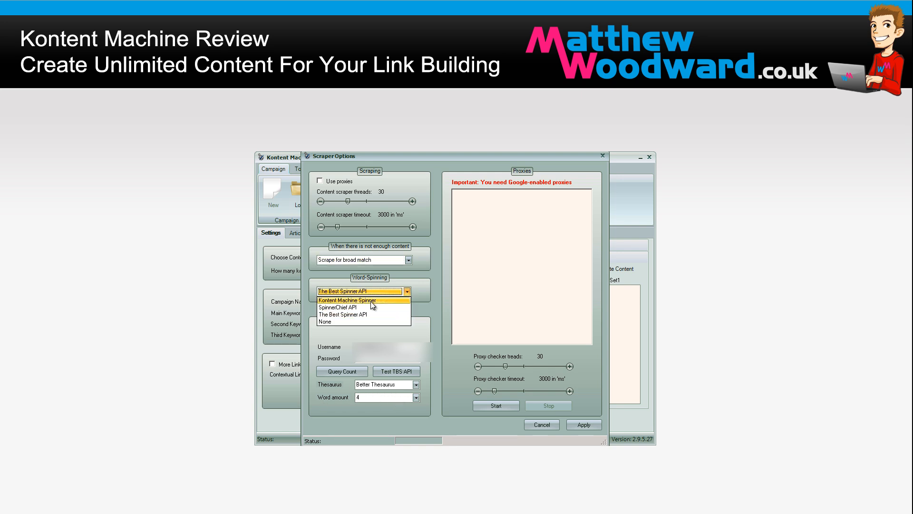
{"action": "mouse_move", "coordinate": [359, 302]}
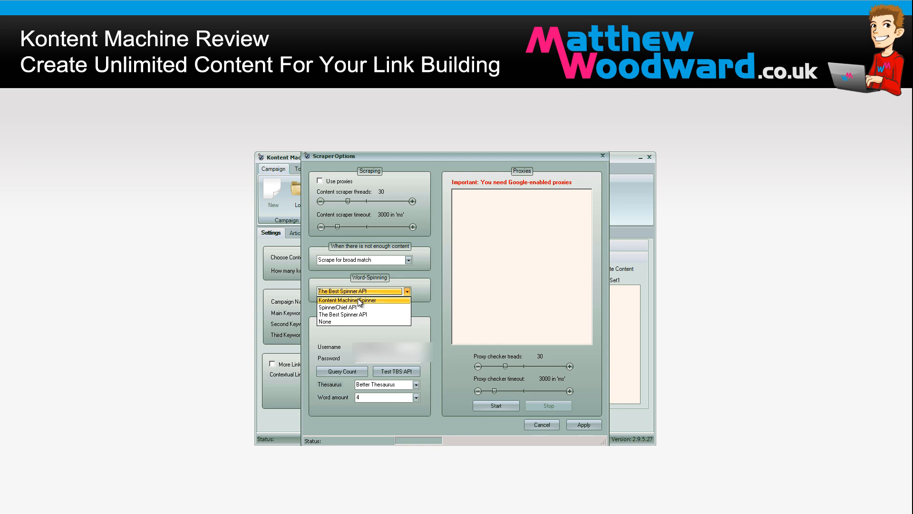
{"action": "mouse_move", "coordinate": [357, 314]}
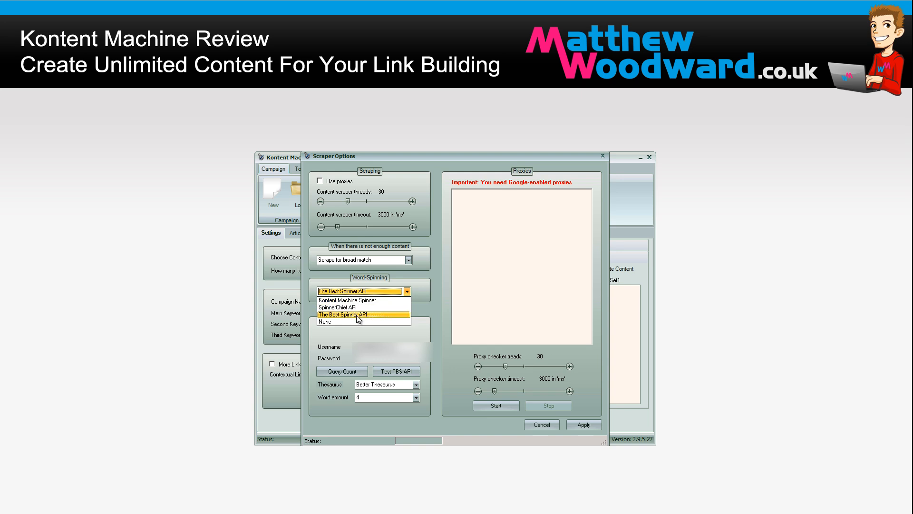
{"action": "left_click", "coordinate": [344, 300]}
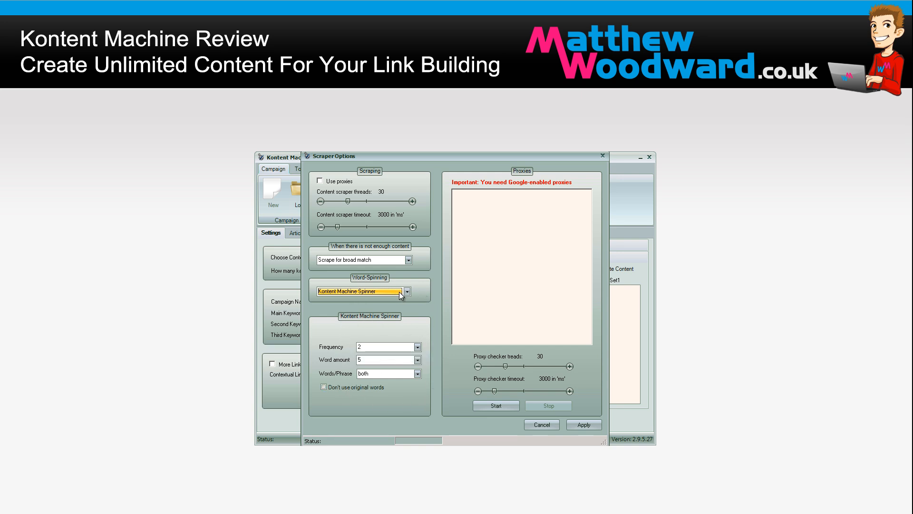
{"action": "left_click", "coordinate": [407, 291]}
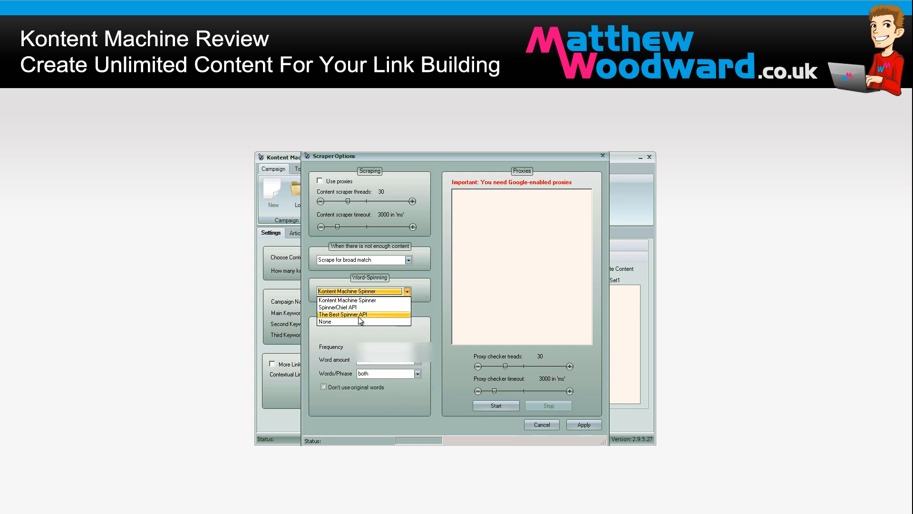
{"action": "left_click", "coordinate": [345, 315]}
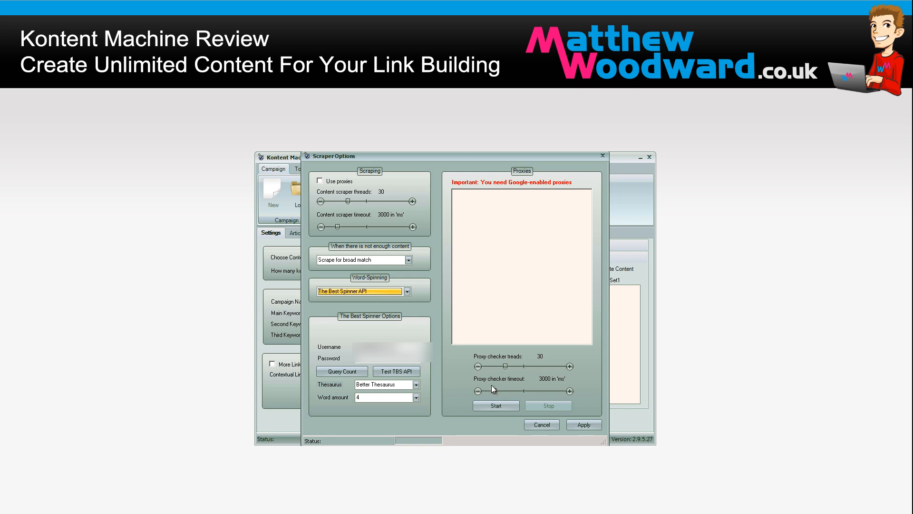
{"action": "mouse_move", "coordinate": [612, 161]}
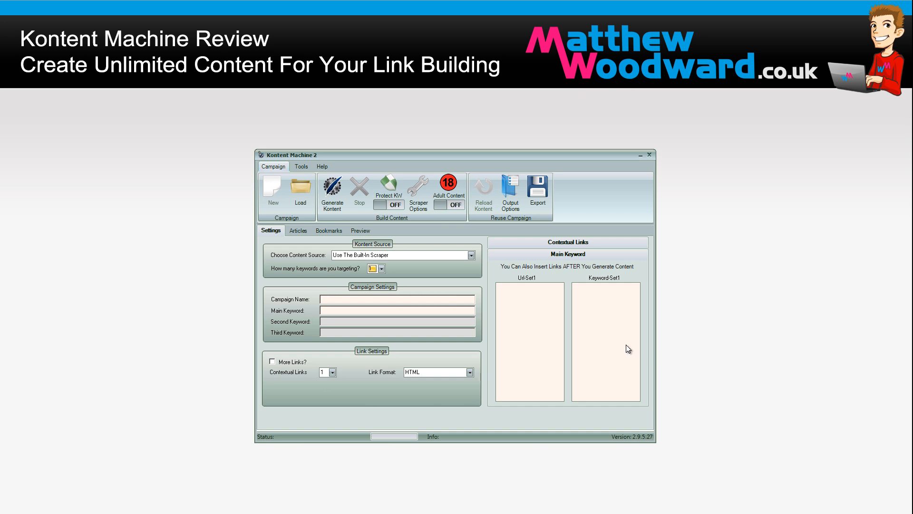
{"action": "mouse_move", "coordinate": [357, 230]}
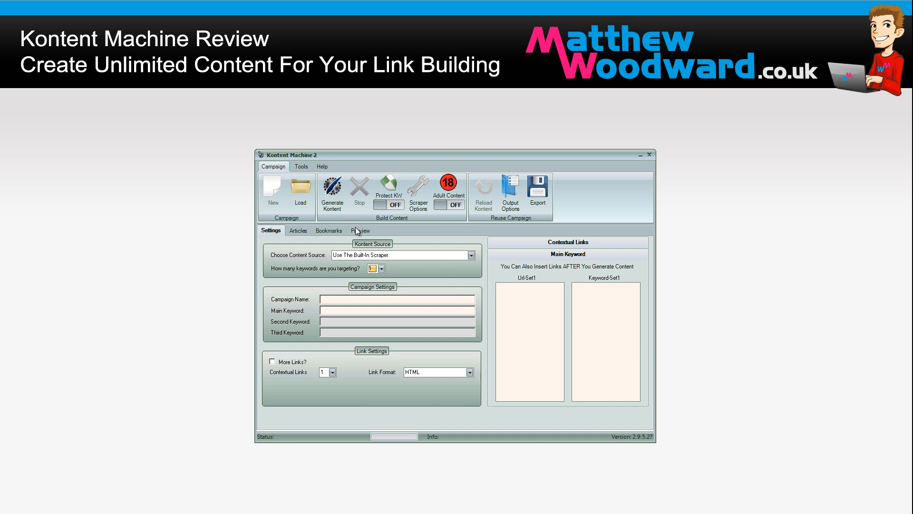
{"action": "mouse_move", "coordinate": [436, 394]}
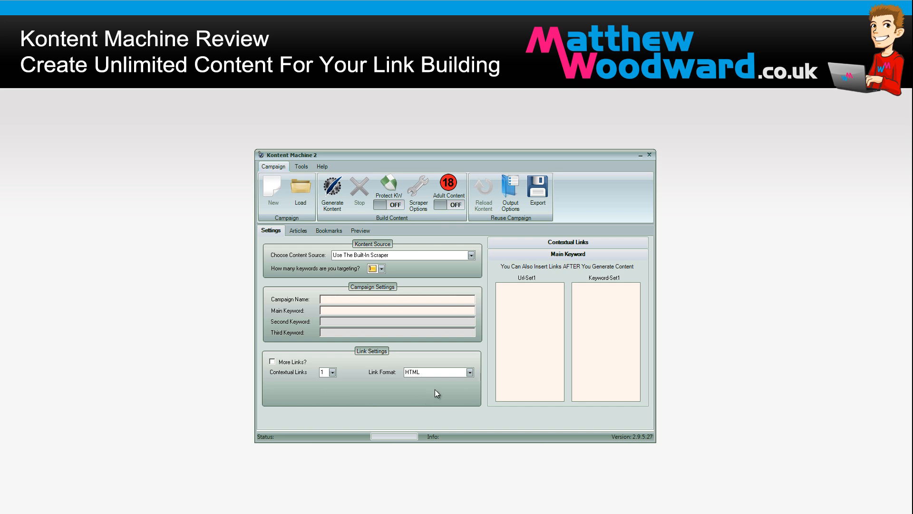
- Target one keyword, with 'payday loan' as campaign name and main keyword
{"action": "left_click", "coordinate": [381, 268]}
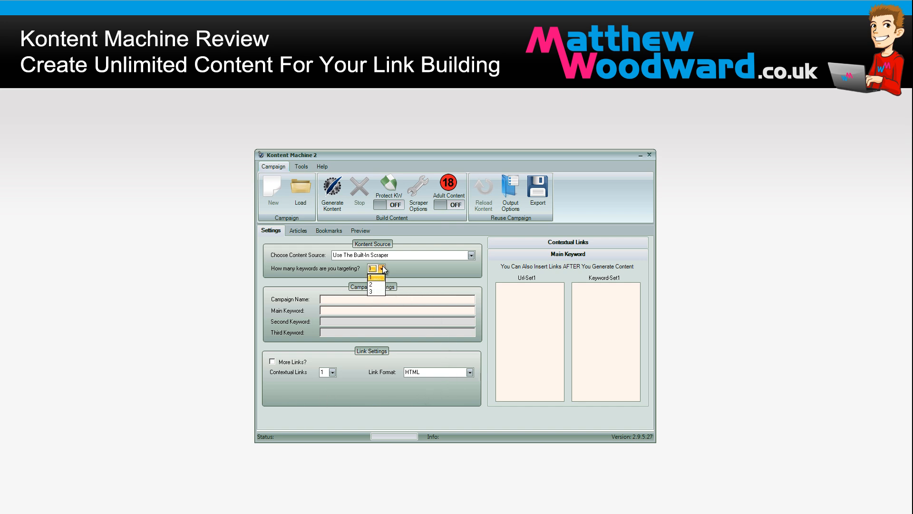
{"action": "mouse_move", "coordinate": [371, 285]}
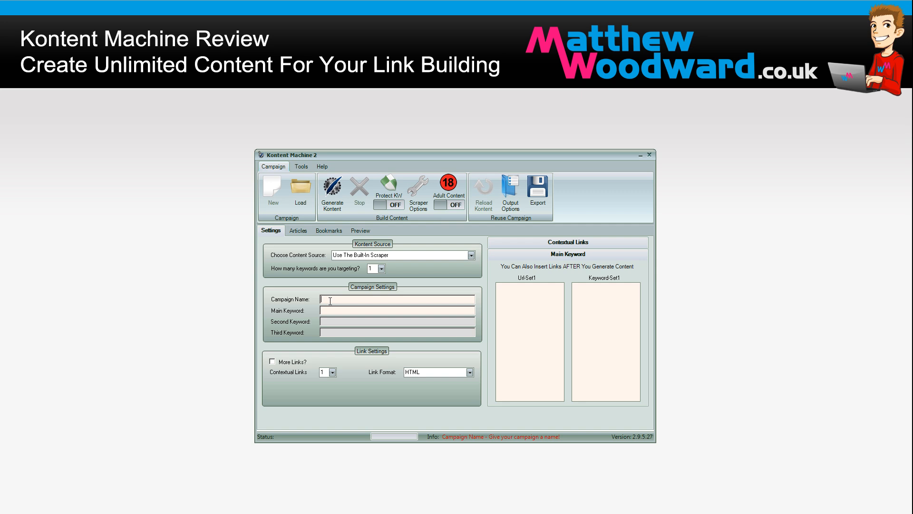
{"action": "type", "text": "payday loan"}
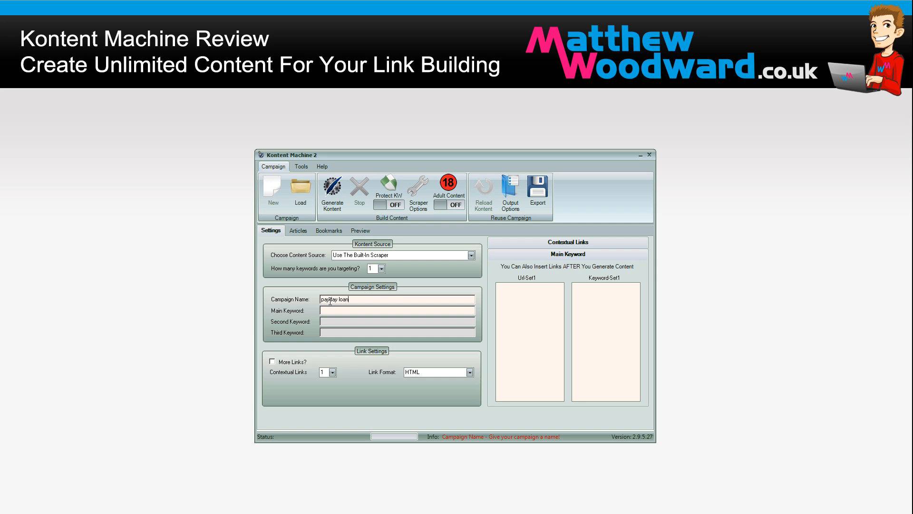
{"action": "type", "text": "payday loan"}
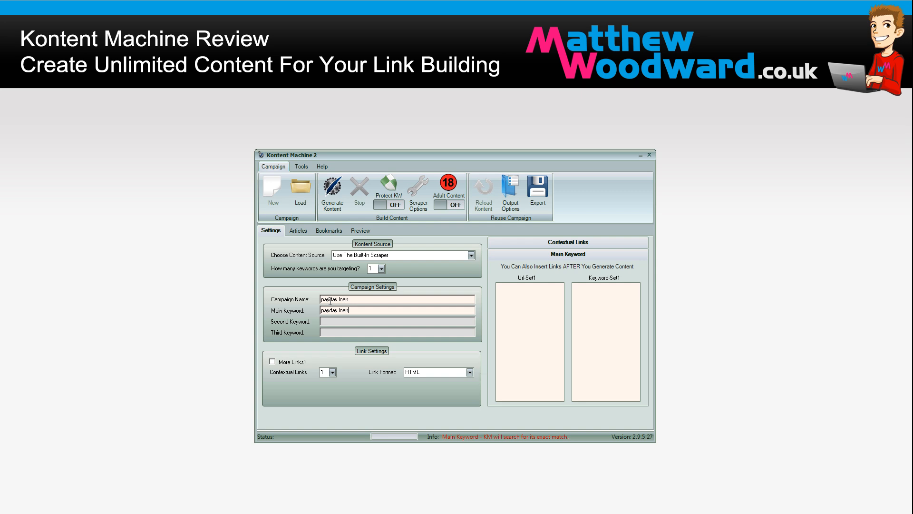
{"action": "left_click", "coordinate": [382, 269]}
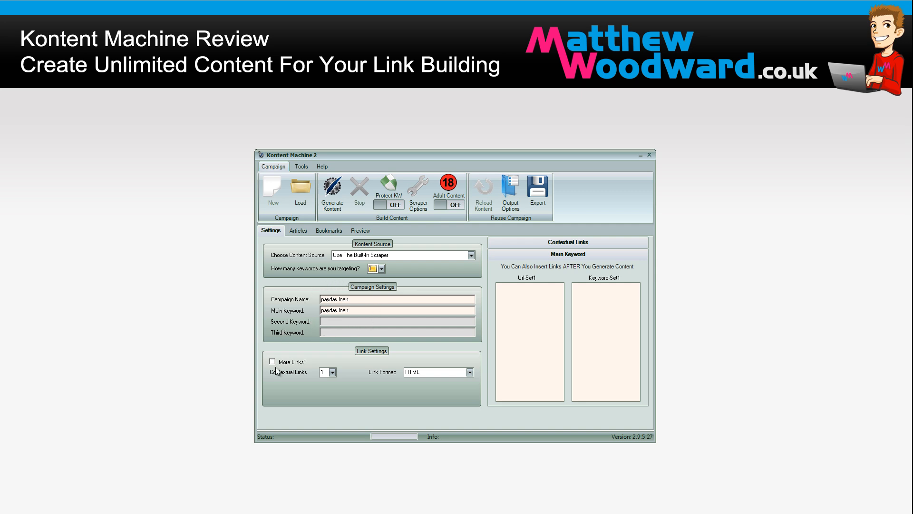
- Keep one contextual link per article with the extra link options off
{"action": "left_click", "coordinate": [334, 372]}
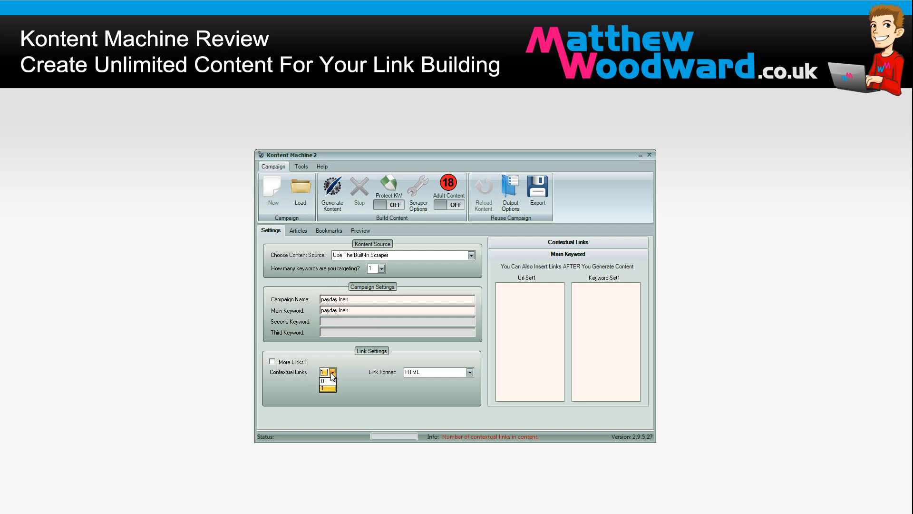
{"action": "left_click", "coordinate": [272, 361]}
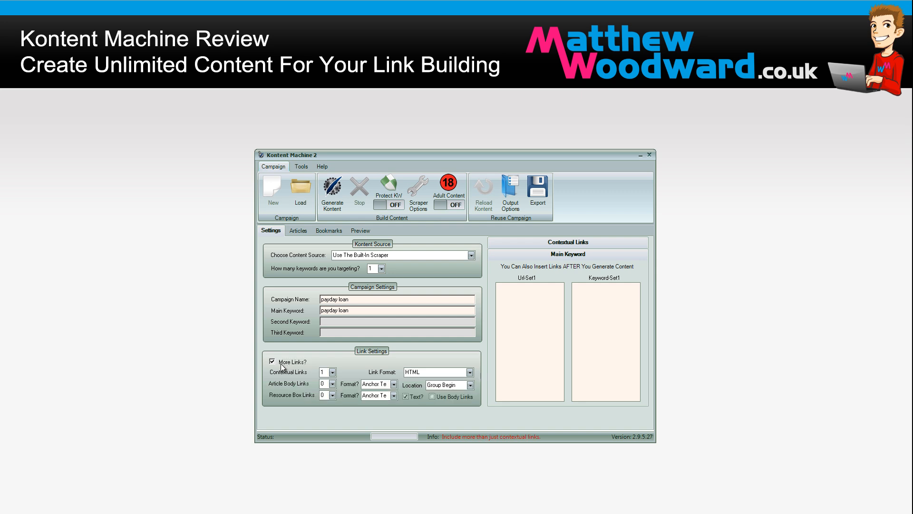
{"action": "left_click", "coordinate": [272, 361]}
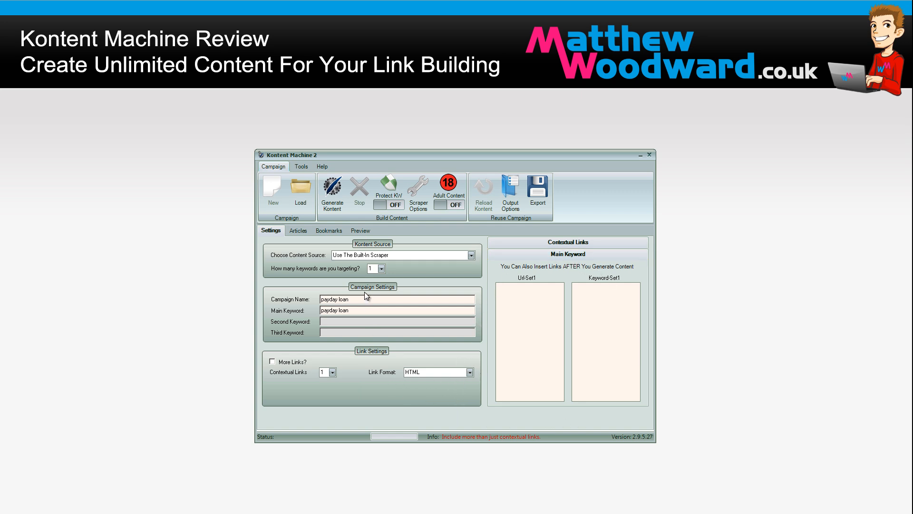
{"action": "mouse_move", "coordinate": [301, 282]}
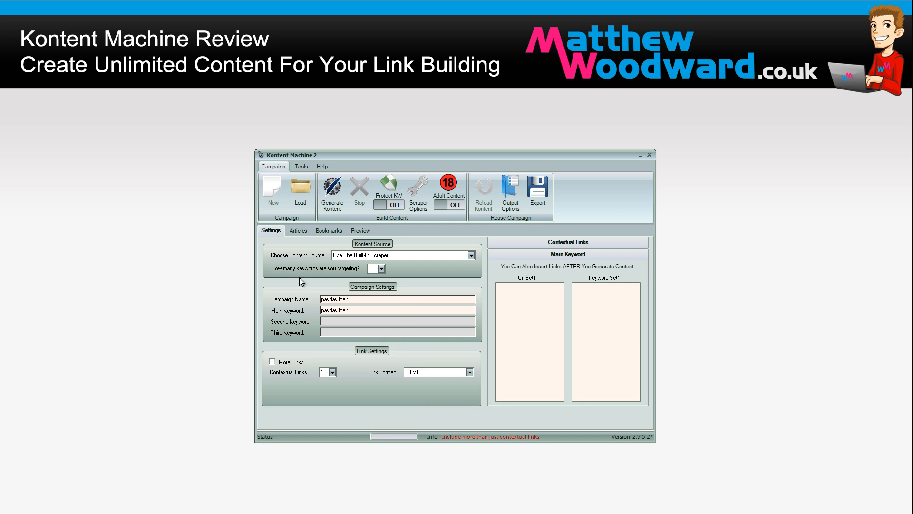
{"action": "mouse_move", "coordinate": [374, 346]}
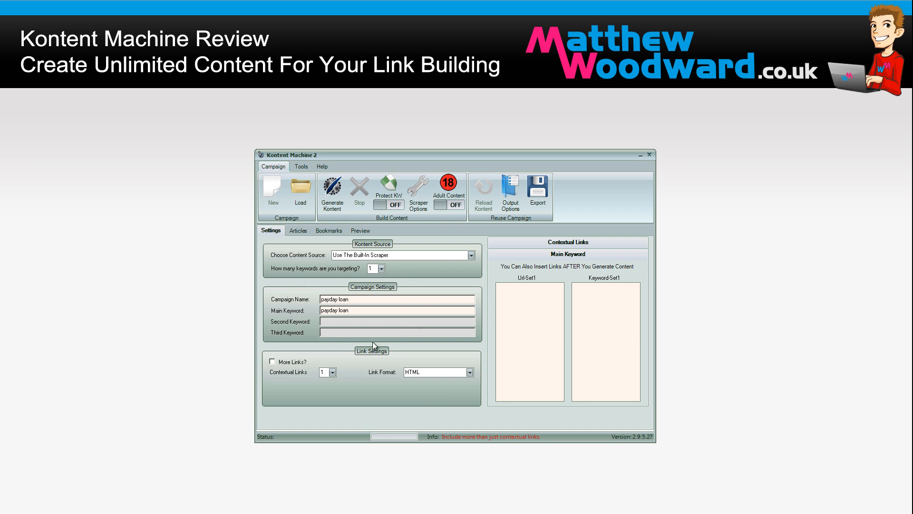
{"action": "mouse_move", "coordinate": [314, 307]}
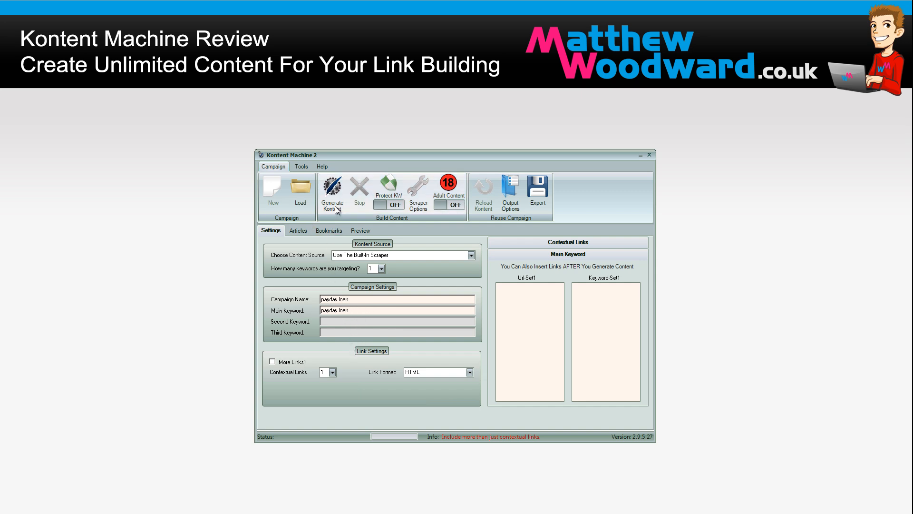
- Generate payday loan content without proxies, acknowledge the save, and keep one contextual link
{"action": "left_click", "coordinate": [332, 188]}
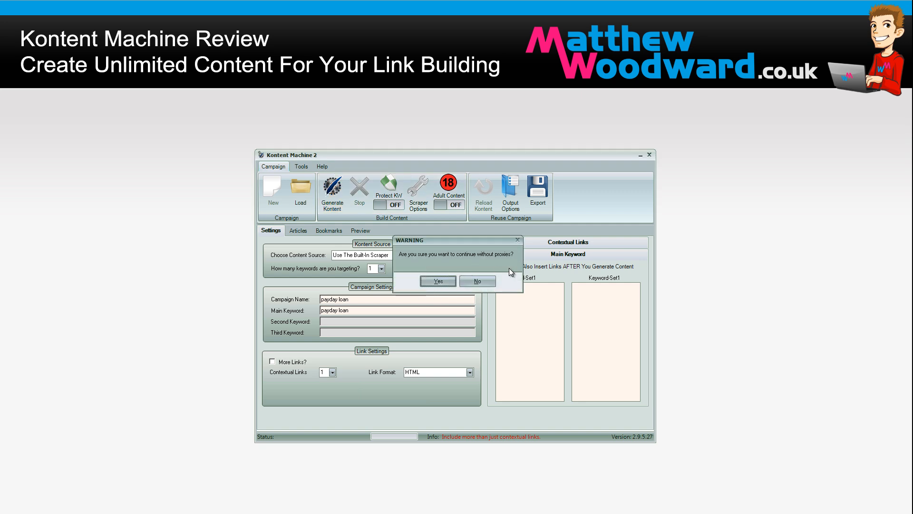
{"action": "left_click", "coordinate": [438, 280]}
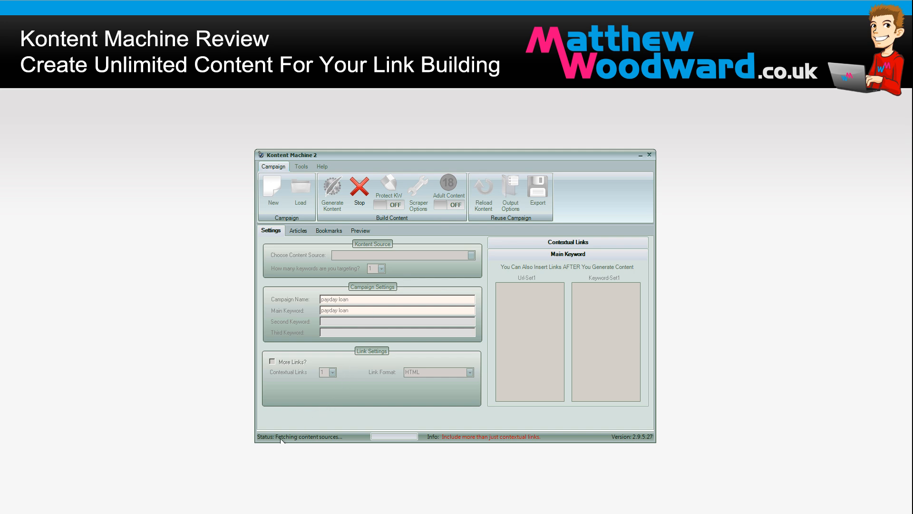
{"action": "mouse_move", "coordinate": [286, 439]}
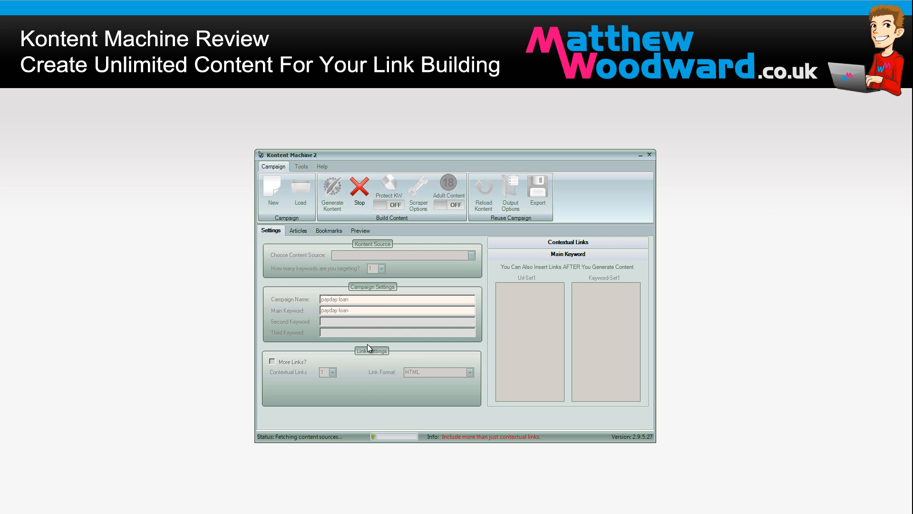
{"action": "mouse_move", "coordinate": [301, 359]}
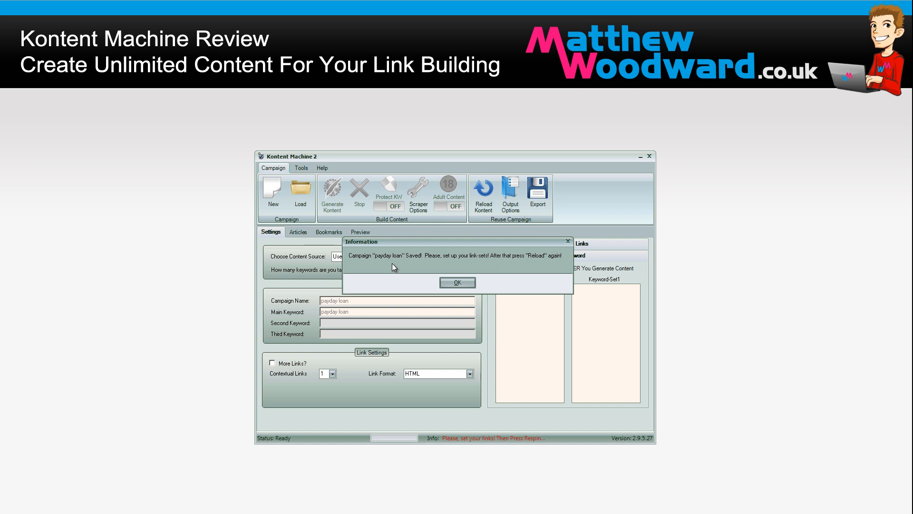
{"action": "mouse_move", "coordinate": [398, 263]}
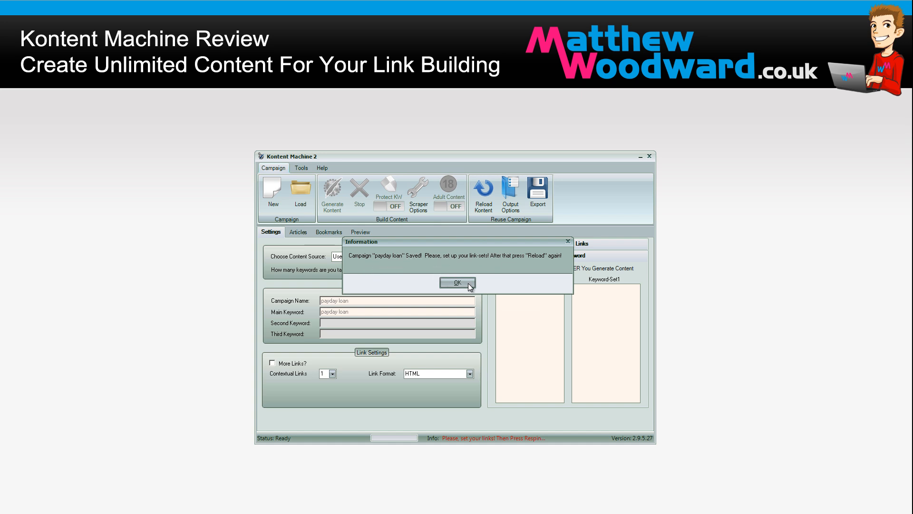
{"action": "left_click", "coordinate": [457, 283]}
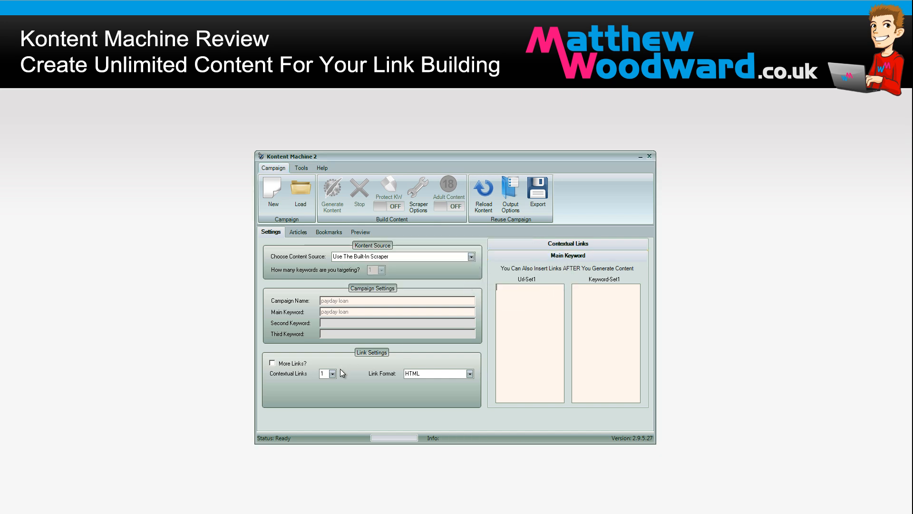
{"action": "left_click", "coordinate": [333, 374]}
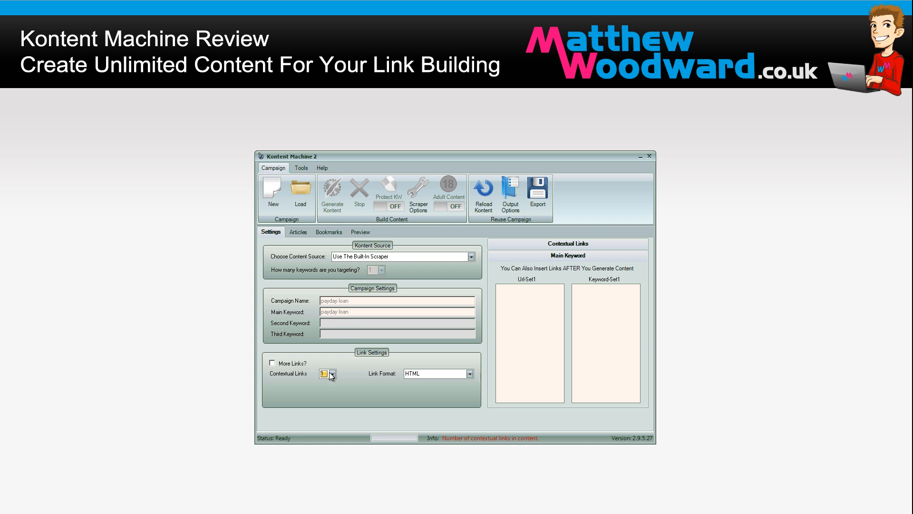
{"action": "left_click", "coordinate": [333, 373]}
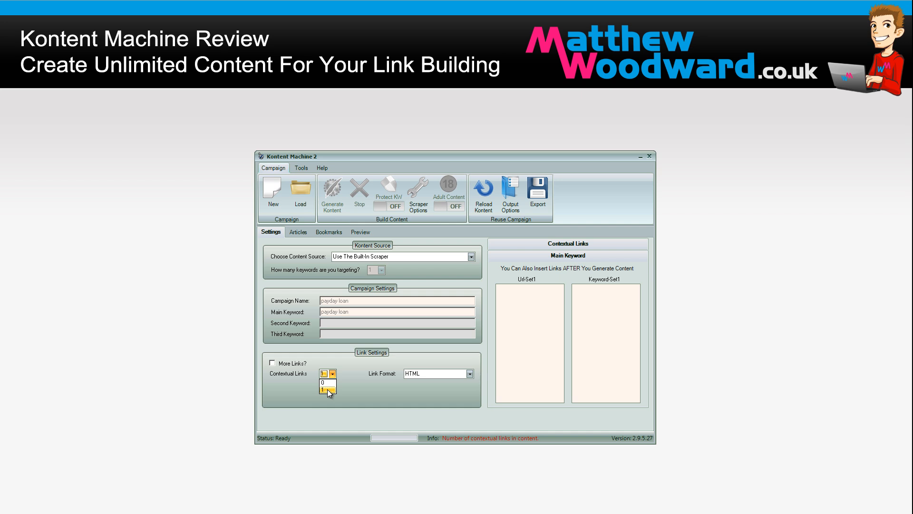
{"action": "left_click", "coordinate": [324, 387]}
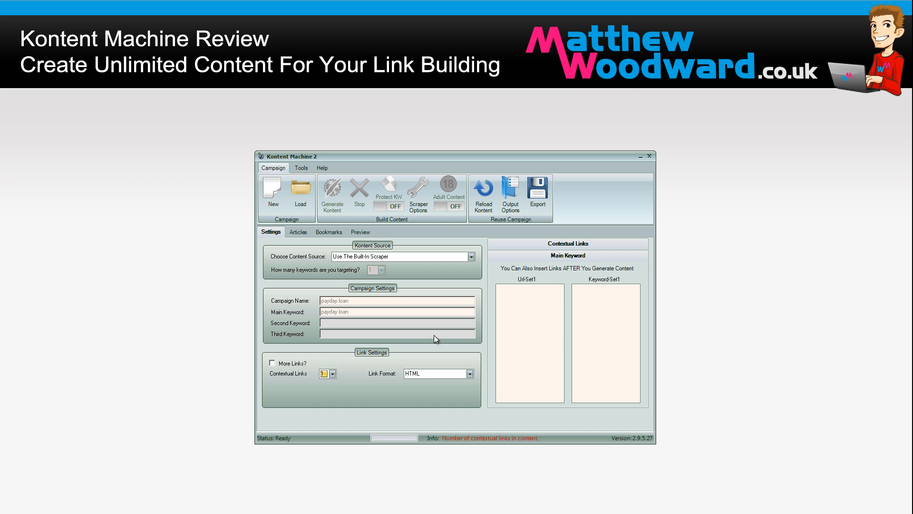
{"action": "mouse_move", "coordinate": [531, 307]}
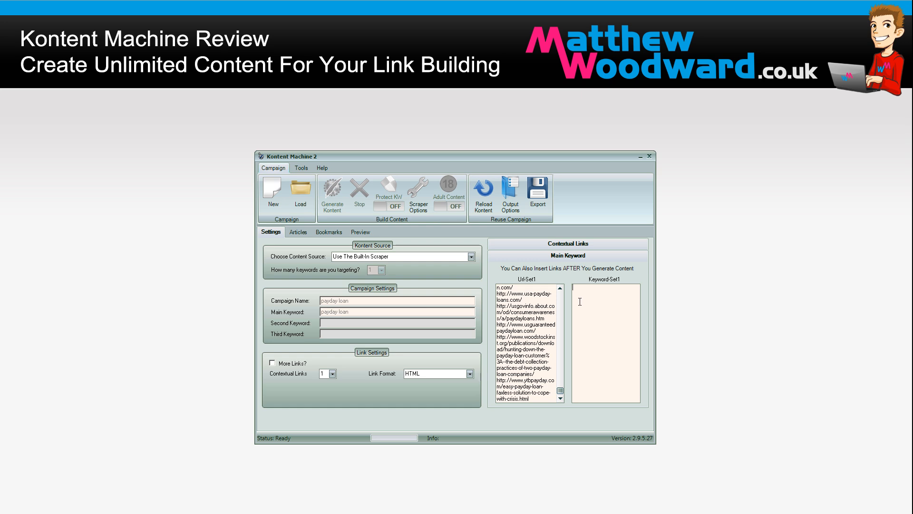
{"action": "mouse_move", "coordinate": [579, 301]}
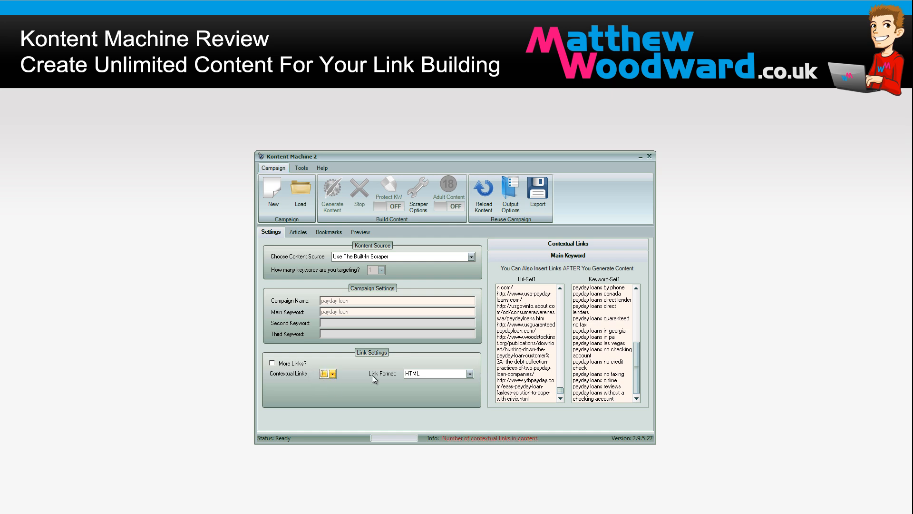
- Keep the link format as HTML for the payday loan link sets
{"action": "left_click", "coordinate": [469, 374]}
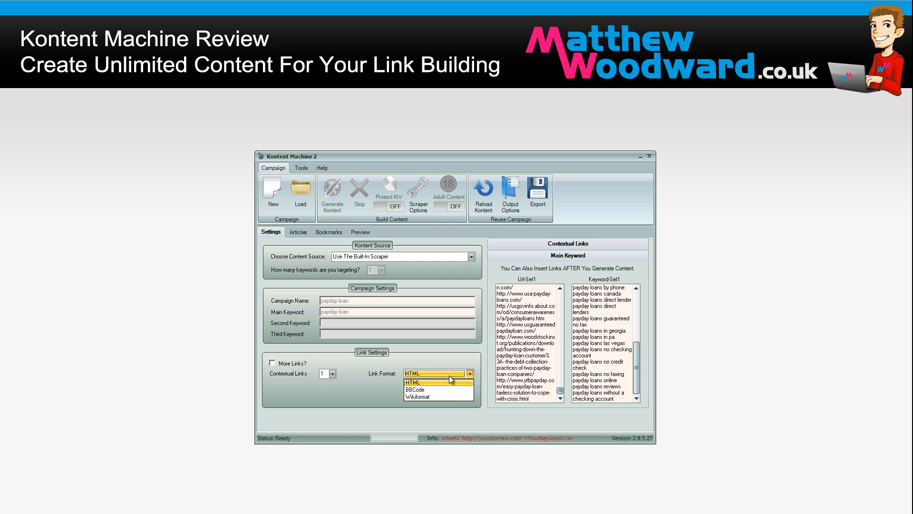
{"action": "mouse_move", "coordinate": [431, 389]}
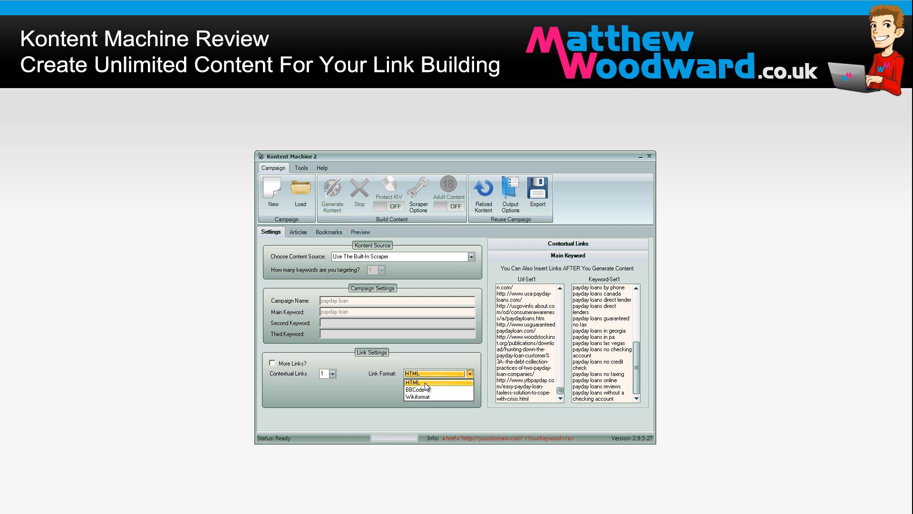
{"action": "left_click", "coordinate": [414, 382]}
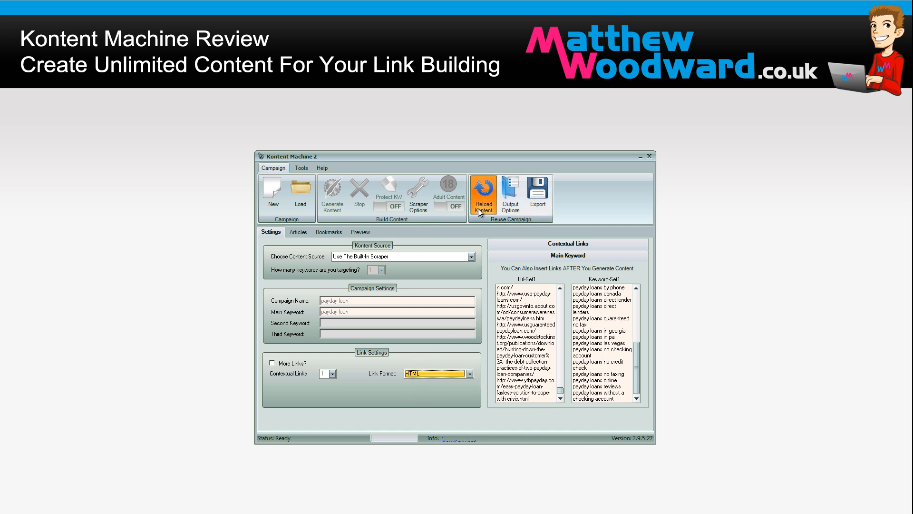
- Reload Kontent and acknowledge the 'Respin done.' message
{"action": "left_click", "coordinate": [482, 195]}
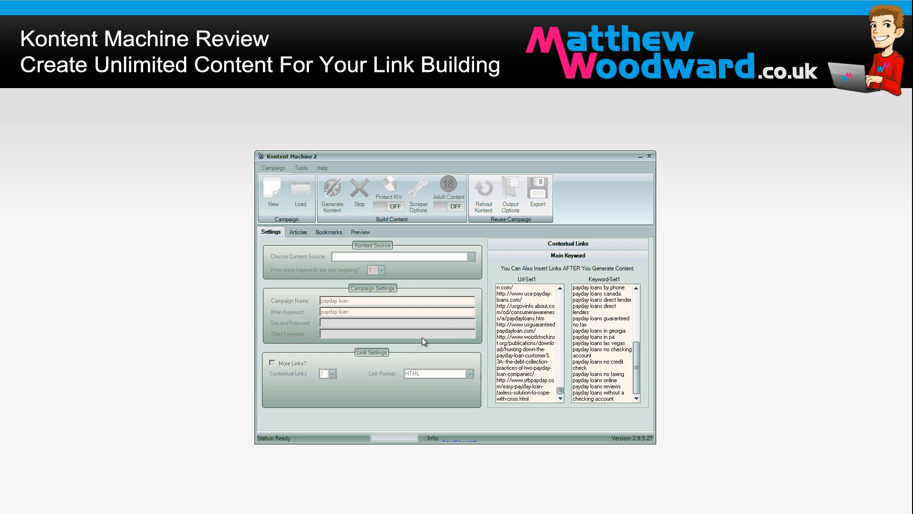
{"action": "left_click", "coordinate": [483, 197]}
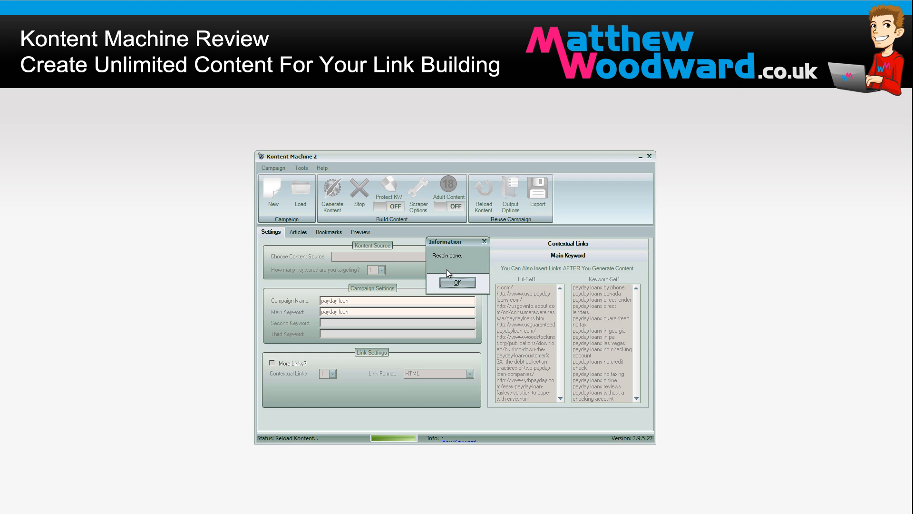
{"action": "left_click", "coordinate": [456, 282]}
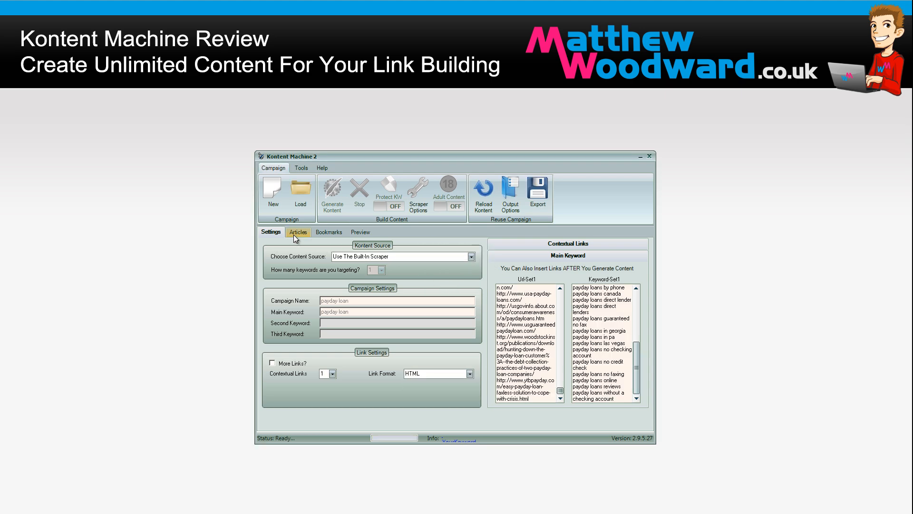
- Browse the spun articles' body text, then switch to the Bookmarks content
{"action": "left_click", "coordinate": [298, 231]}
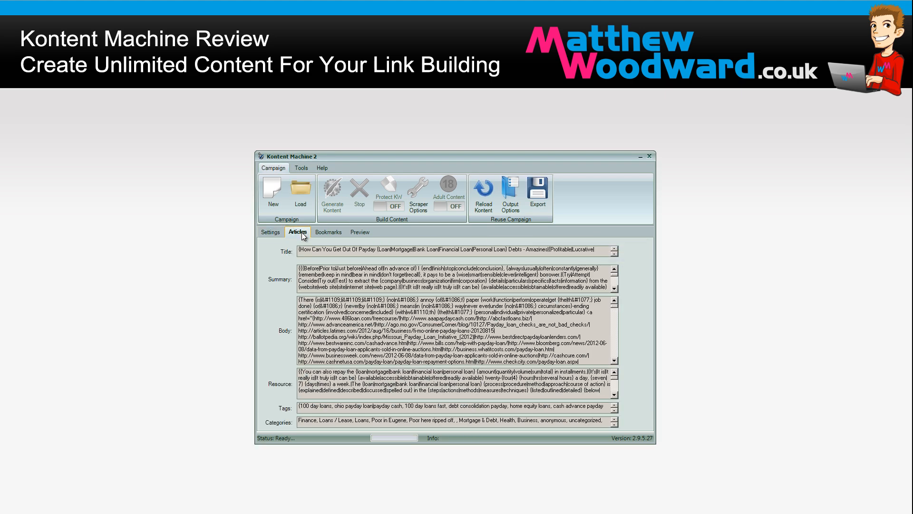
{"action": "left_click", "coordinate": [613, 247]}
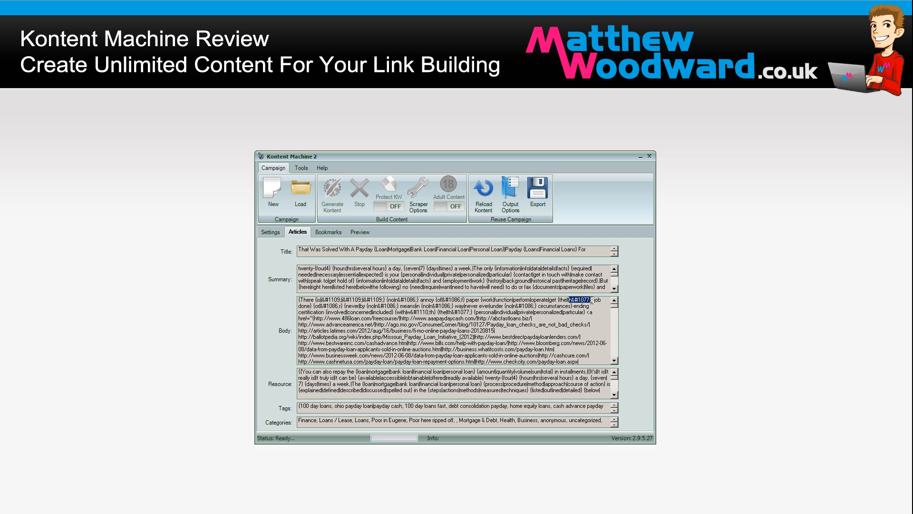
{"action": "left_click", "coordinate": [614, 313]}
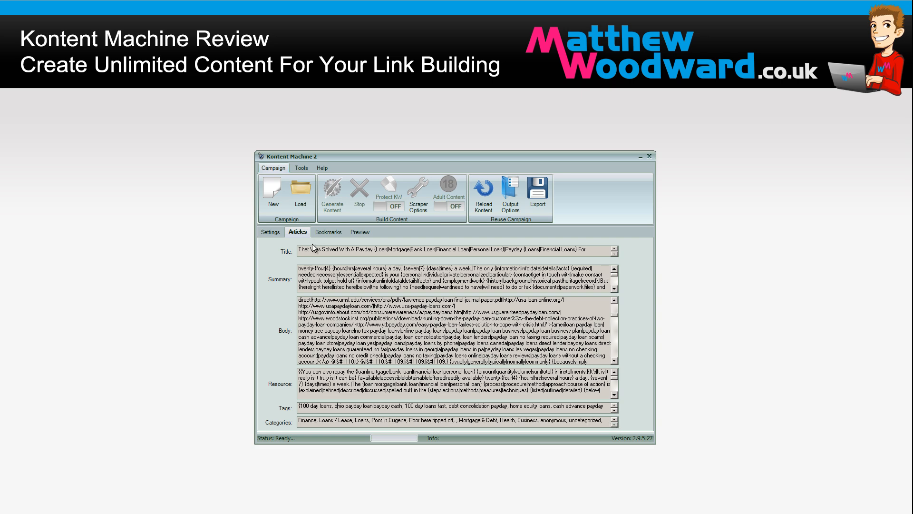
{"action": "left_click", "coordinate": [327, 231]}
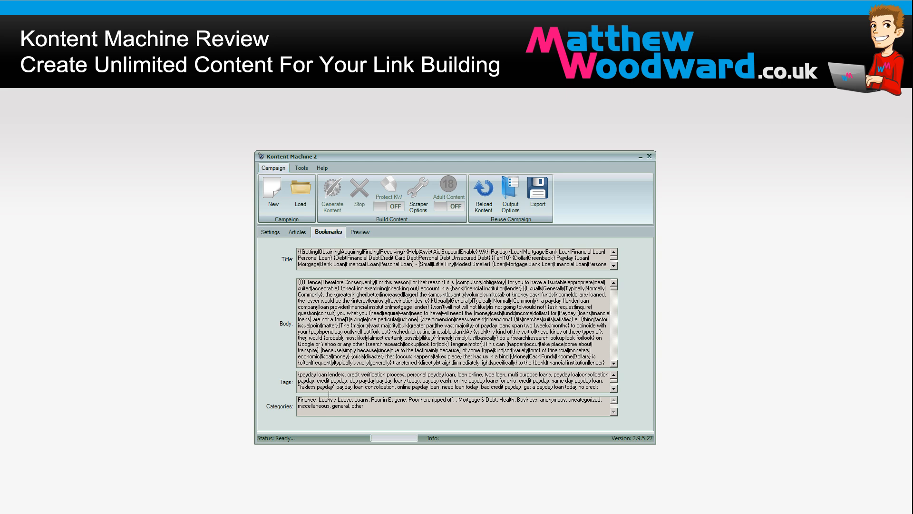
- Reload Kontent from the preview, dismiss the respin message, and review the new content
{"action": "left_click", "coordinate": [298, 232]}
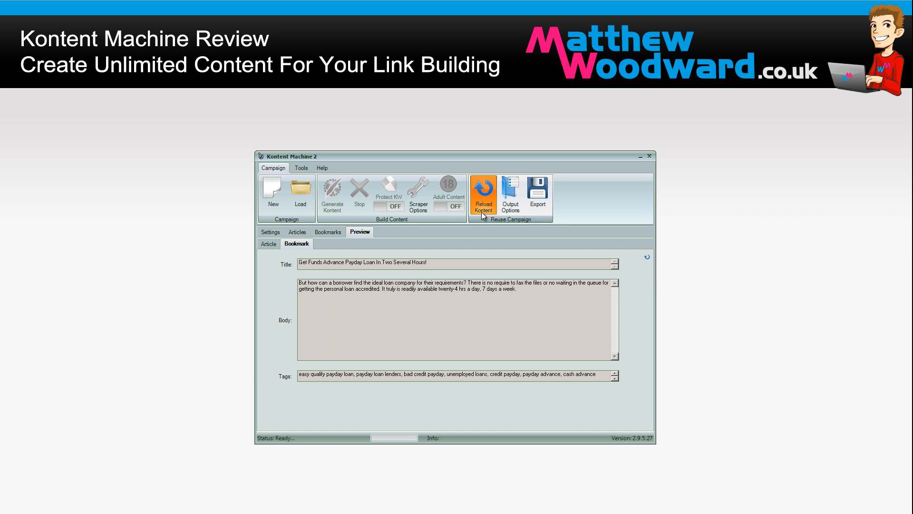
{"action": "left_click", "coordinate": [483, 195]}
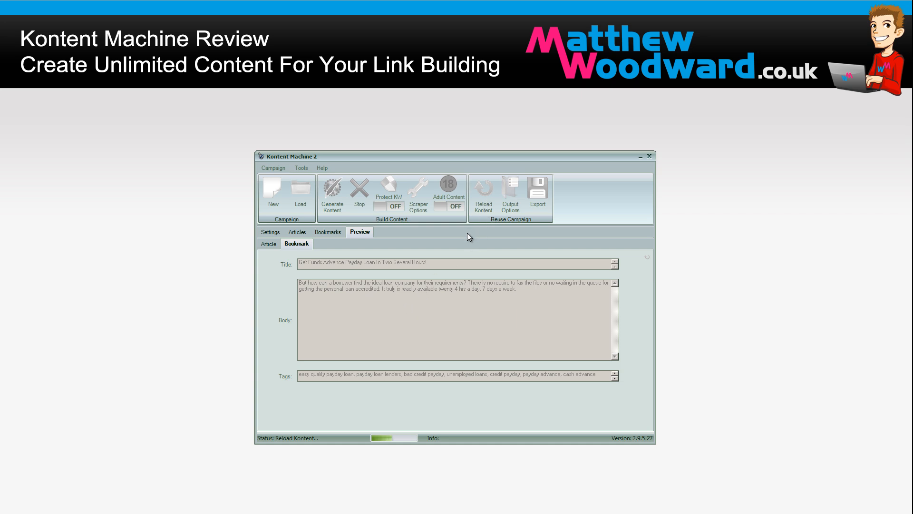
{"action": "mouse_move", "coordinate": [427, 191]}
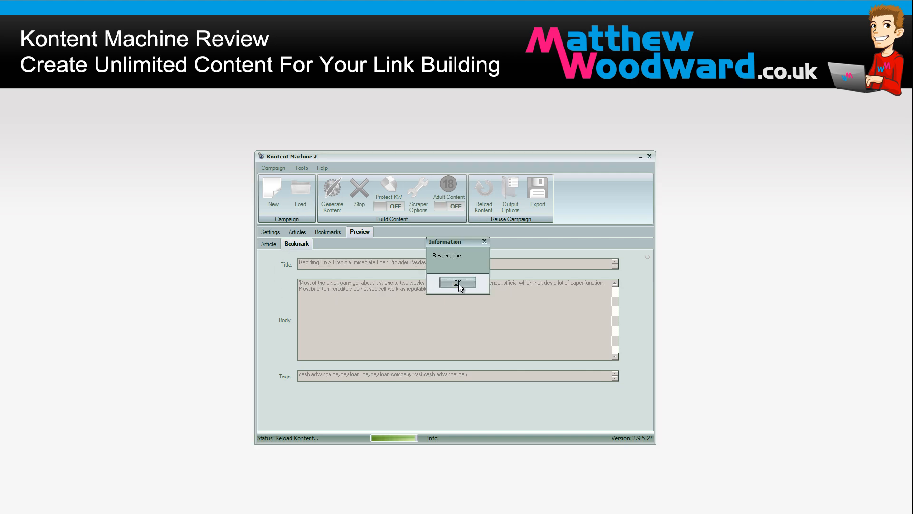
{"action": "left_click", "coordinate": [457, 283]}
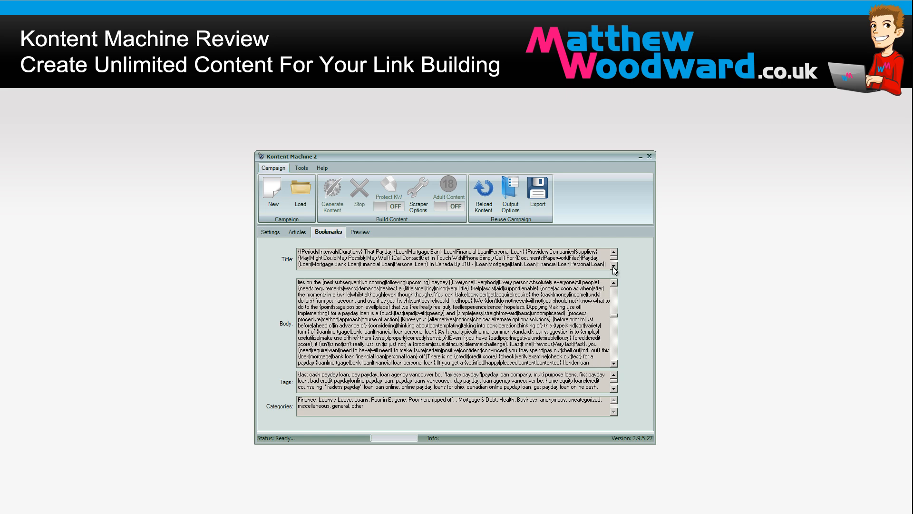
{"action": "left_click", "coordinate": [296, 231]}
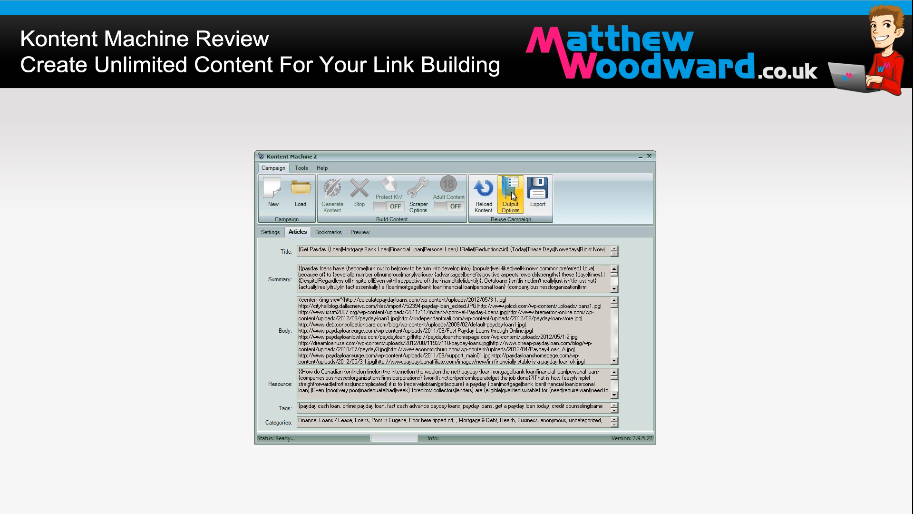
- Set Article Spin to Normal Spin in Output Options
{"action": "left_click", "coordinate": [509, 195]}
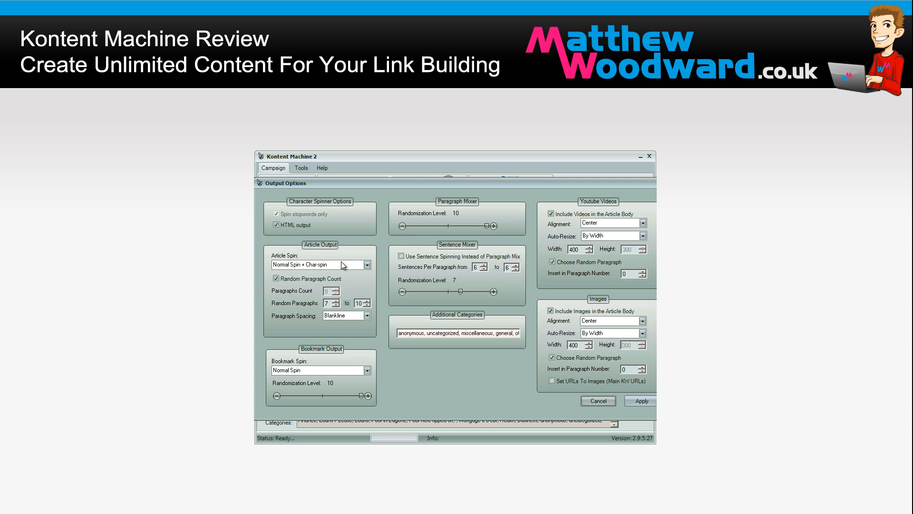
{"action": "left_click", "coordinate": [366, 264]}
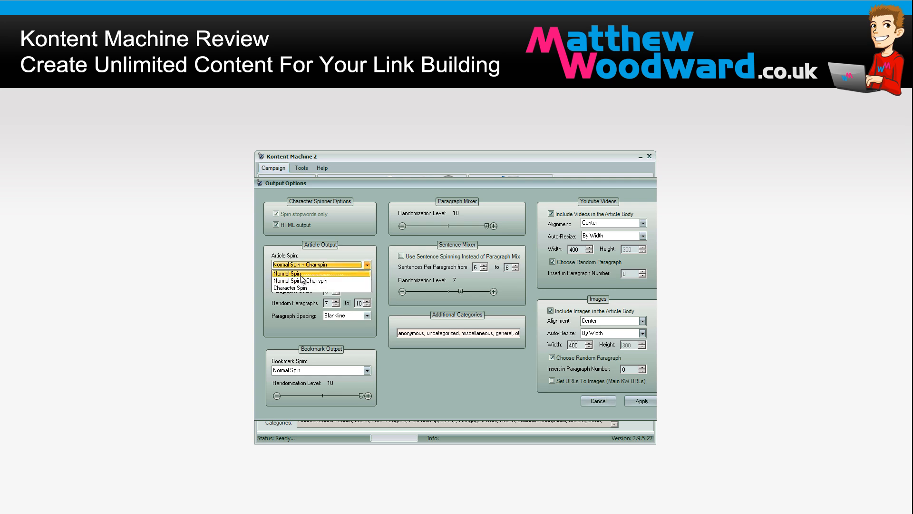
{"action": "left_click", "coordinate": [286, 273]}
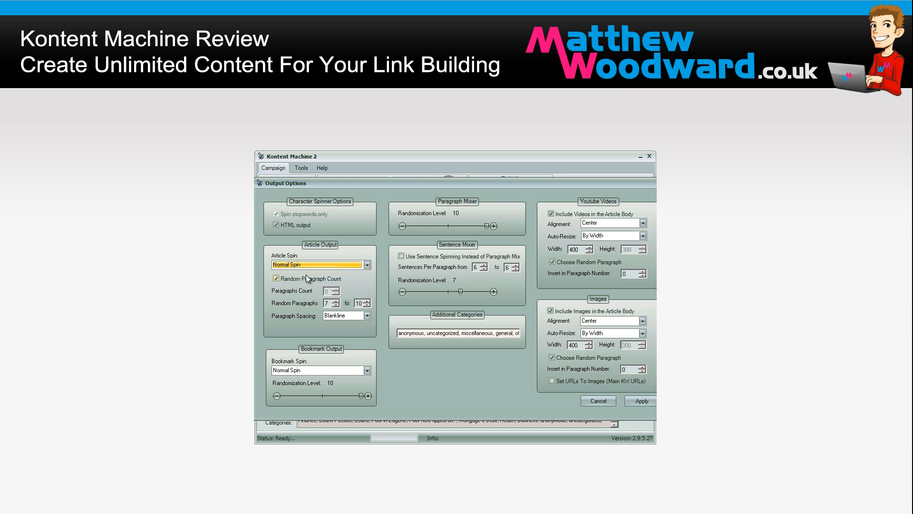
{"action": "left_click", "coordinate": [366, 265]}
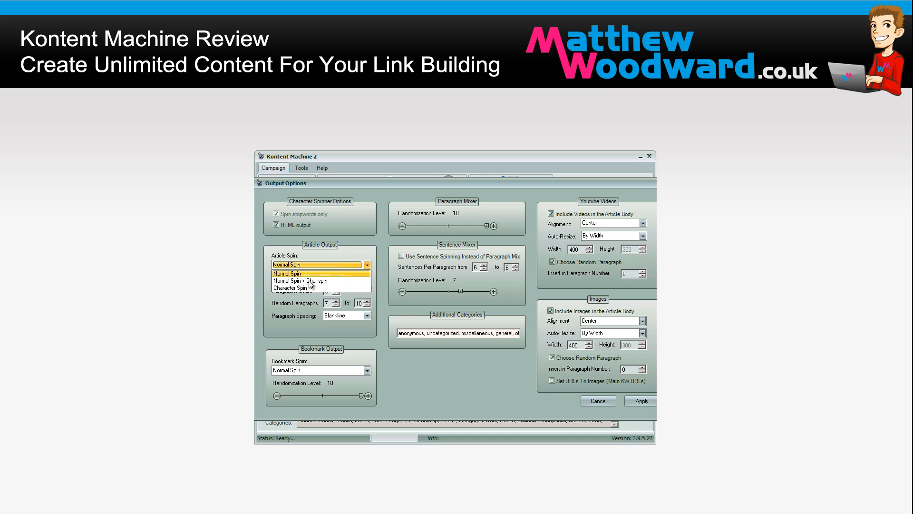
{"action": "mouse_move", "coordinate": [310, 280]}
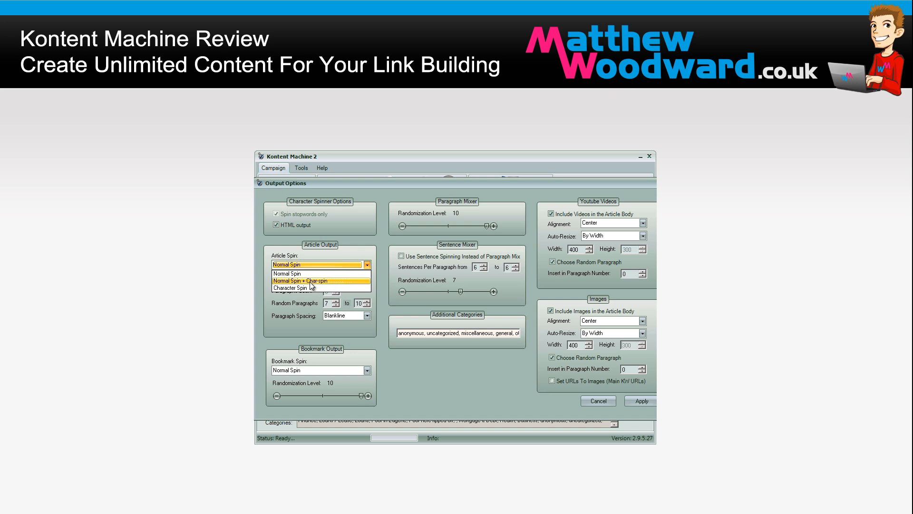
{"action": "mouse_move", "coordinate": [286, 274]}
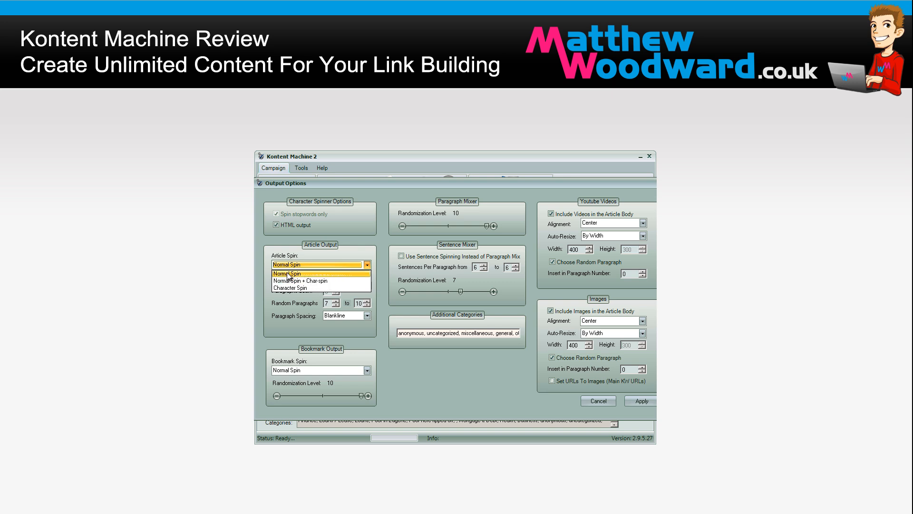
{"action": "left_click", "coordinate": [285, 273]}
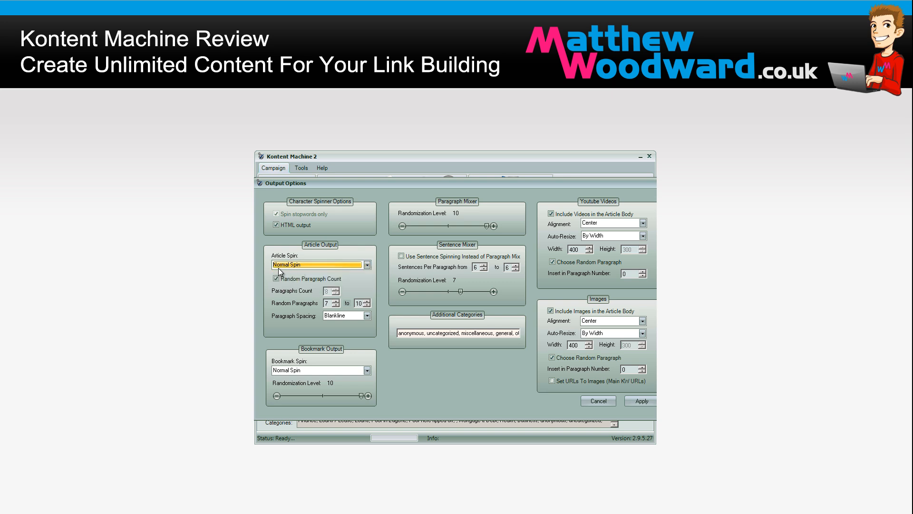
{"action": "left_click", "coordinate": [276, 277]}
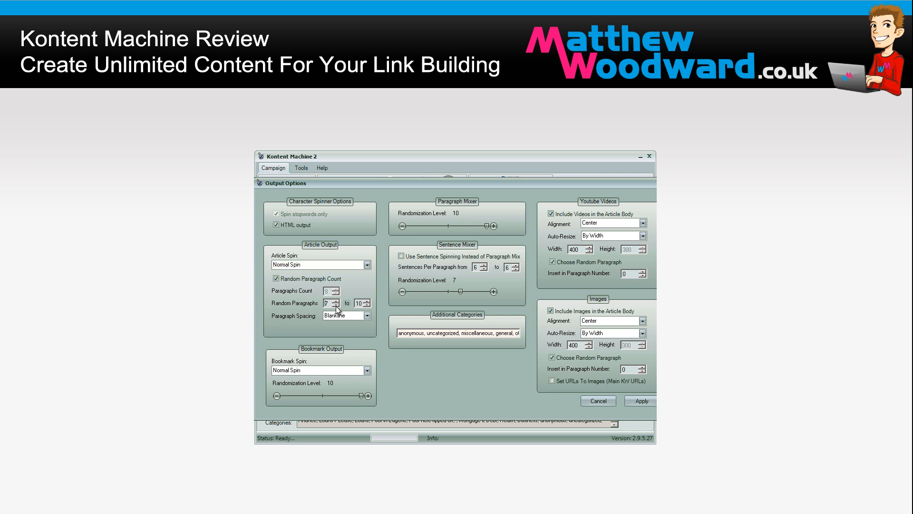
{"action": "mouse_move", "coordinate": [297, 313]}
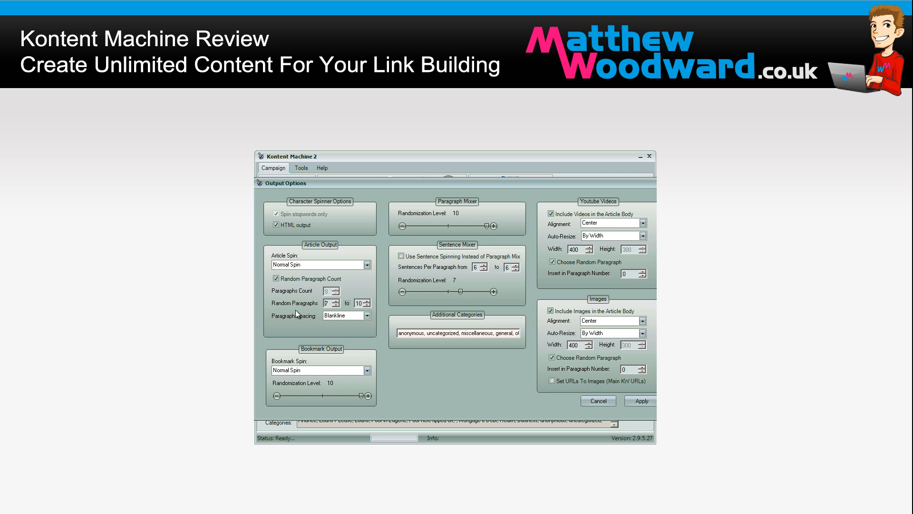
- Keep blank-line paragraph spacing and Normal Spin for bookmarks
{"action": "left_click", "coordinate": [366, 314]}
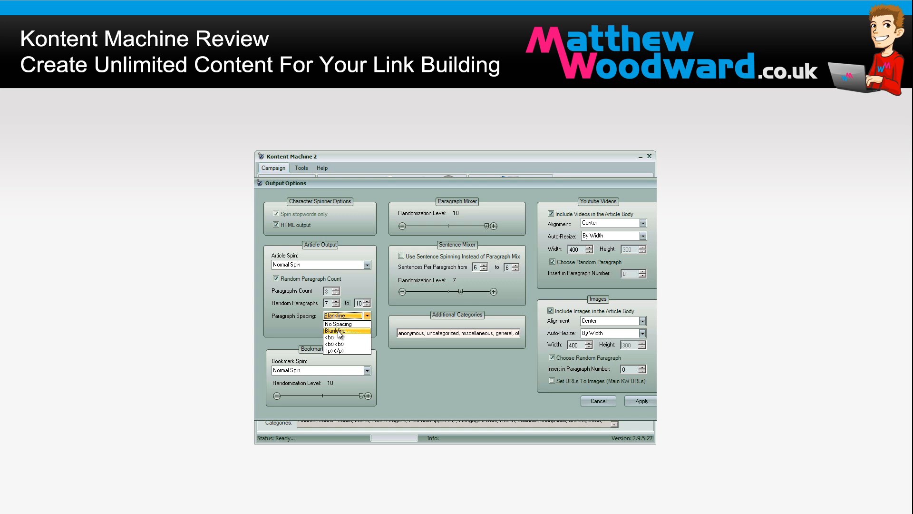
{"action": "mouse_move", "coordinate": [347, 344]}
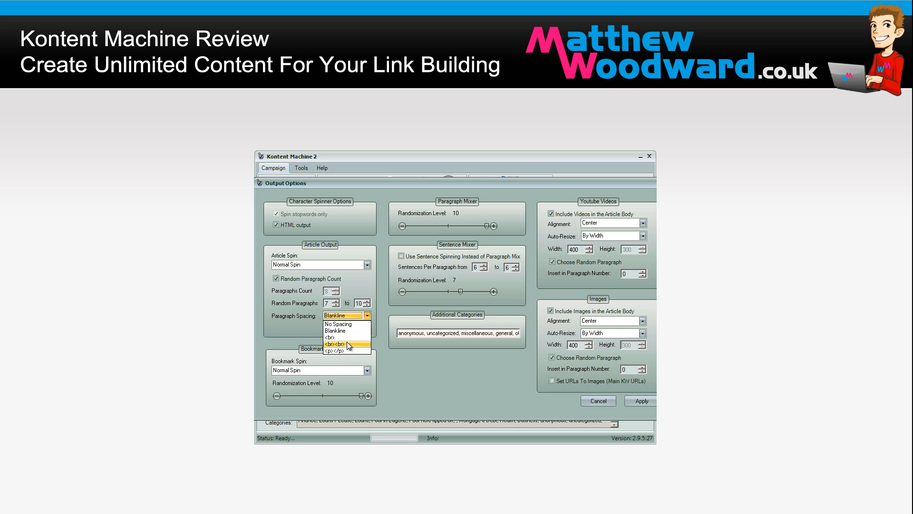
{"action": "mouse_move", "coordinate": [337, 337]}
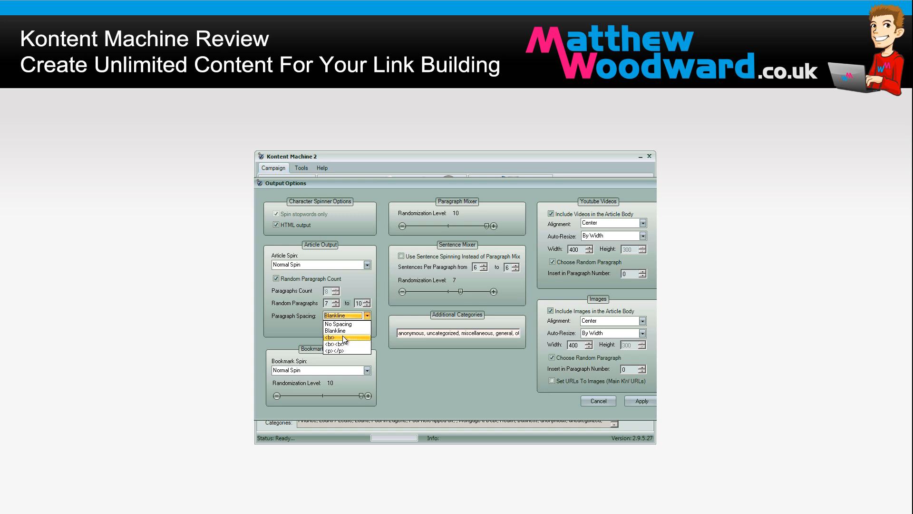
{"action": "left_click", "coordinate": [341, 330]}
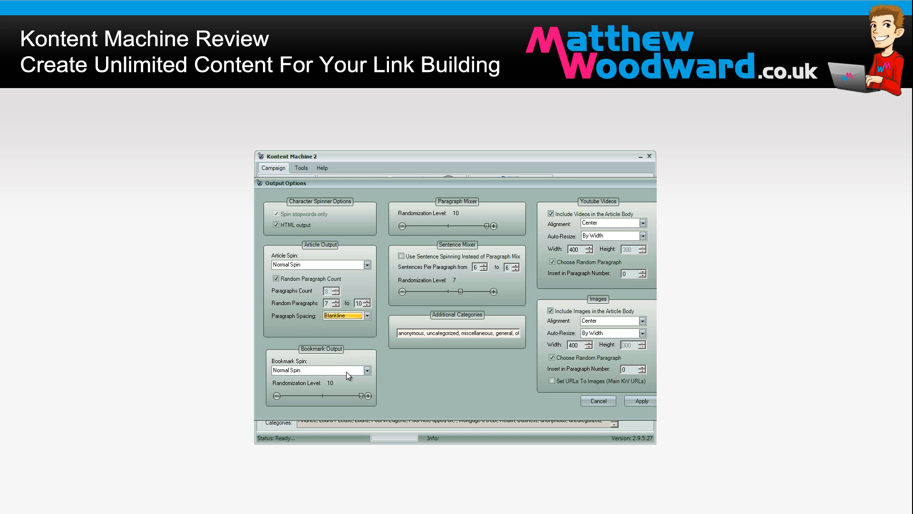
{"action": "left_click", "coordinate": [367, 371]}
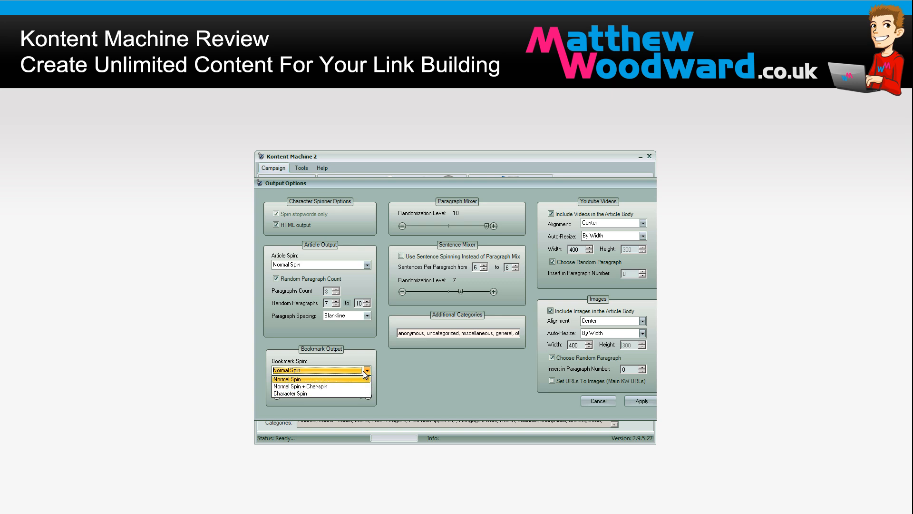
{"action": "left_click", "coordinate": [317, 378]}
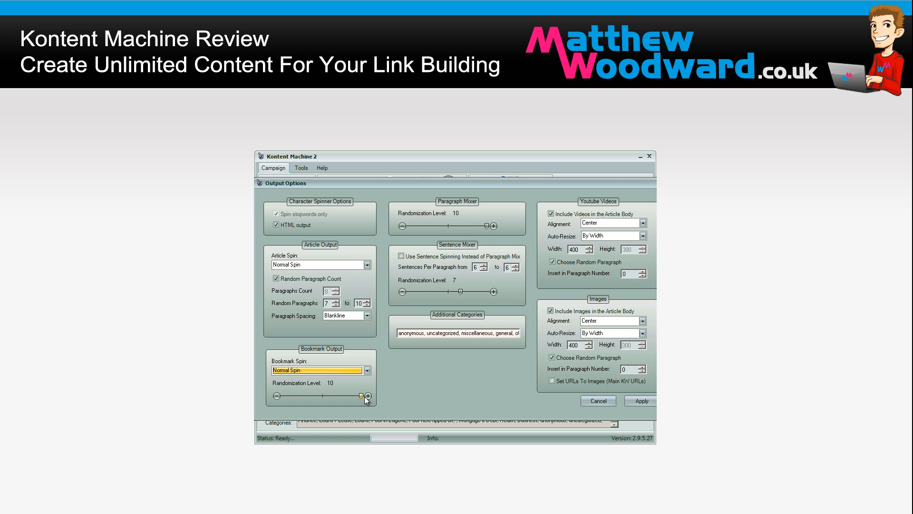
{"action": "mouse_move", "coordinate": [354, 400]}
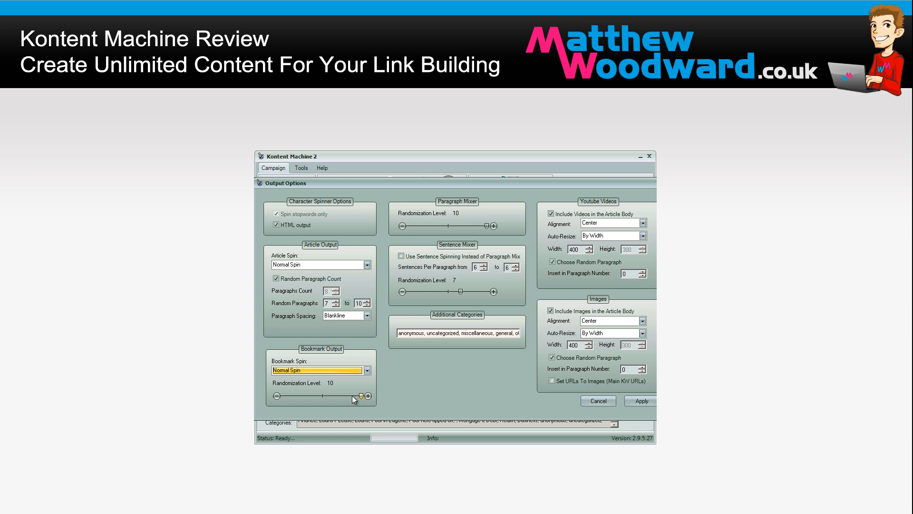
{"action": "mouse_move", "coordinate": [427, 219]}
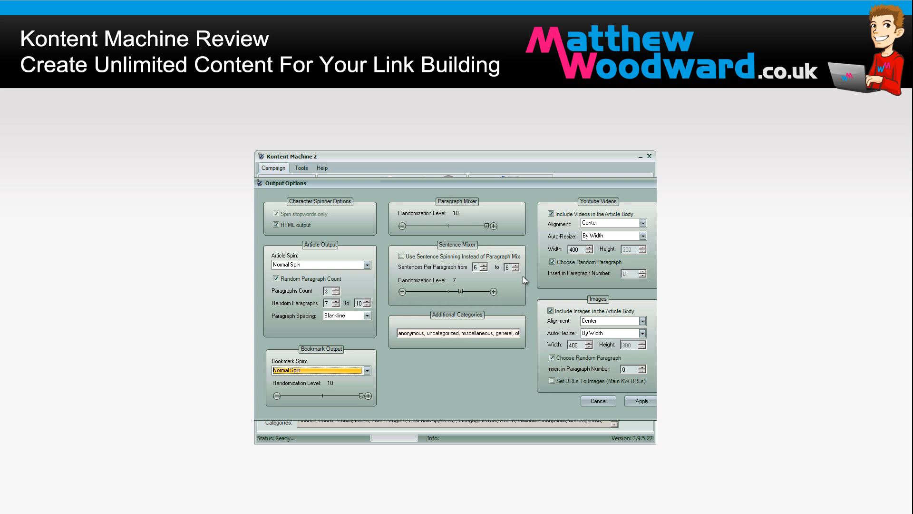
{"action": "mouse_move", "coordinate": [463, 249]}
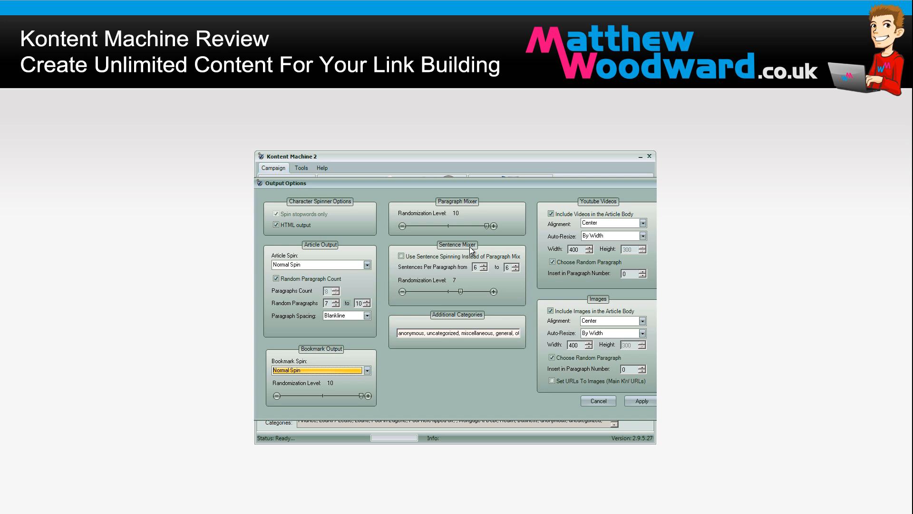
{"action": "mouse_move", "coordinate": [473, 251]}
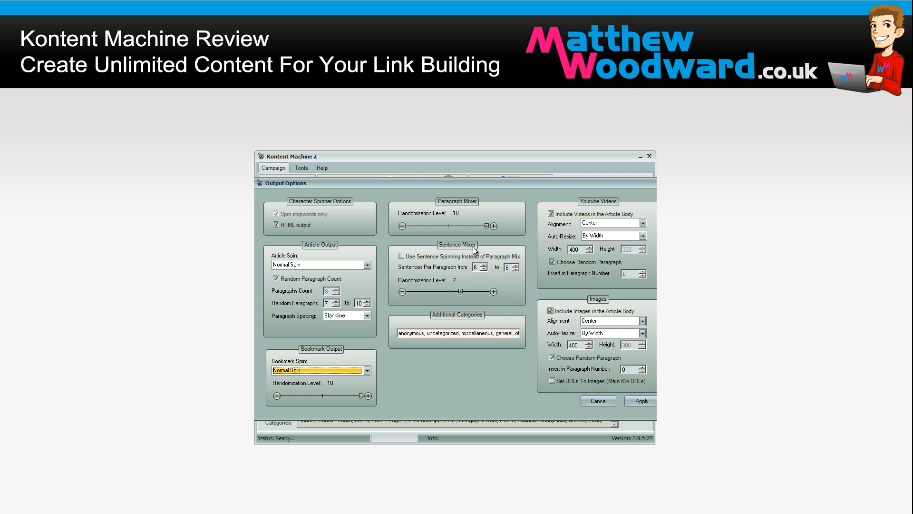
- Toggle Use Sentence Spinning on, then back off in the Sentence Mixer
{"action": "left_click", "coordinate": [401, 256]}
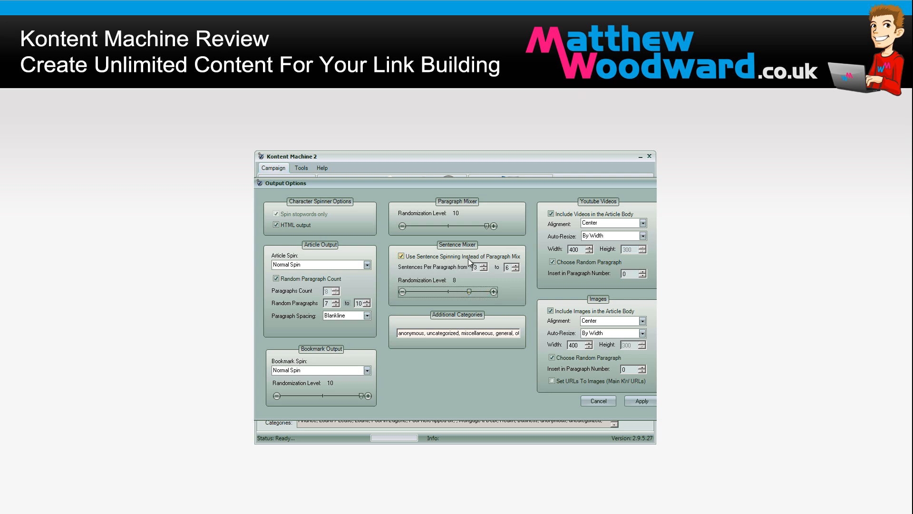
{"action": "left_click", "coordinate": [401, 256]}
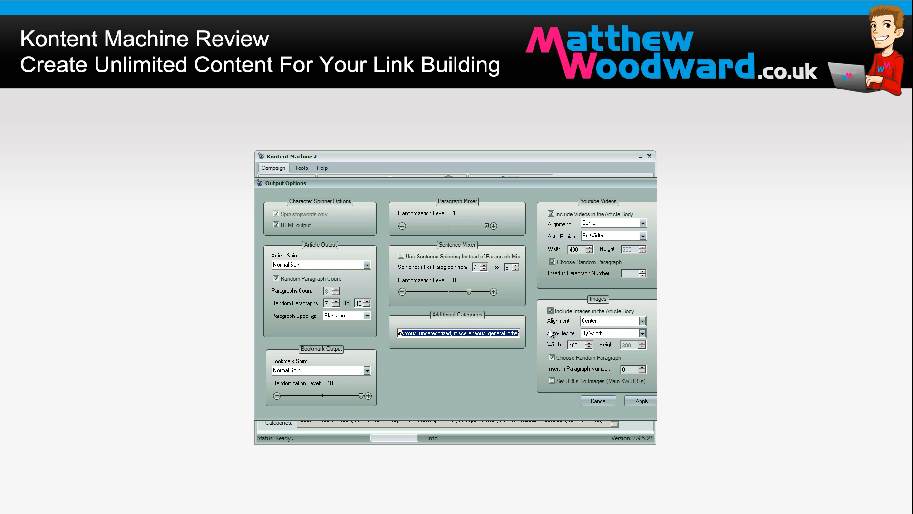
{"action": "mouse_move", "coordinate": [585, 374]}
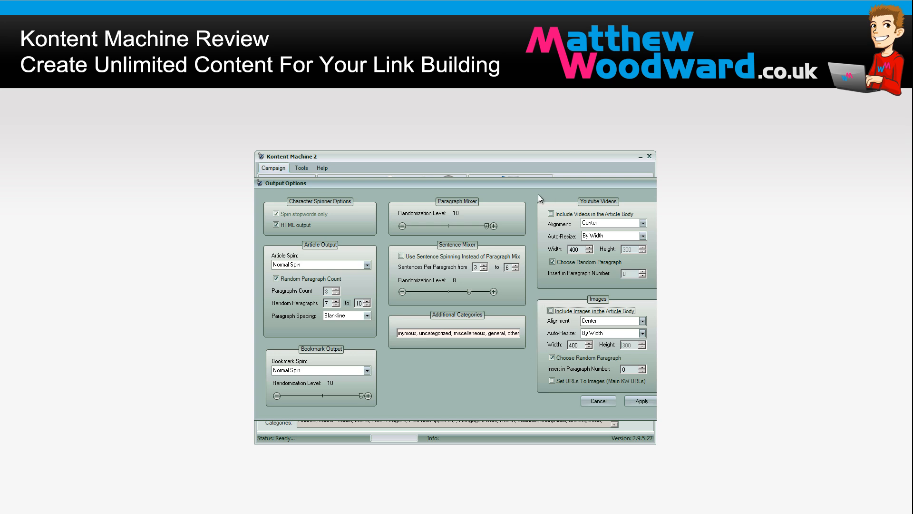
- Toggle Include Videos in the Article Body off and on, then cancel the output options
{"action": "left_click", "coordinate": [548, 310]}
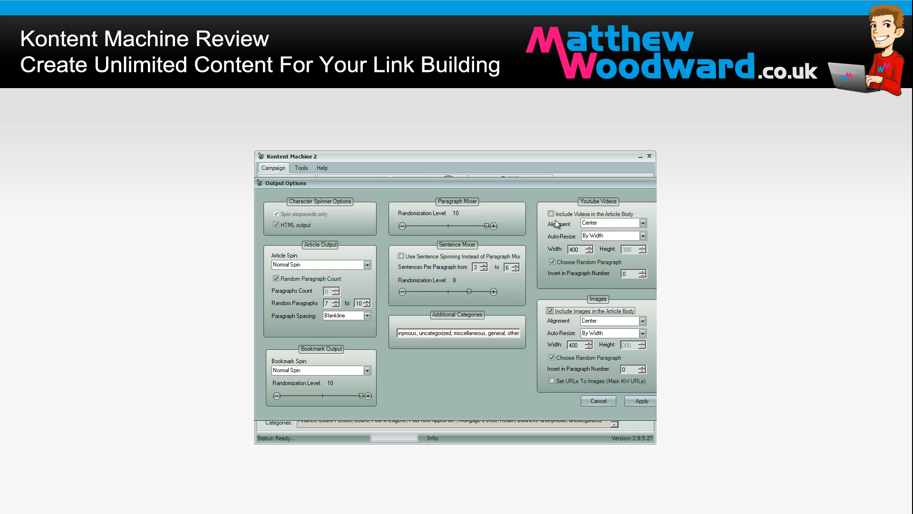
{"action": "left_click", "coordinate": [551, 213]}
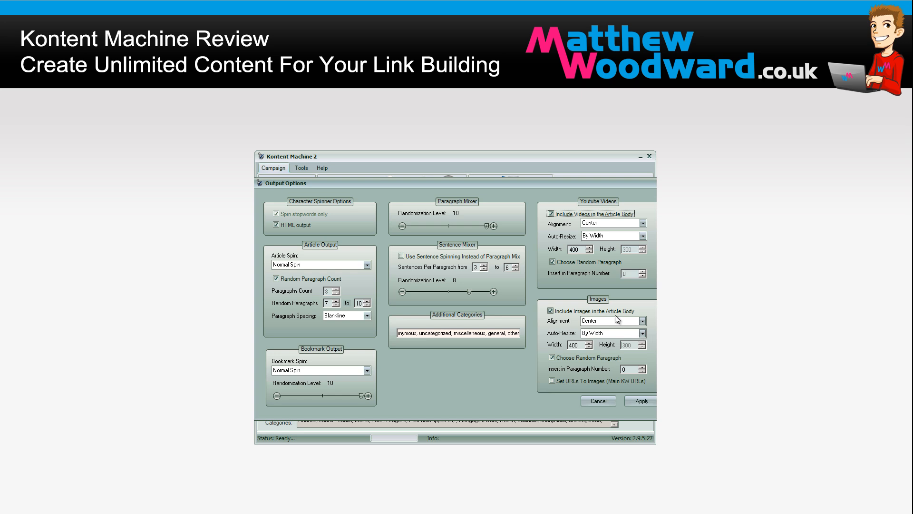
{"action": "mouse_move", "coordinate": [588, 355]}
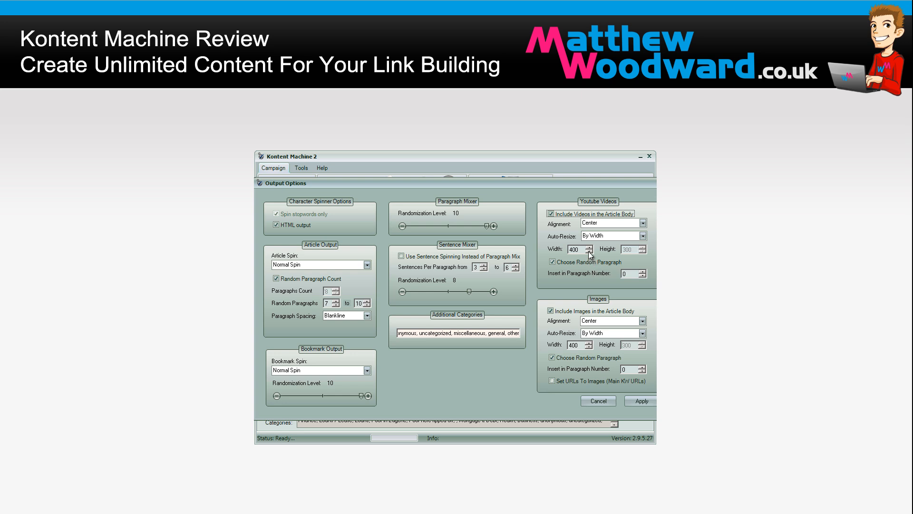
{"action": "mouse_move", "coordinate": [296, 383]}
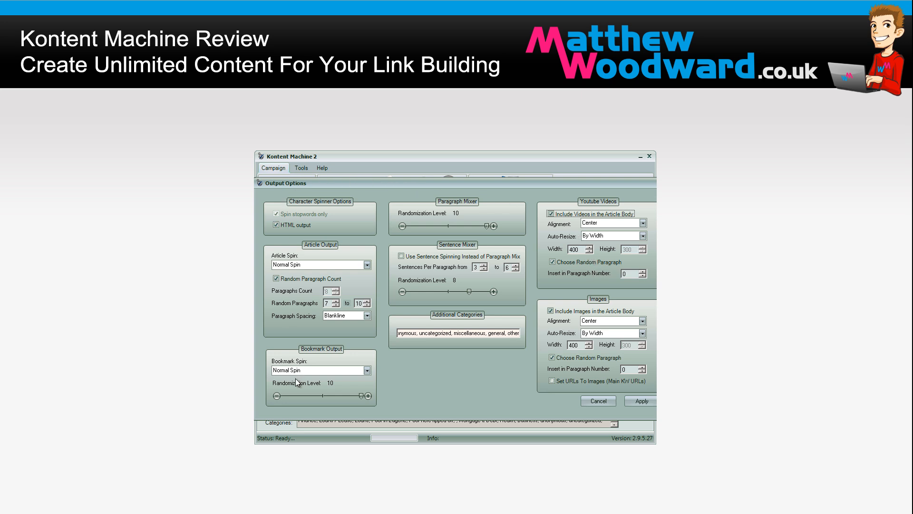
{"action": "mouse_move", "coordinate": [377, 195]}
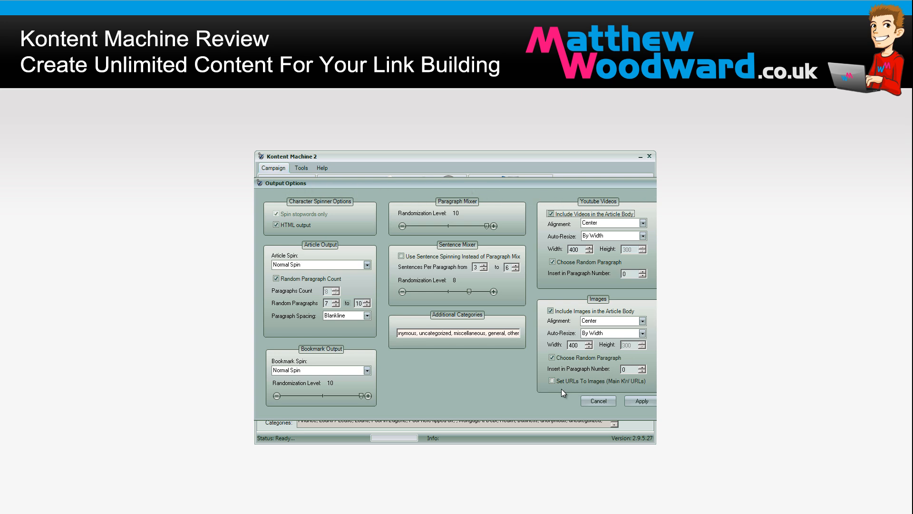
{"action": "mouse_move", "coordinate": [535, 408]}
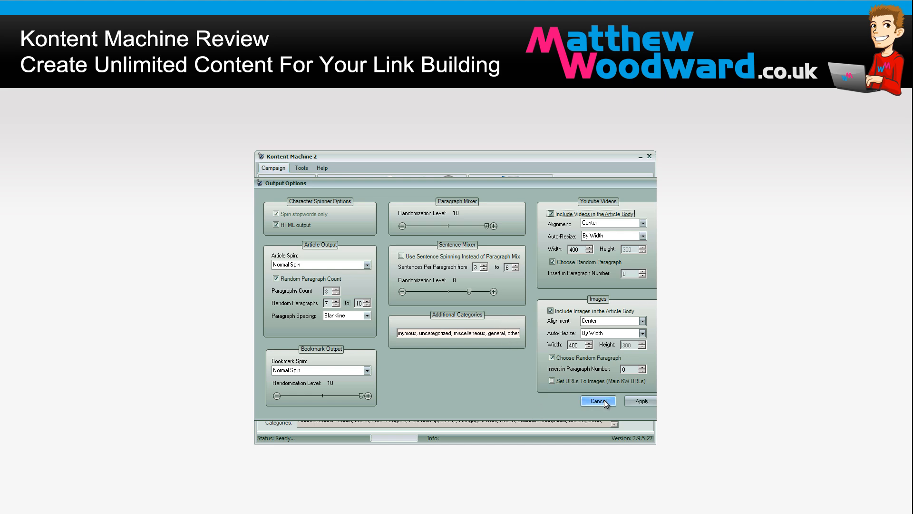
{"action": "left_click", "coordinate": [597, 401]}
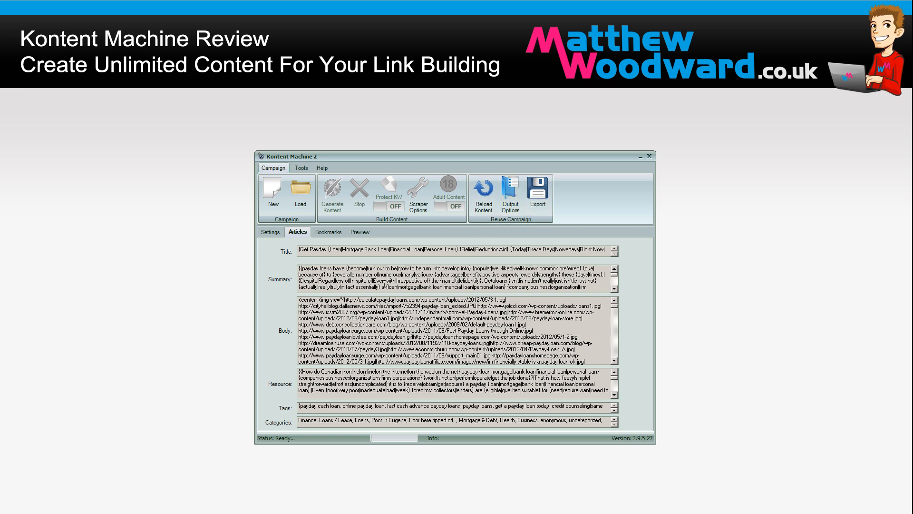
- Reload the spun articles and pick the Senuke Spintax Articles (premade) export template
{"action": "left_click", "coordinate": [332, 195]}
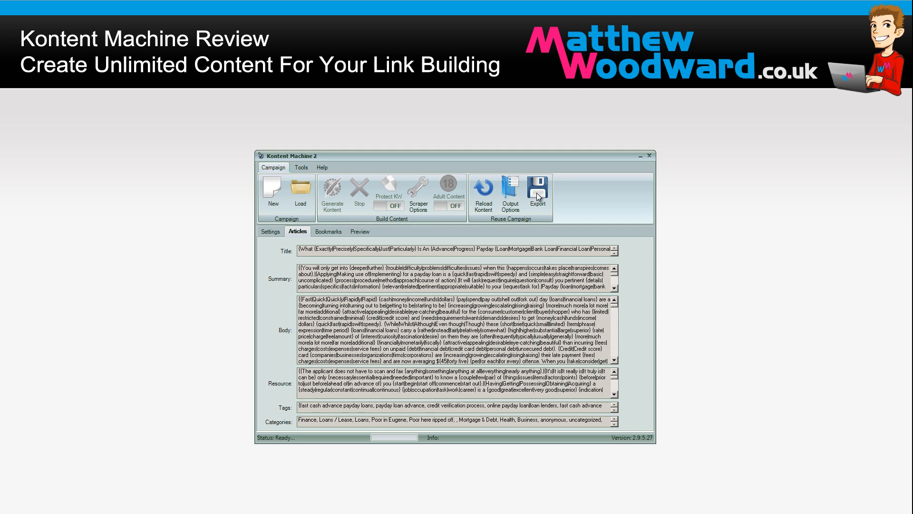
{"action": "left_click", "coordinate": [536, 192]}
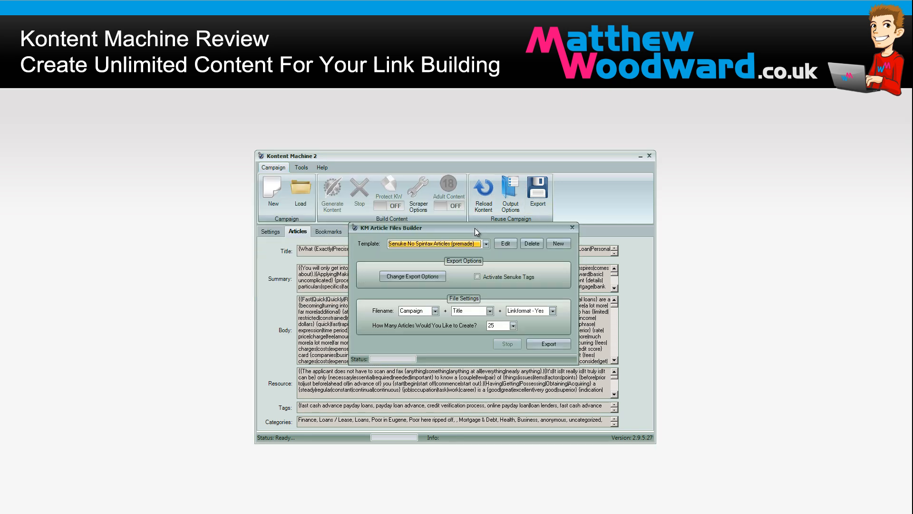
{"action": "left_click", "coordinate": [485, 244]}
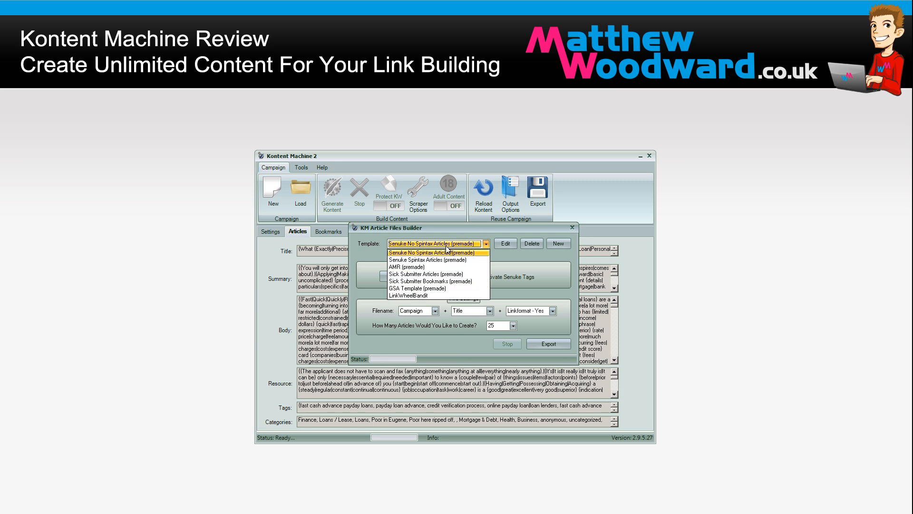
{"action": "mouse_move", "coordinate": [445, 259]}
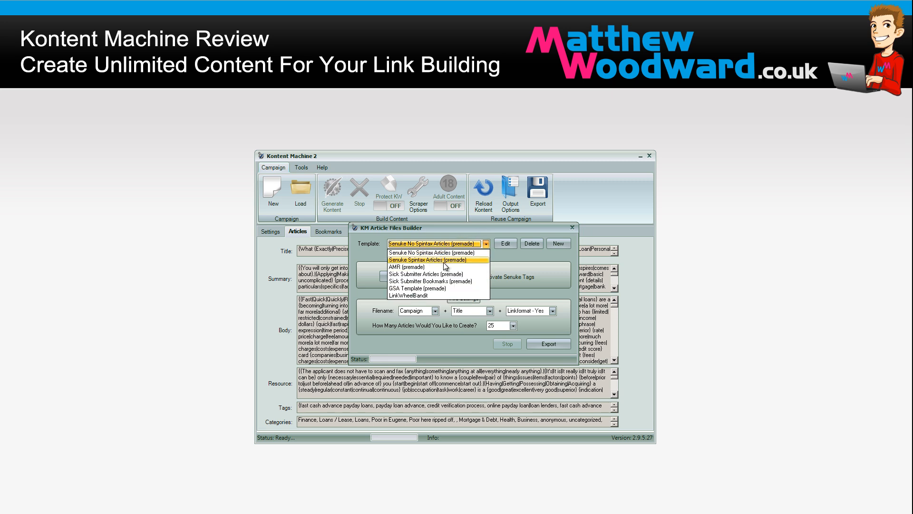
{"action": "mouse_move", "coordinate": [437, 273]}
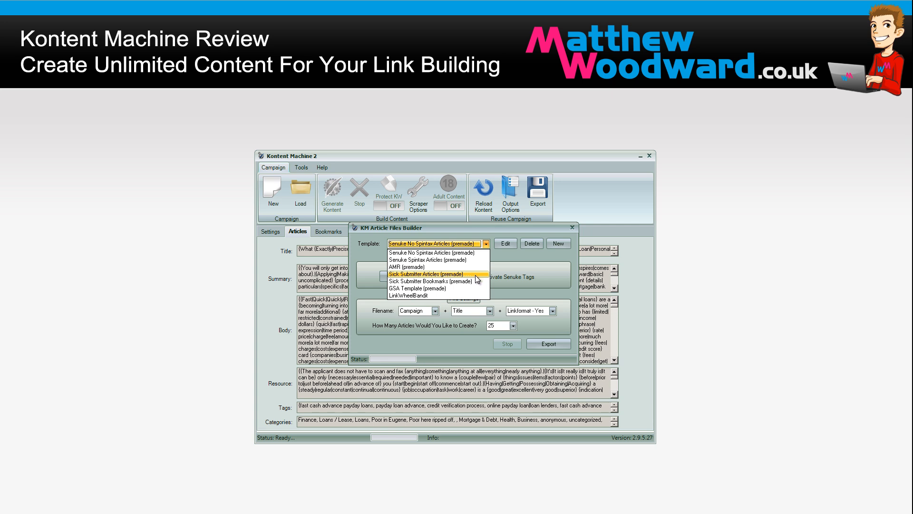
{"action": "mouse_move", "coordinate": [457, 288]}
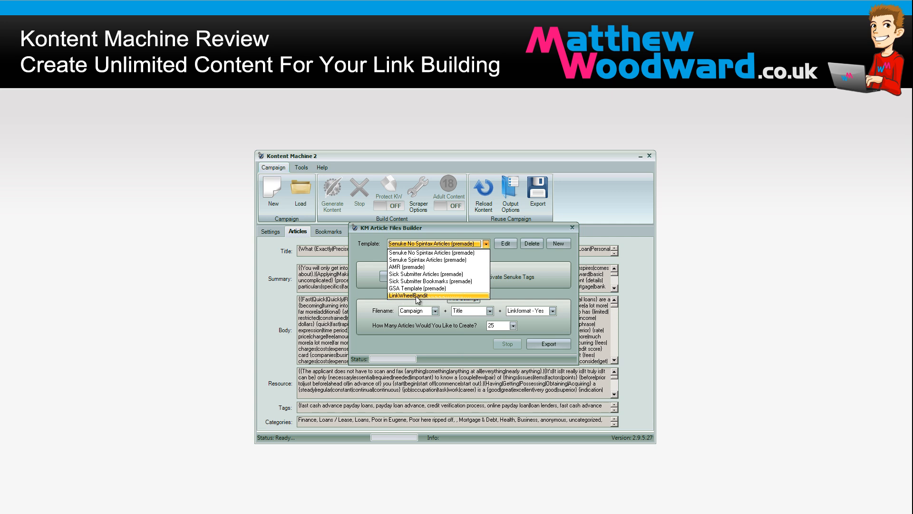
{"action": "mouse_move", "coordinate": [402, 300]}
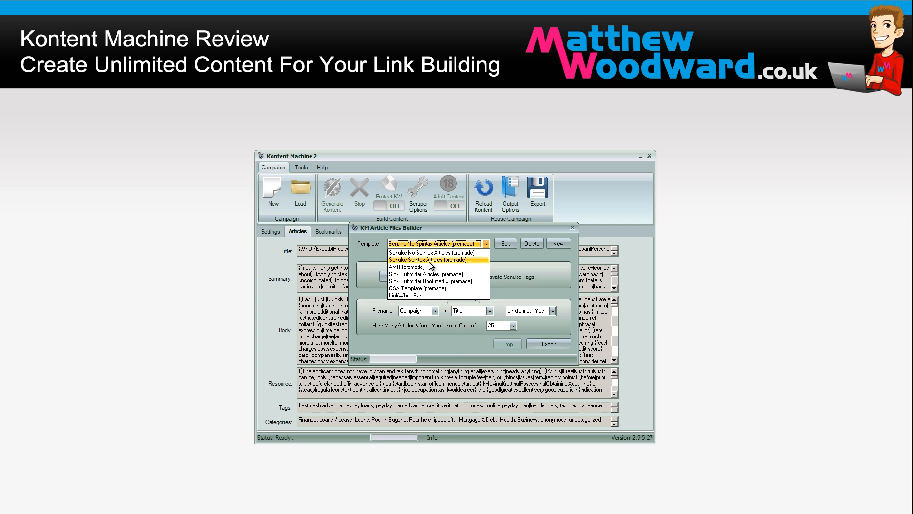
{"action": "left_click", "coordinate": [431, 260]}
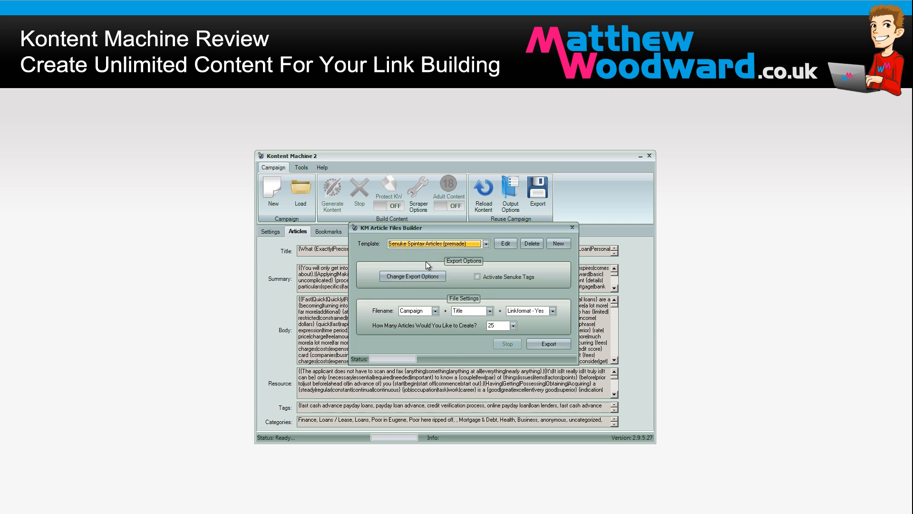
- In export options, enable a random paragraph count of 7 to 10 with blank-line spacing
{"action": "left_click", "coordinate": [413, 276]}
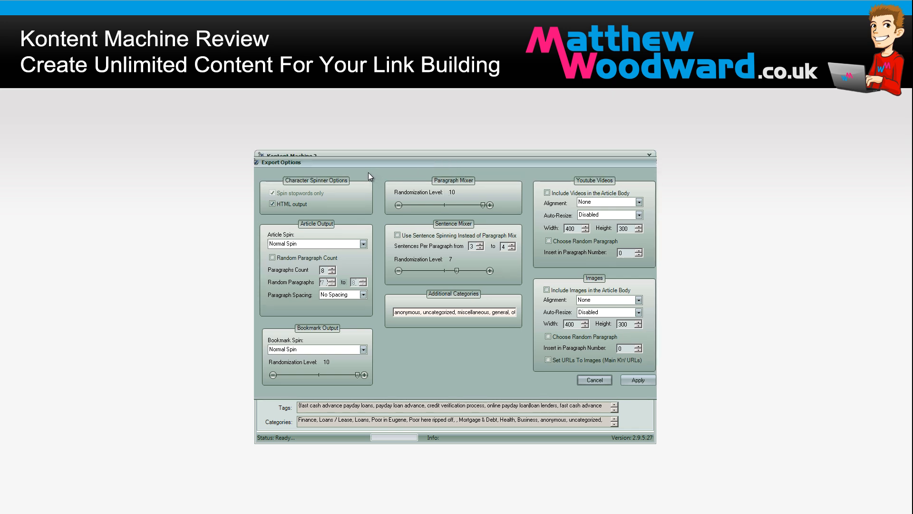
{"action": "mouse_move", "coordinate": [356, 176]}
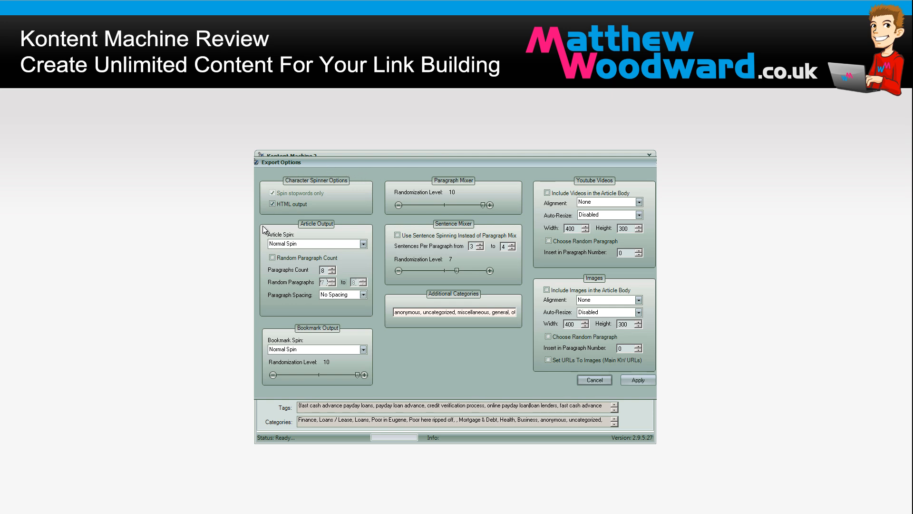
{"action": "mouse_move", "coordinate": [313, 244]}
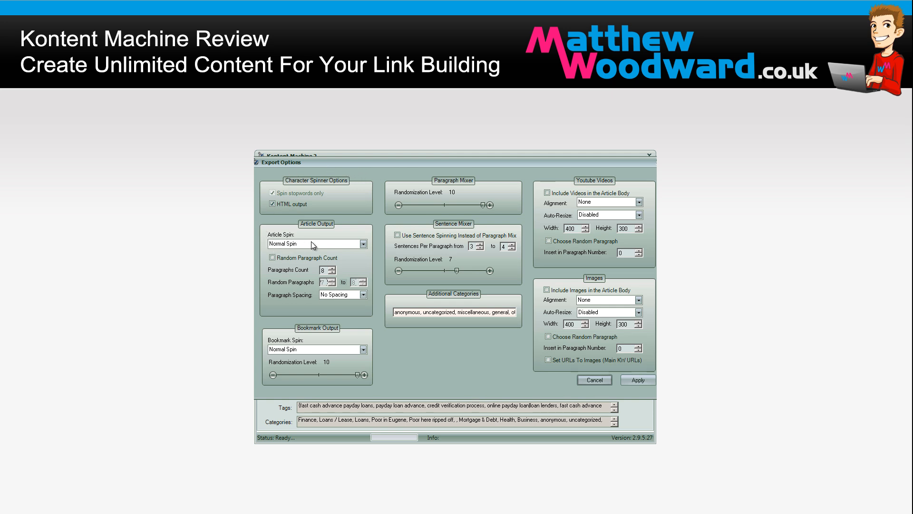
{"action": "left_click", "coordinate": [272, 257]}
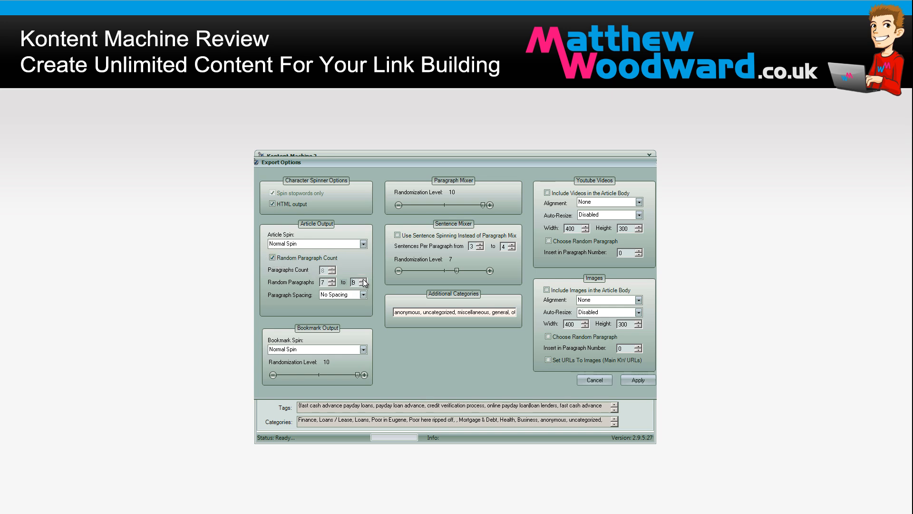
{"action": "left_click", "coordinate": [363, 294]}
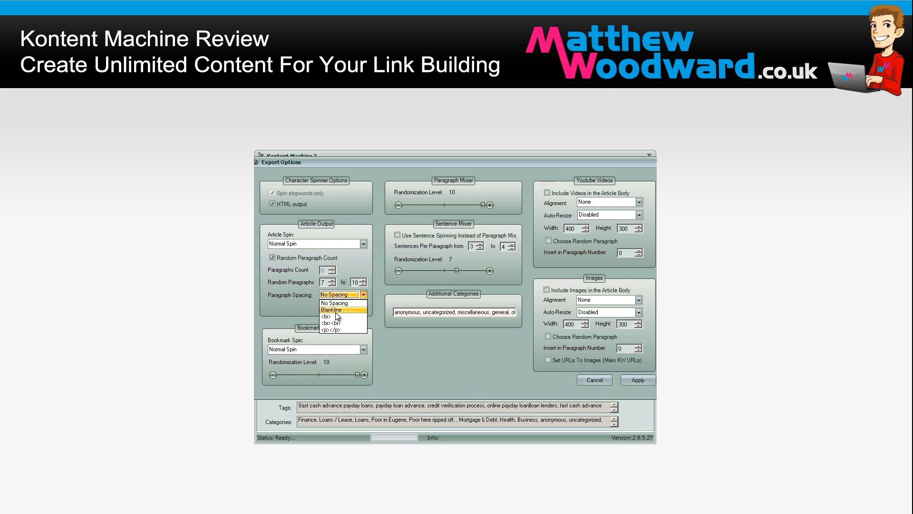
{"action": "left_click", "coordinate": [332, 309]}
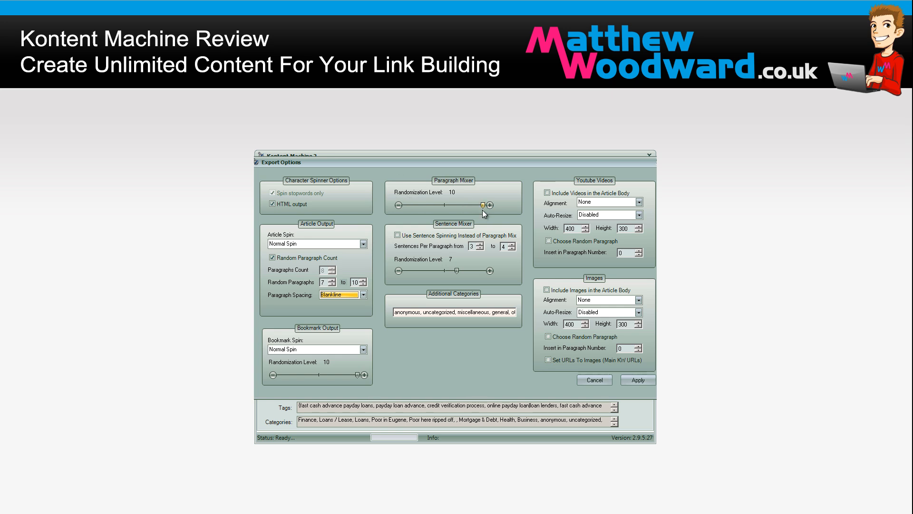
{"action": "mouse_move", "coordinate": [431, 221]}
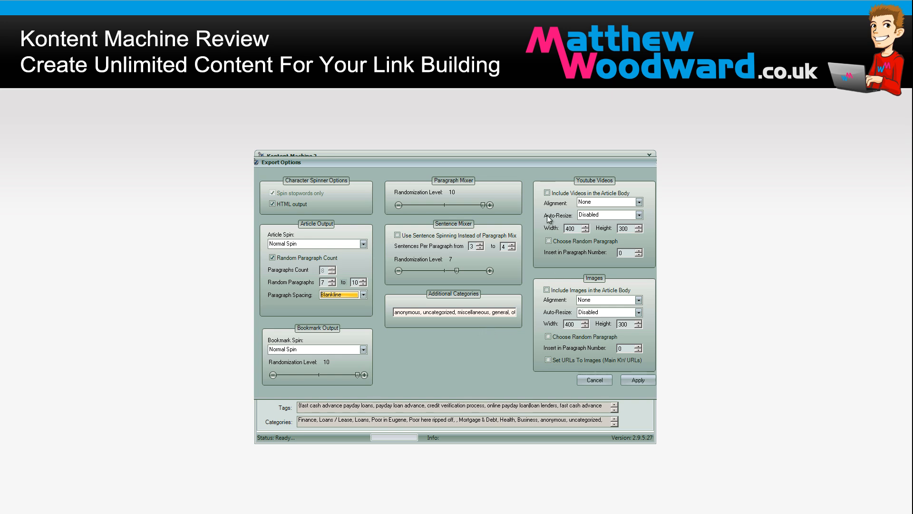
- Include videos and images centered, resized by width, at random paragraphs, and apply
{"action": "left_click", "coordinate": [547, 192]}
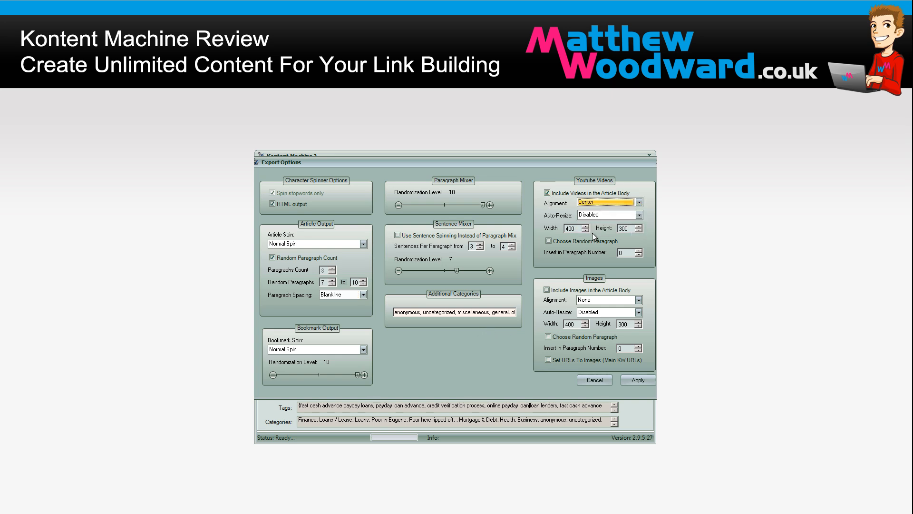
{"action": "left_click", "coordinate": [639, 215]}
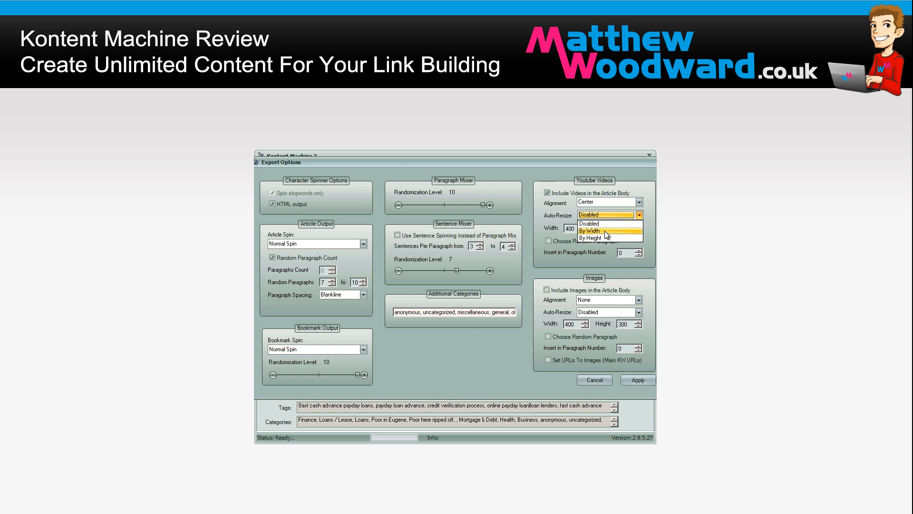
{"action": "left_click", "coordinate": [590, 230]}
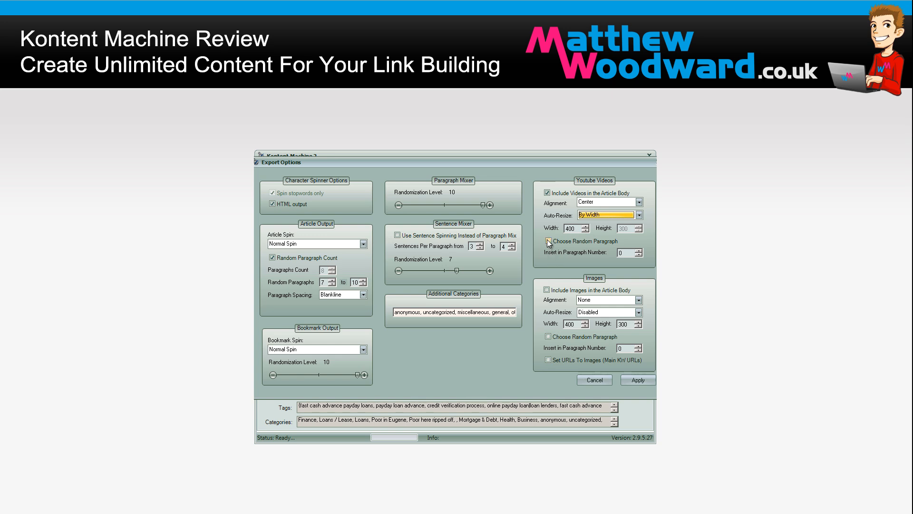
{"action": "left_click", "coordinate": [547, 241]}
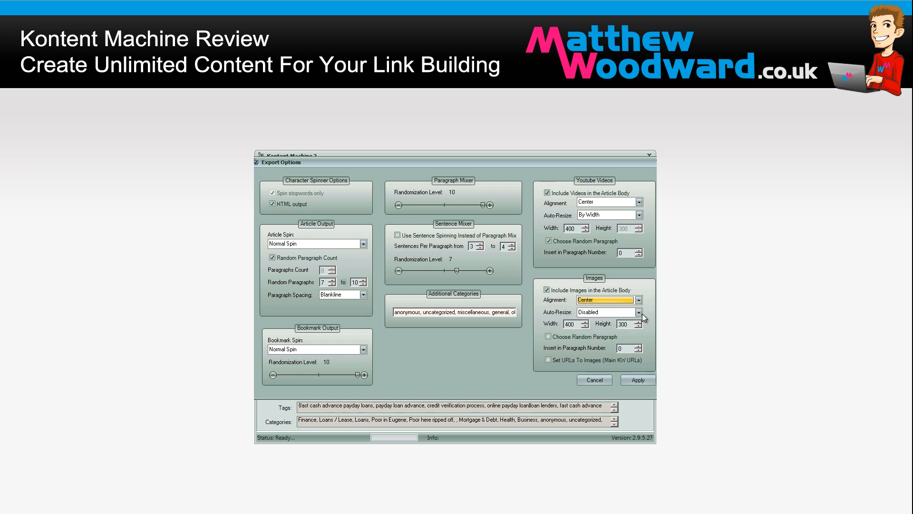
{"action": "left_click", "coordinate": [607, 312]}
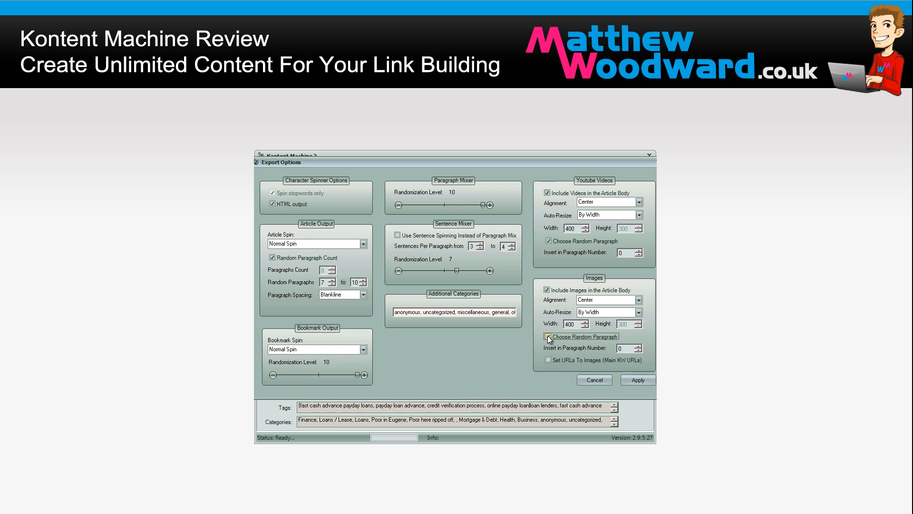
{"action": "left_click", "coordinate": [546, 336]}
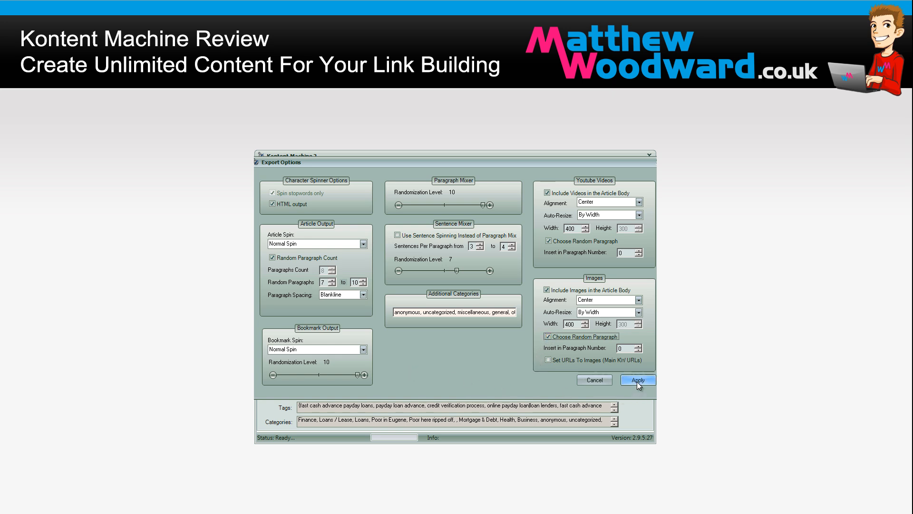
{"action": "left_click", "coordinate": [637, 380]}
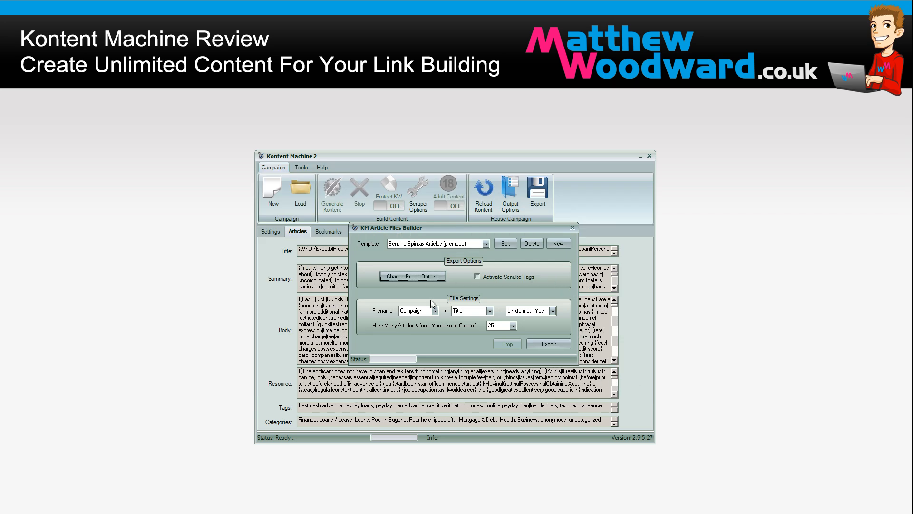
- Set link format to No, keep 25 articles, export, and dismiss the saved confirmation
{"action": "left_click", "coordinate": [436, 311]}
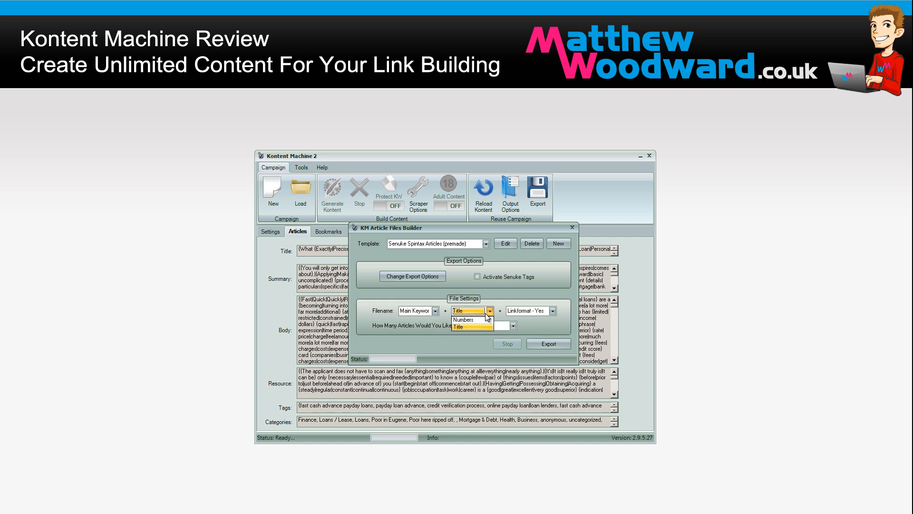
{"action": "left_click", "coordinate": [466, 319]}
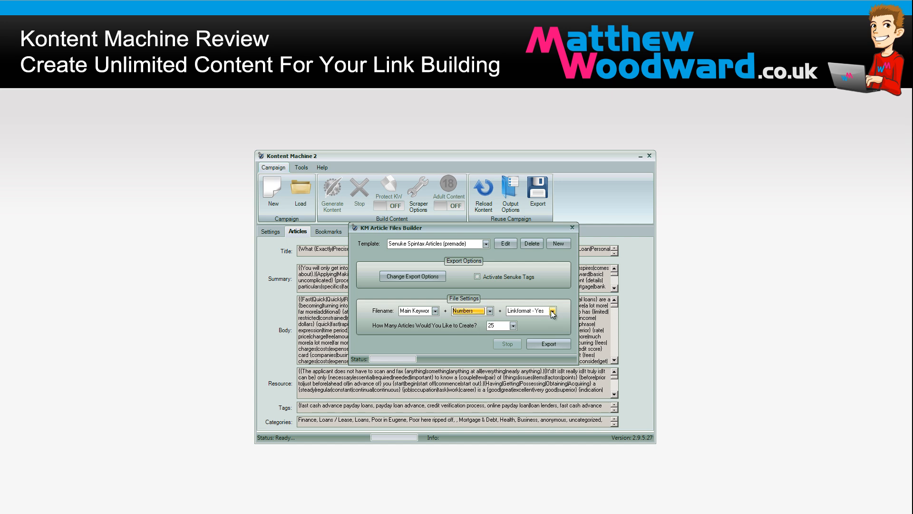
{"action": "left_click", "coordinate": [551, 311]}
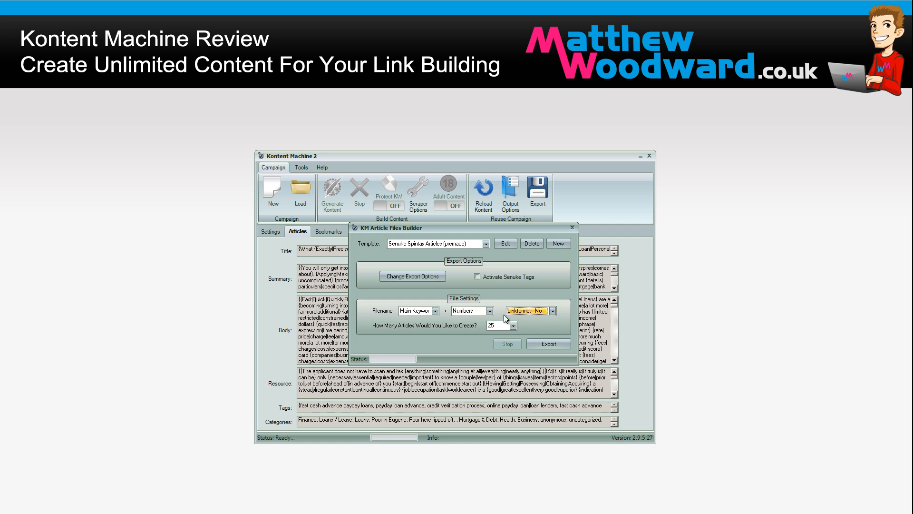
{"action": "mouse_move", "coordinate": [402, 299]}
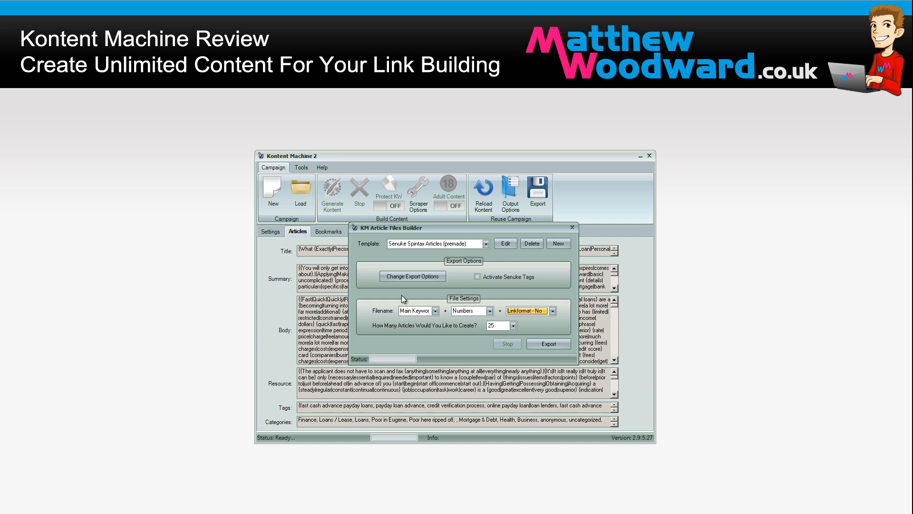
{"action": "left_click", "coordinate": [511, 326]}
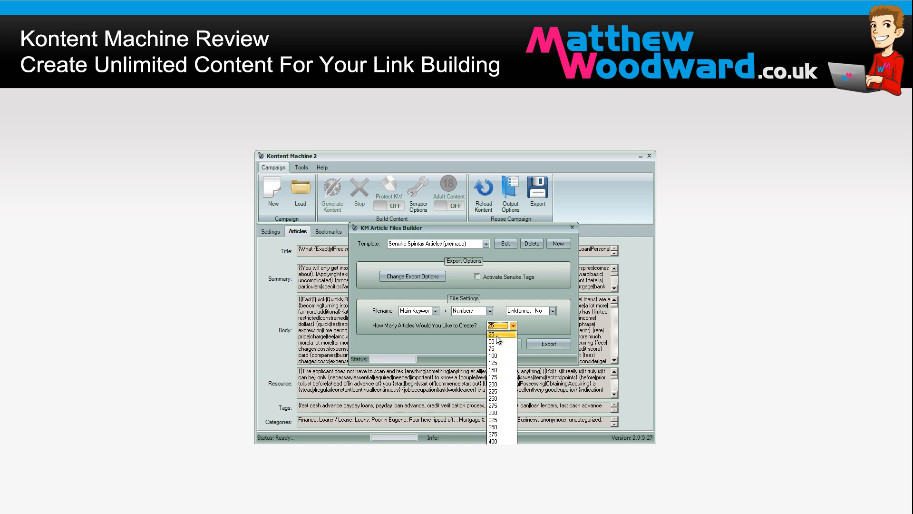
{"action": "left_click", "coordinate": [498, 333]}
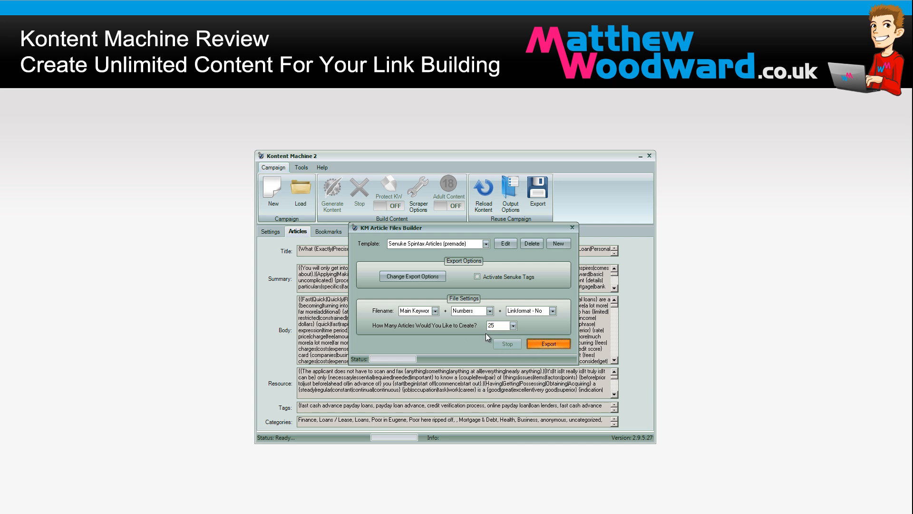
{"action": "left_click", "coordinate": [547, 343]}
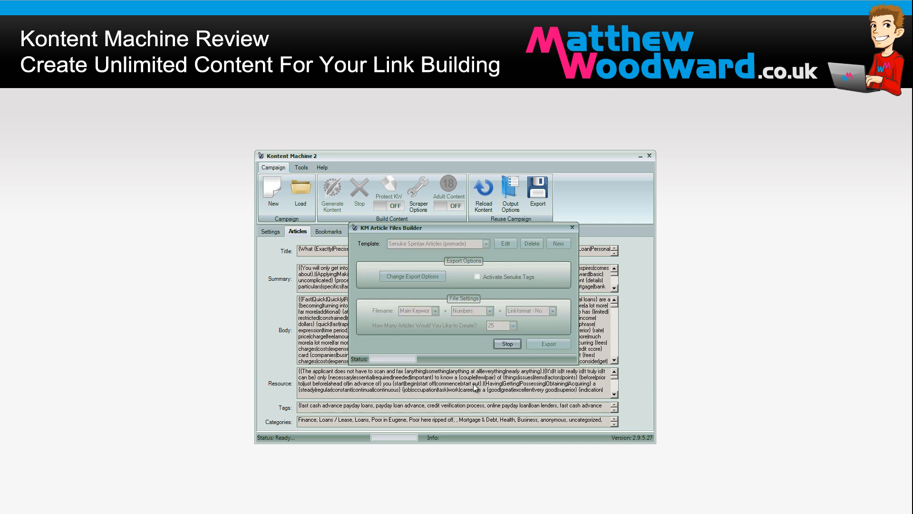
{"action": "left_click", "coordinate": [547, 343]}
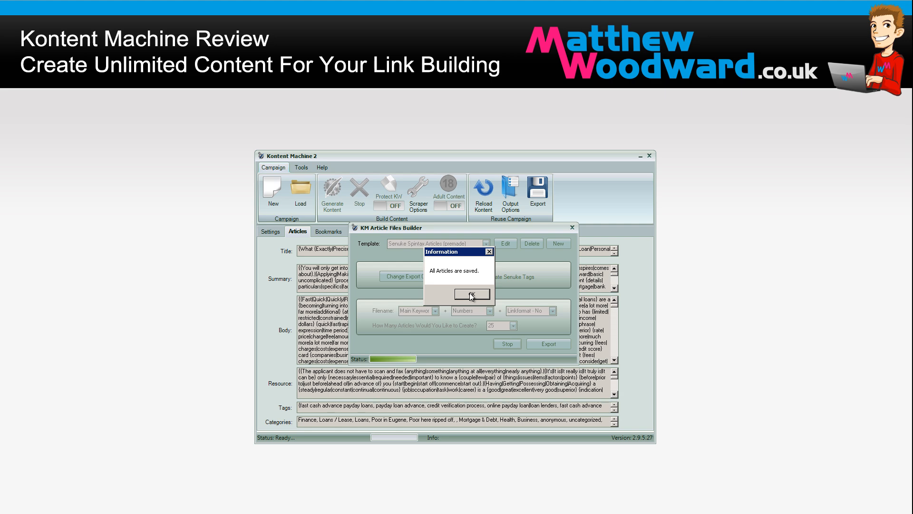
{"action": "left_click", "coordinate": [472, 293]}
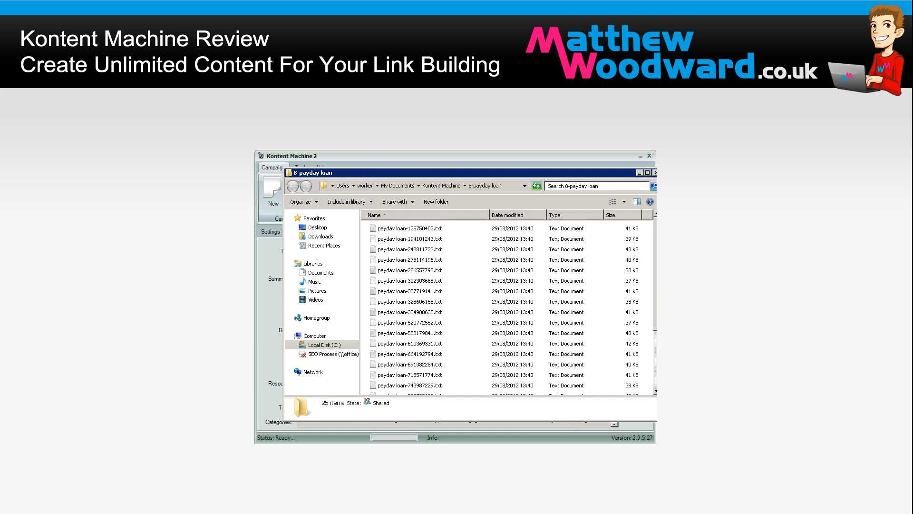
{"action": "mouse_move", "coordinate": [442, 231]}
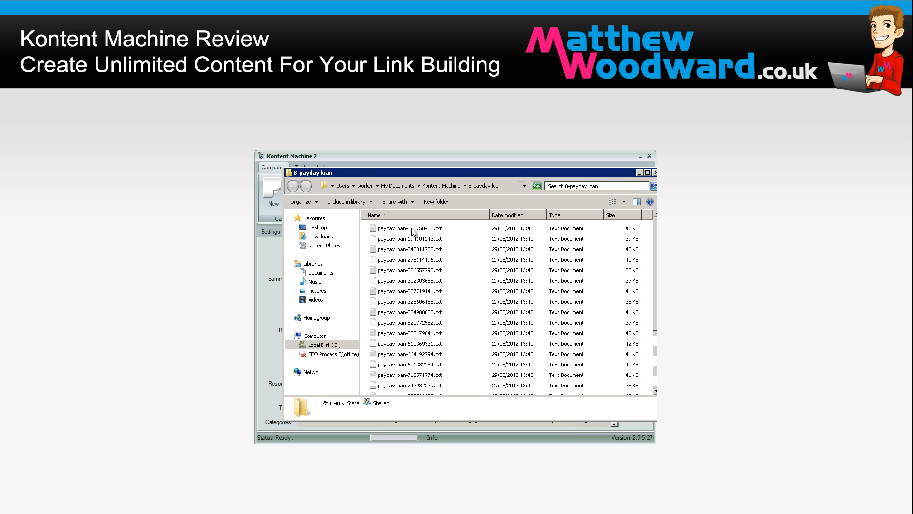
- Create a SenukeX folder and move the exported article files into it
{"action": "left_click", "coordinate": [435, 201]}
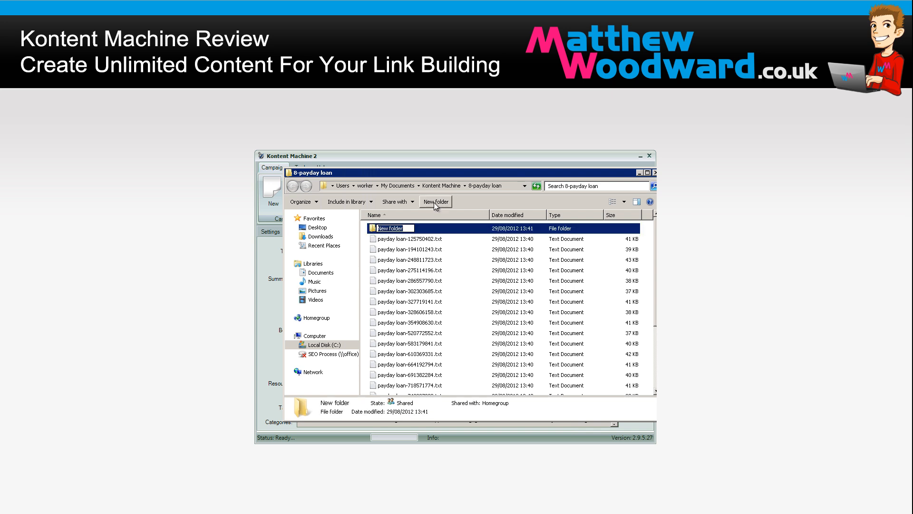
{"action": "type", "text": "SenukeX"}
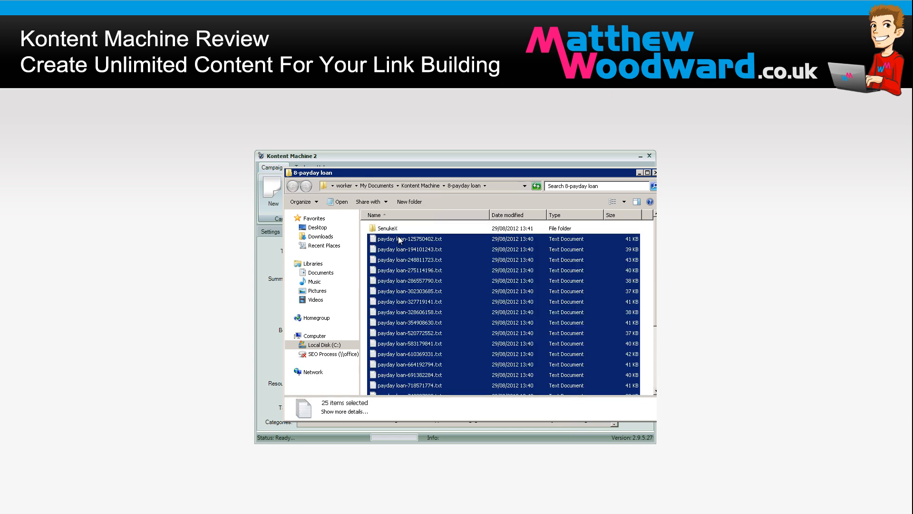
{"action": "left_click", "coordinate": [387, 227]}
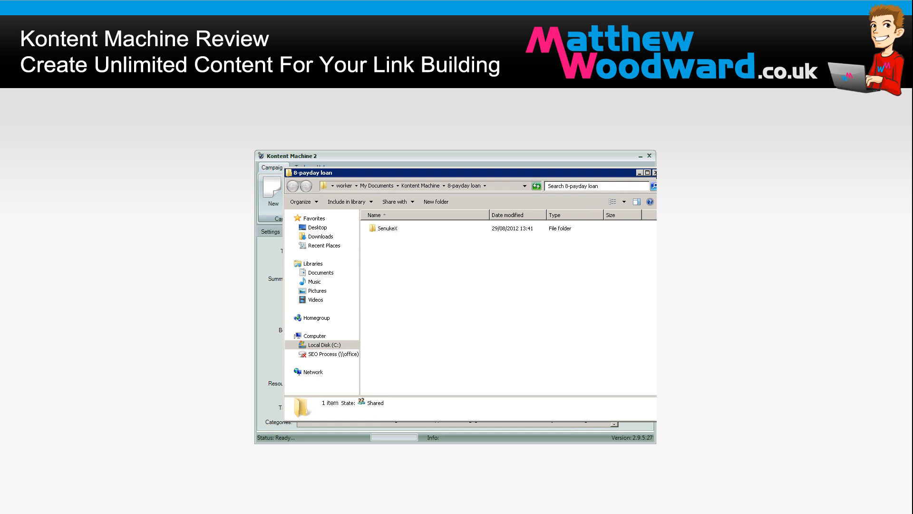
{"action": "left_click", "coordinate": [485, 243]}
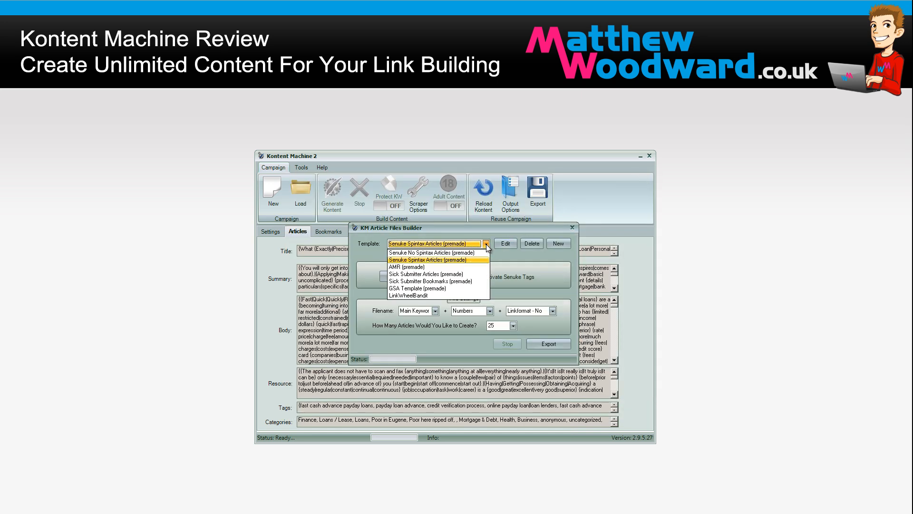
{"action": "mouse_move", "coordinate": [431, 267]}
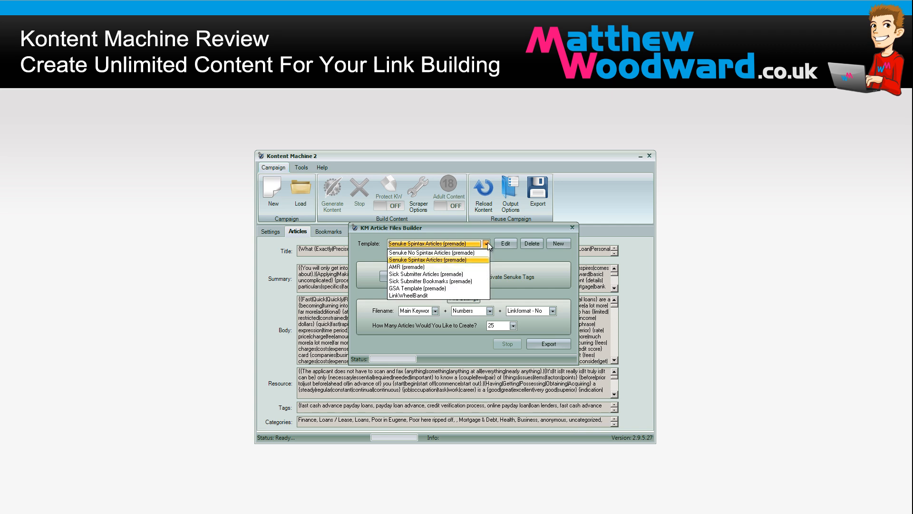
{"action": "mouse_move", "coordinate": [434, 274]}
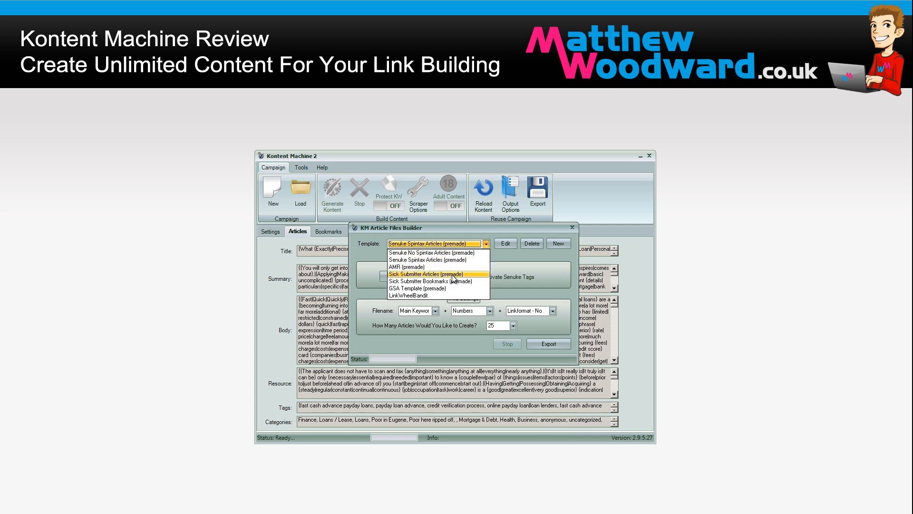
- Select the Sick Submitter Articles (premade) template and bring up its export options
{"action": "left_click", "coordinate": [434, 274]}
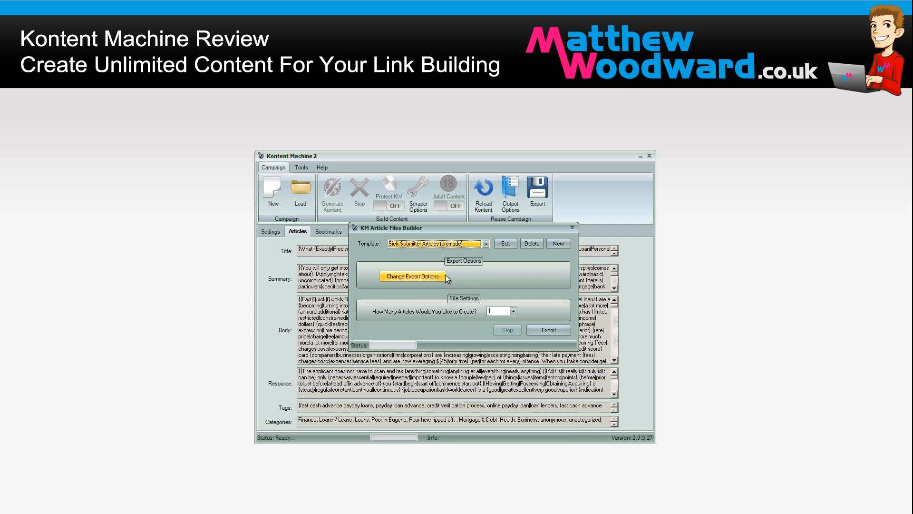
{"action": "left_click", "coordinate": [412, 276]}
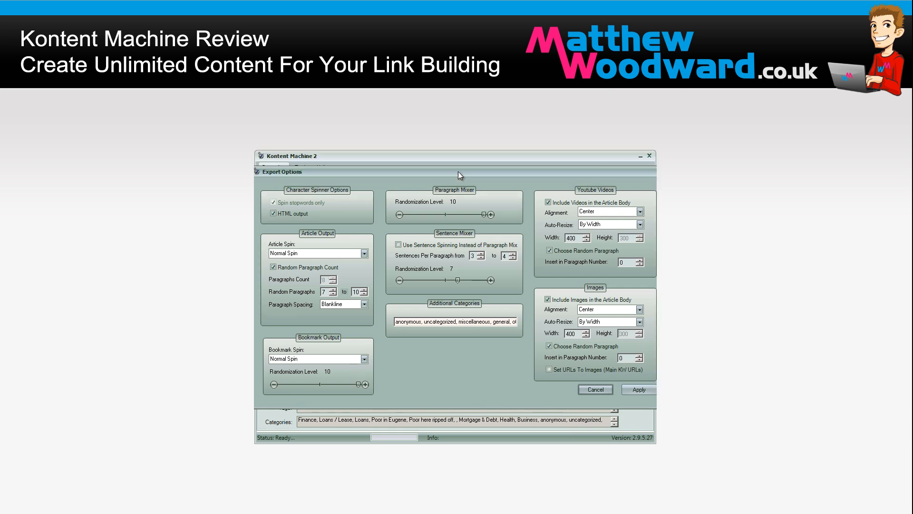
{"action": "mouse_move", "coordinate": [556, 202]}
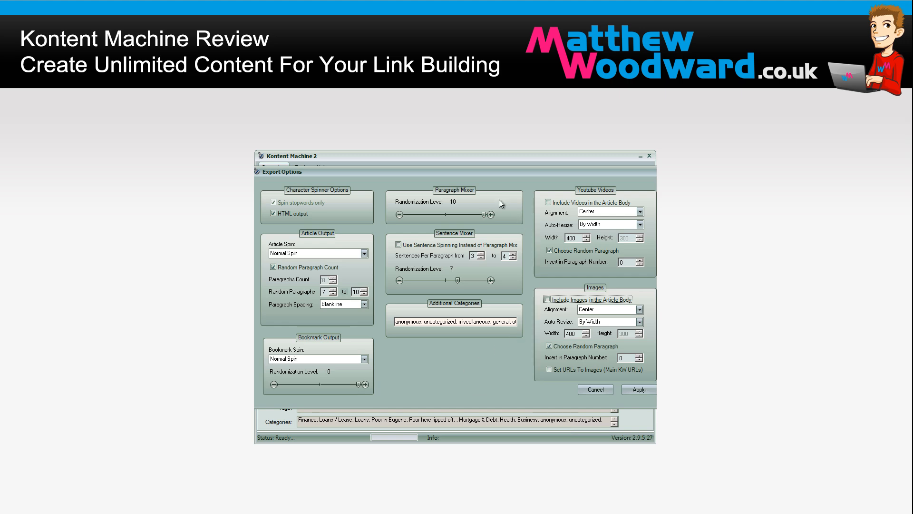
{"action": "mouse_move", "coordinate": [519, 356]}
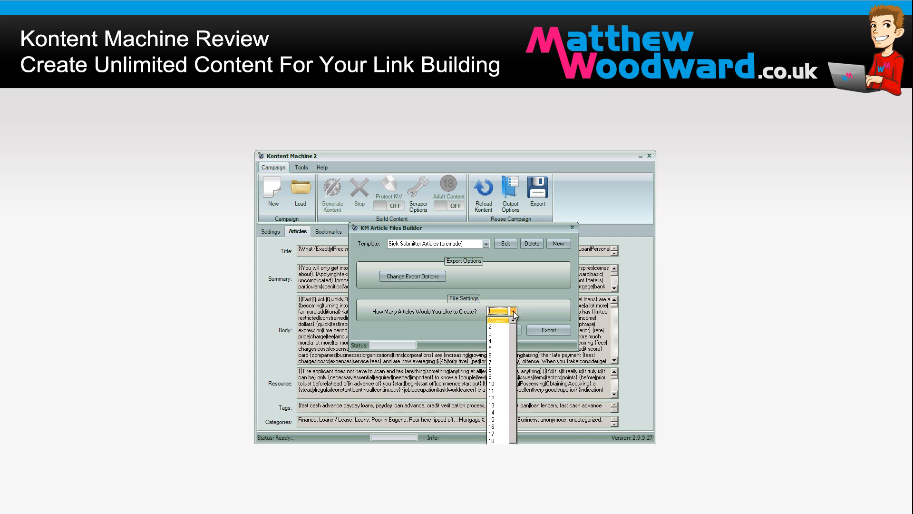
- Export a single article into the 8-payday loan folder under the file name 'article1'
{"action": "left_click", "coordinate": [512, 311]}
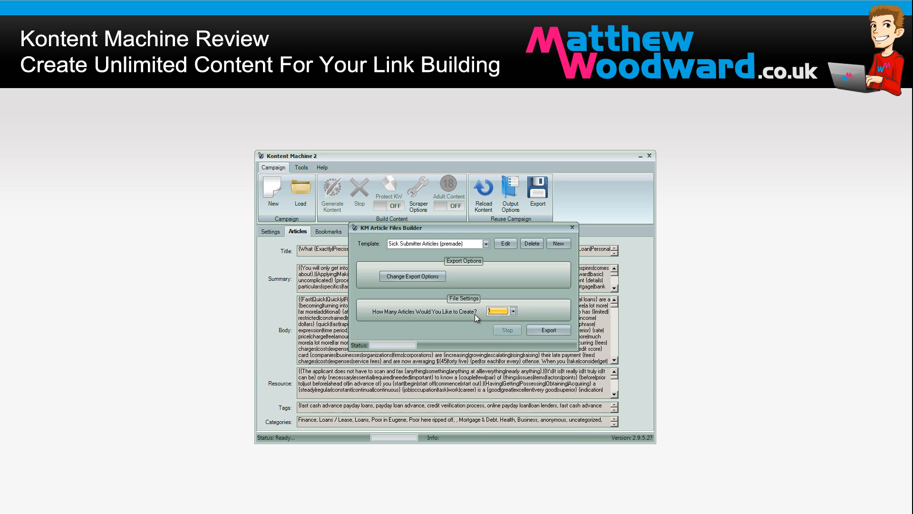
{"action": "left_click", "coordinate": [548, 329]}
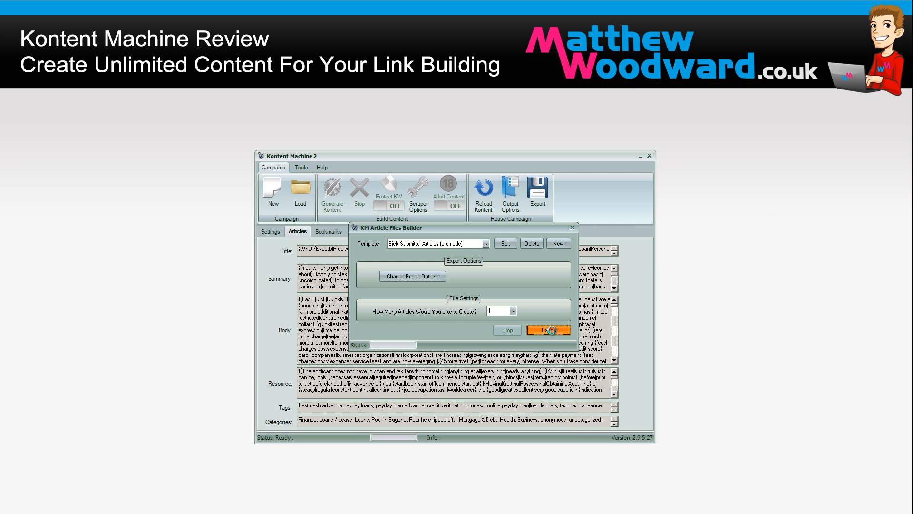
{"action": "left_click", "coordinate": [547, 329]}
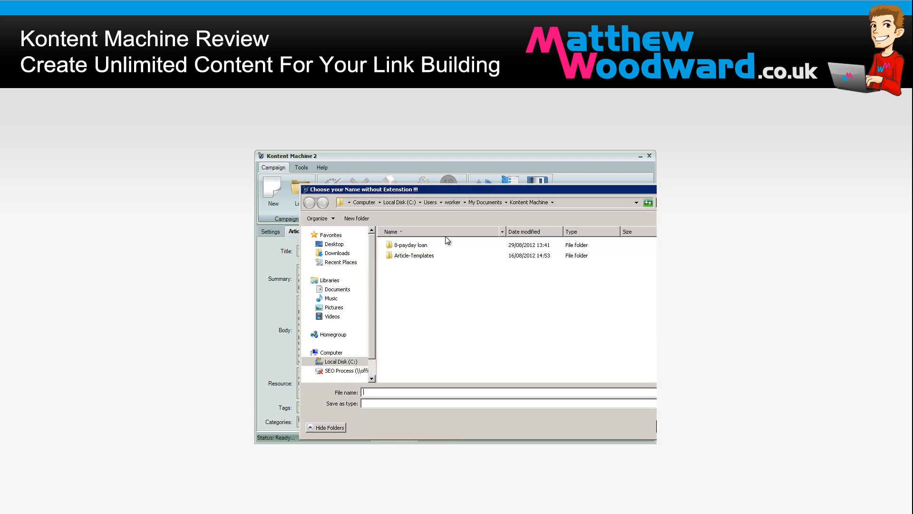
{"action": "double_click", "coordinate": [411, 244]}
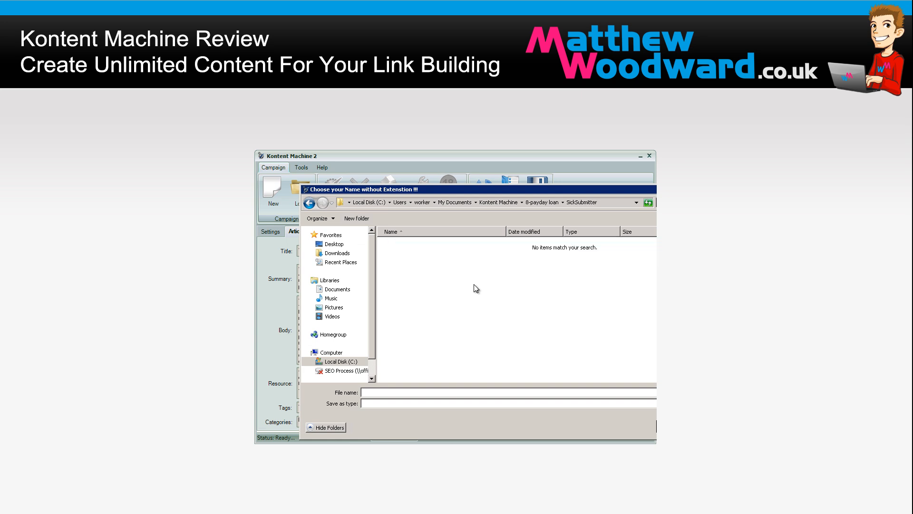
{"action": "type", "text": "article1"}
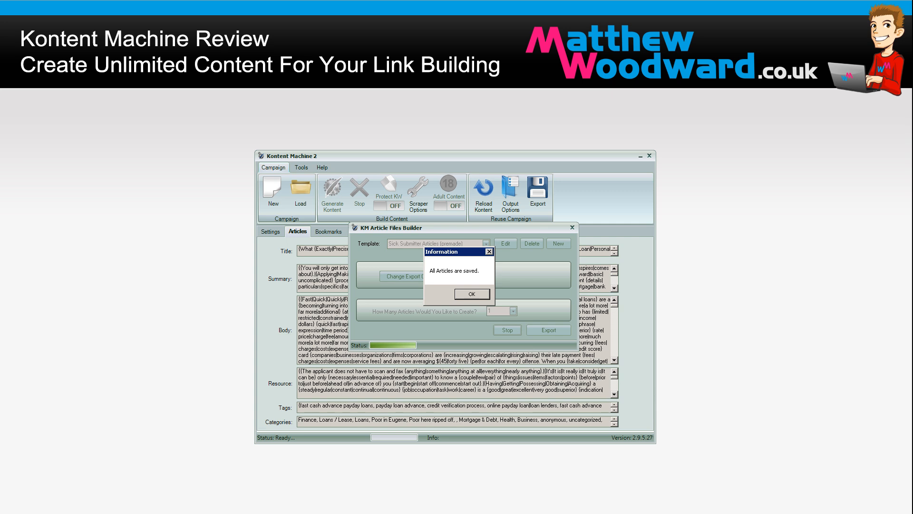
- Dismiss the saved message, choose GSA Template (premade), and view its export options
{"action": "left_click", "coordinate": [471, 293]}
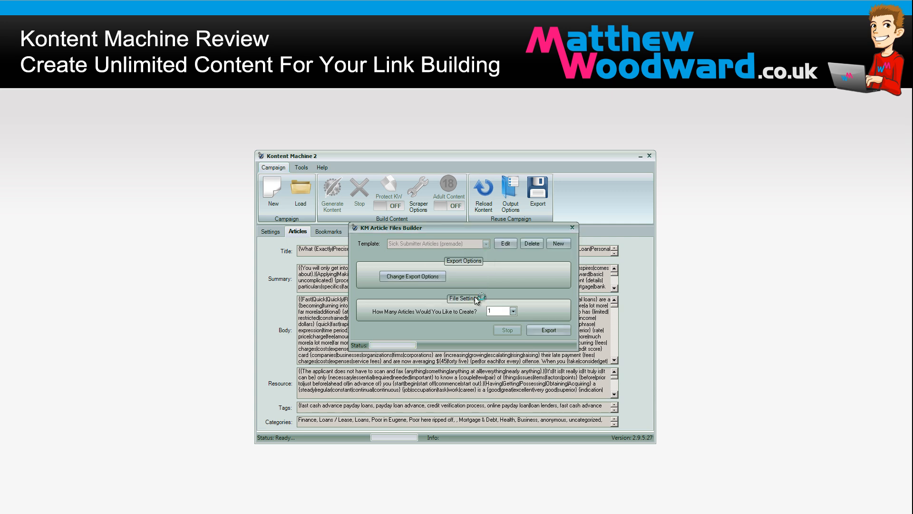
{"action": "left_click", "coordinate": [547, 329]}
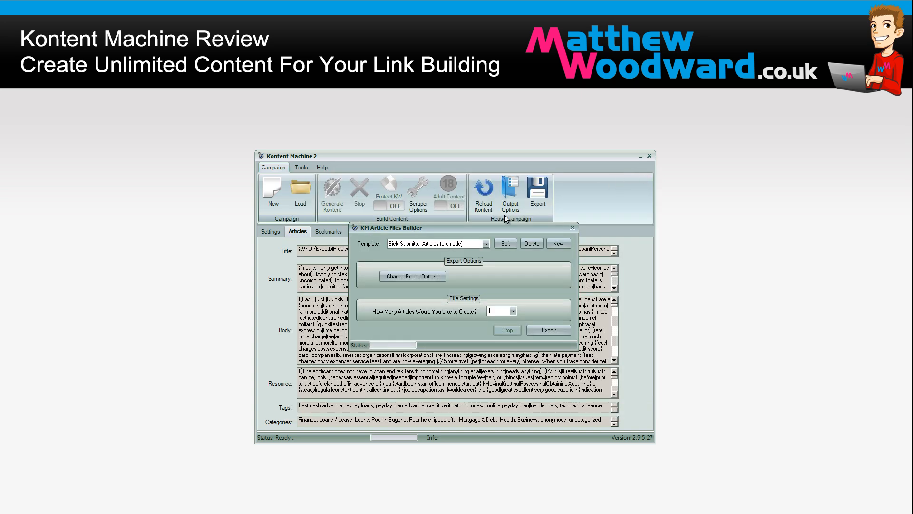
{"action": "left_click", "coordinate": [485, 243]}
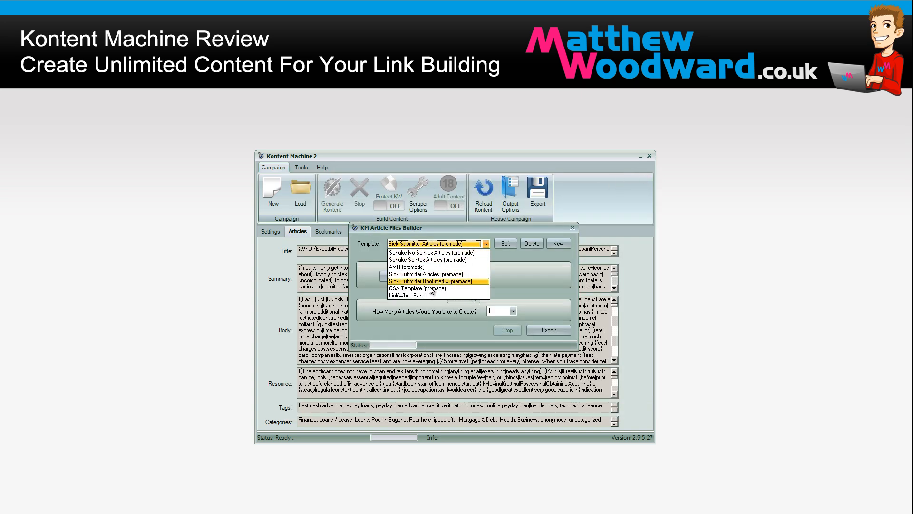
{"action": "left_click", "coordinate": [417, 288]}
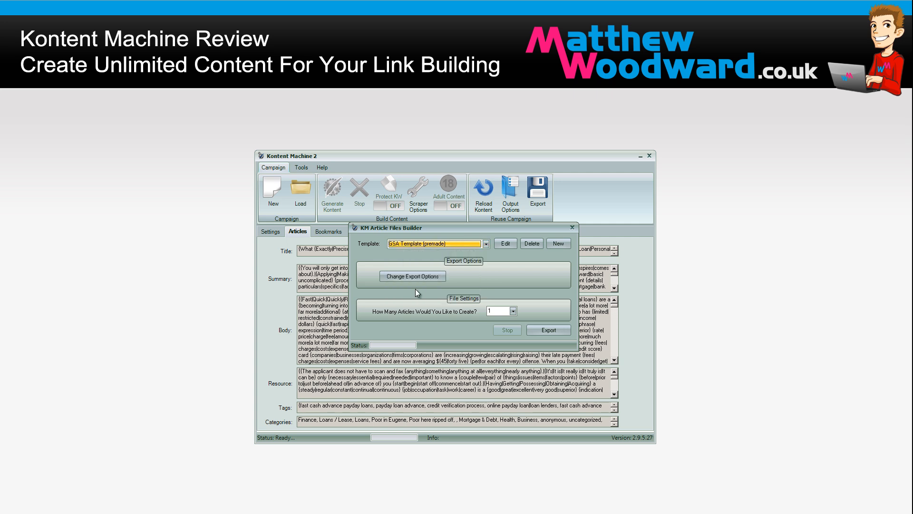
{"action": "left_click", "coordinate": [413, 276]}
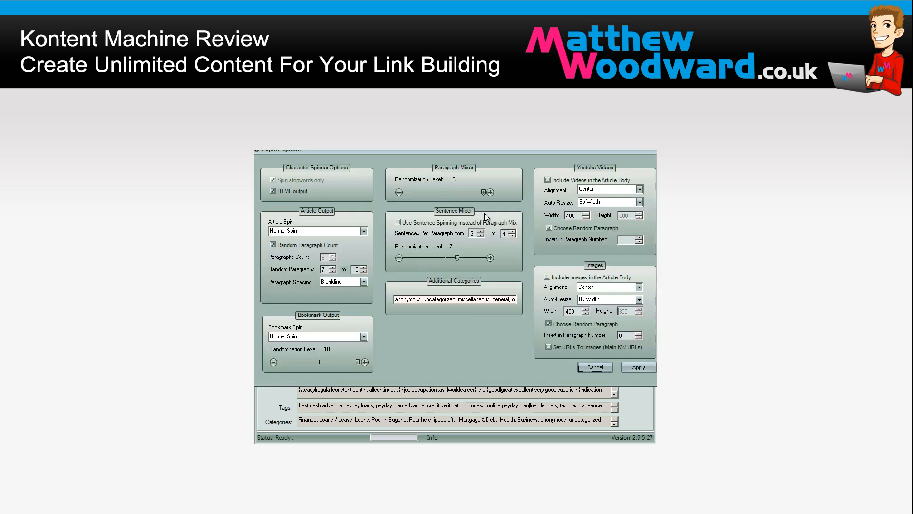
{"action": "mouse_move", "coordinate": [494, 178]}
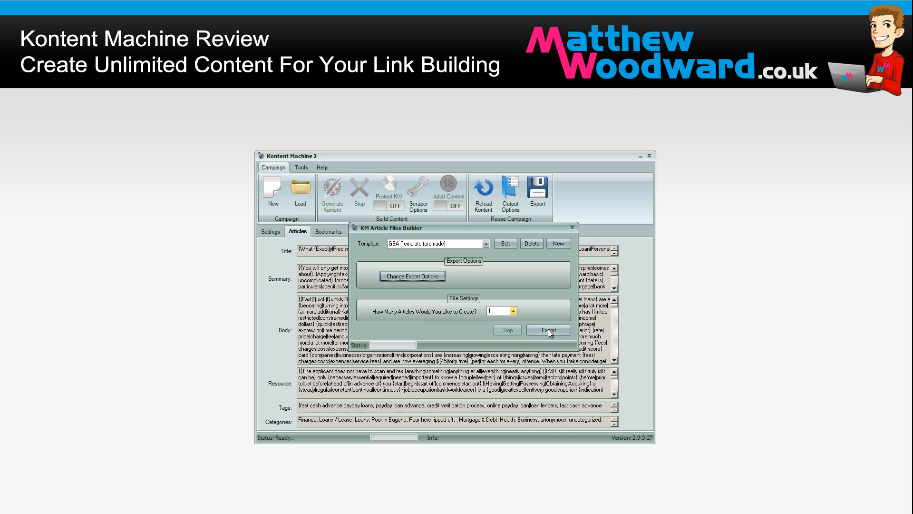
- Create a GSA folder in 8-payday loan, save the export as 'GSAImport', and dismiss the notice
{"action": "left_click", "coordinate": [548, 330]}
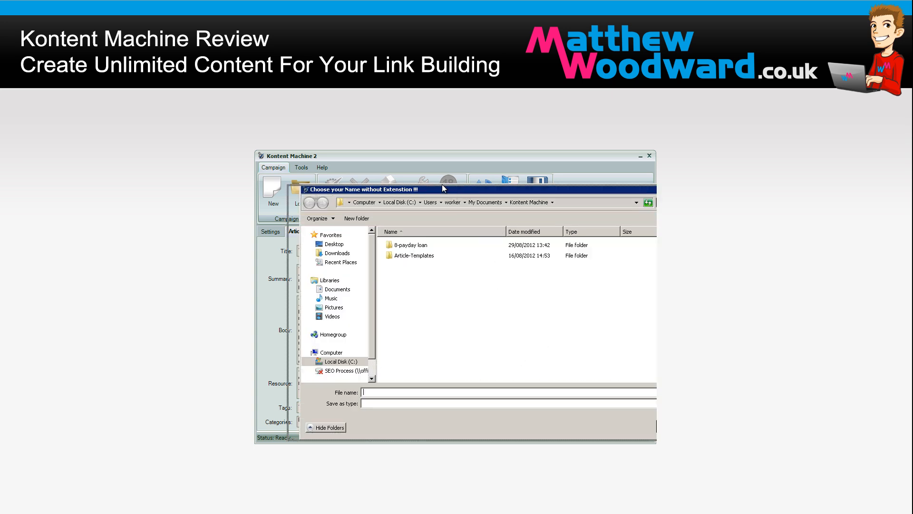
{"action": "double_click", "coordinate": [413, 244]}
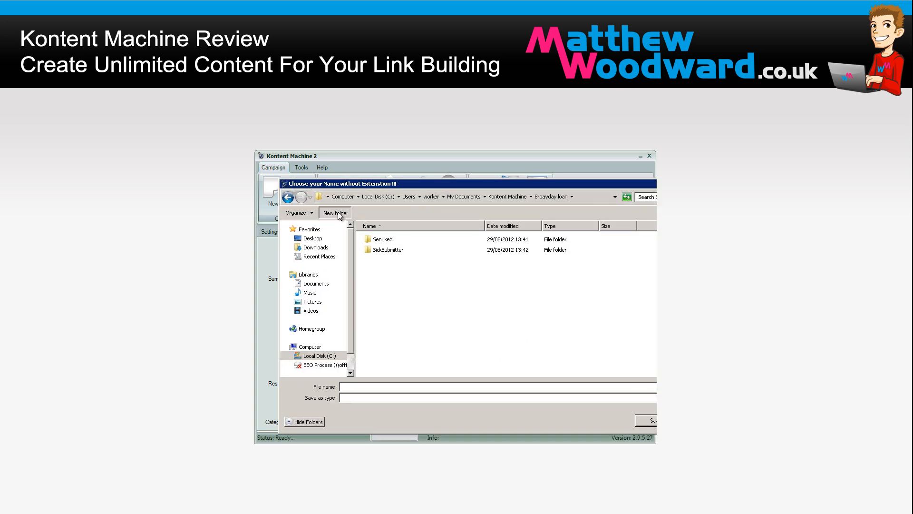
{"action": "left_click", "coordinate": [335, 213]}
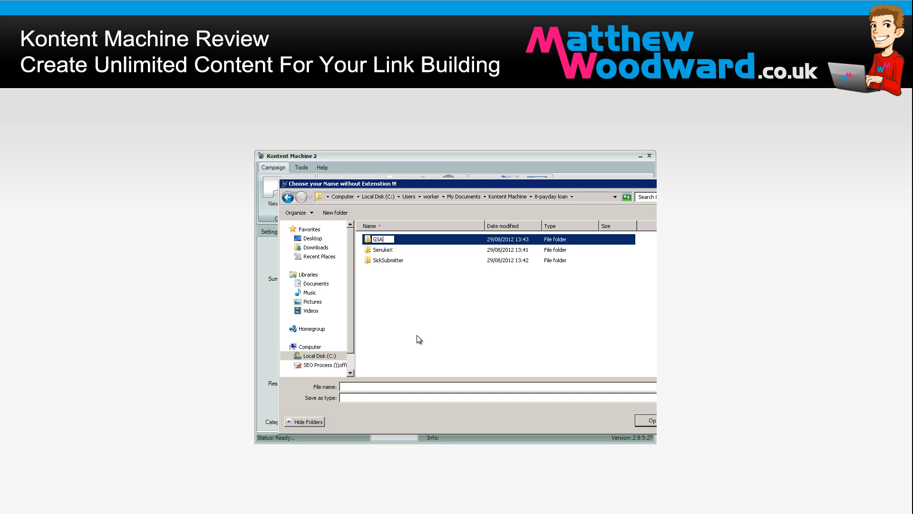
{"action": "double_click", "coordinate": [377, 238]}
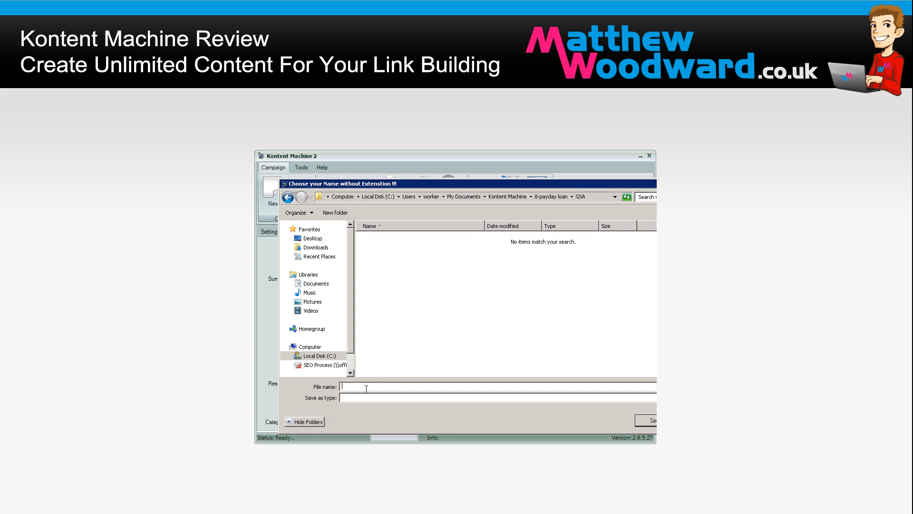
{"action": "type", "text": "GSAImport"}
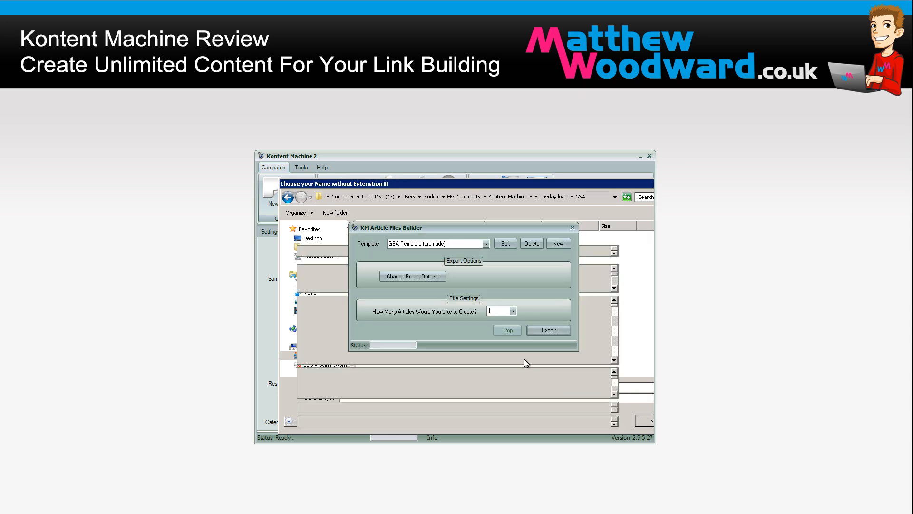
{"action": "mouse_move", "coordinate": [485, 358]}
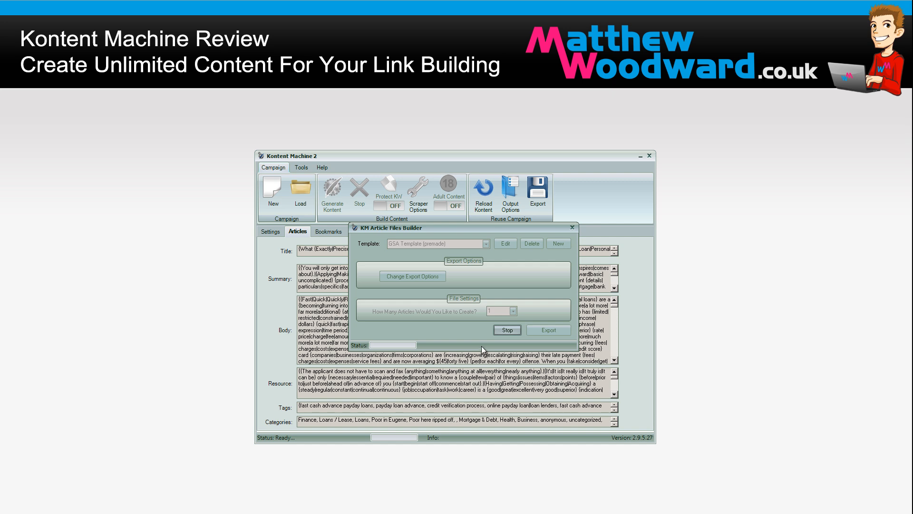
{"action": "left_click", "coordinate": [546, 329]}
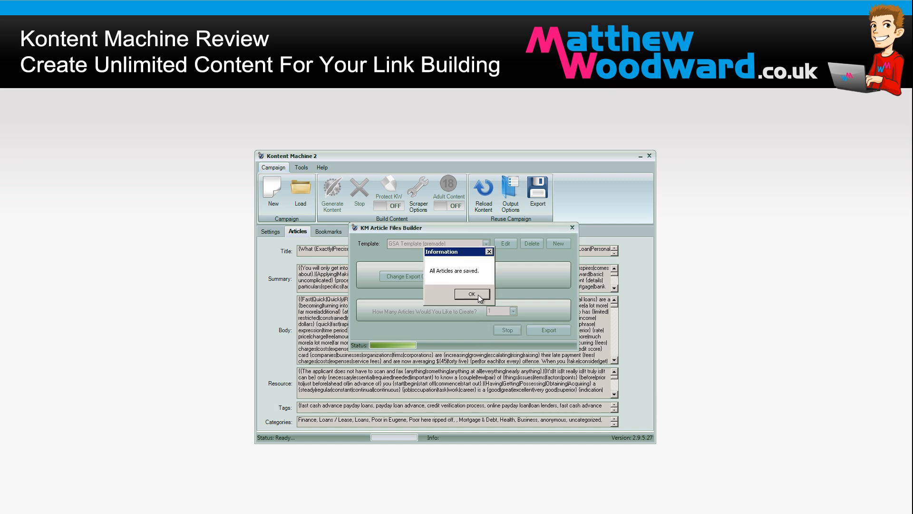
{"action": "left_click", "coordinate": [472, 293]}
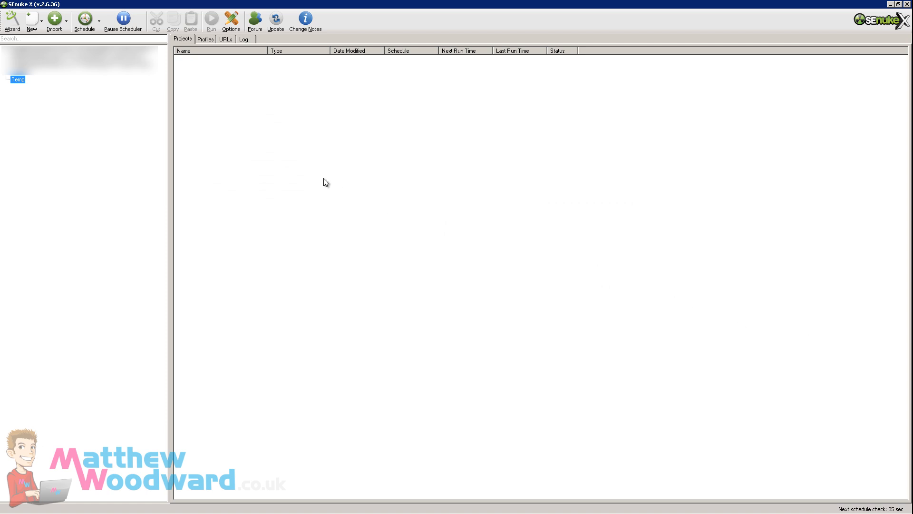
- Create a social network project loading articles sequentially from 8-payday loan\SenukeX
{"action": "left_click", "coordinate": [32, 21]}
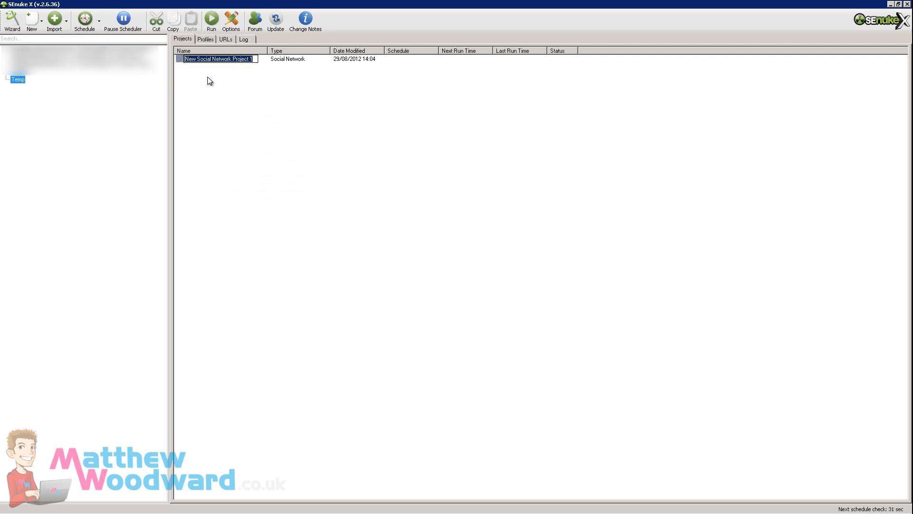
{"action": "double_click", "coordinate": [218, 59]}
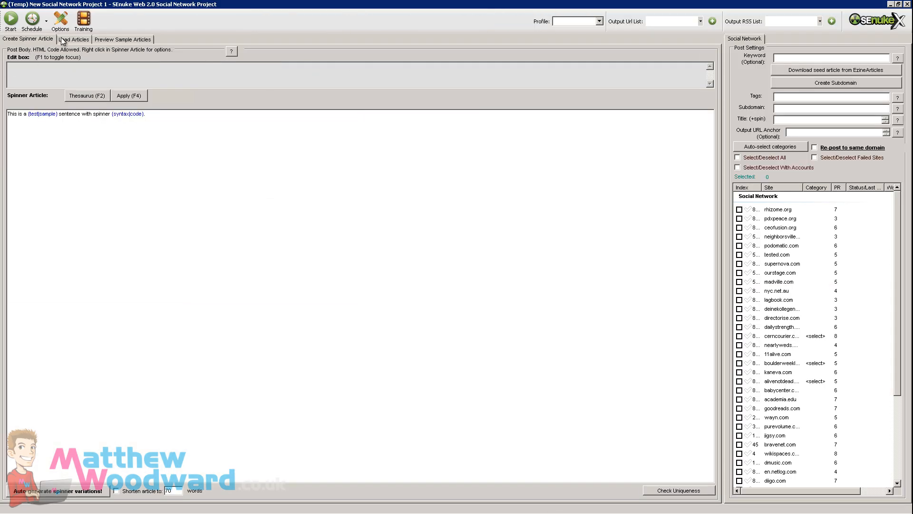
{"action": "left_click", "coordinate": [74, 39]}
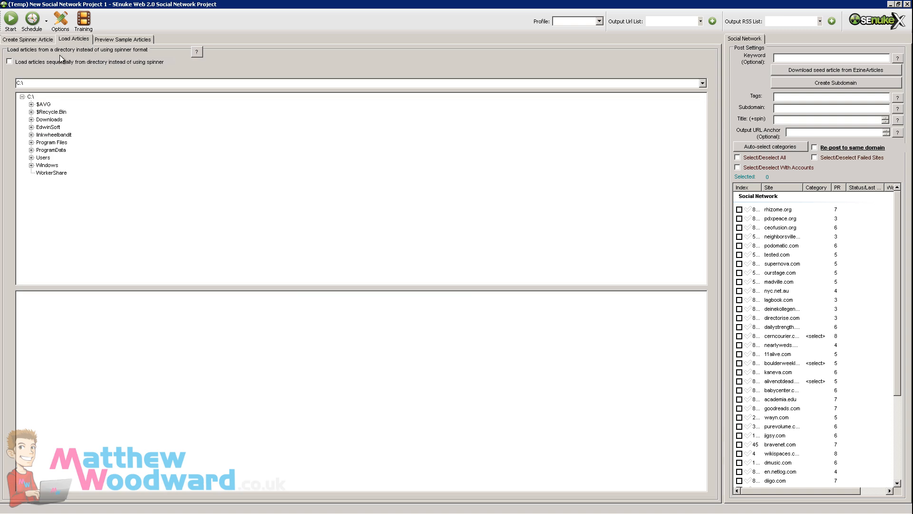
{"action": "mouse_move", "coordinate": [54, 67]}
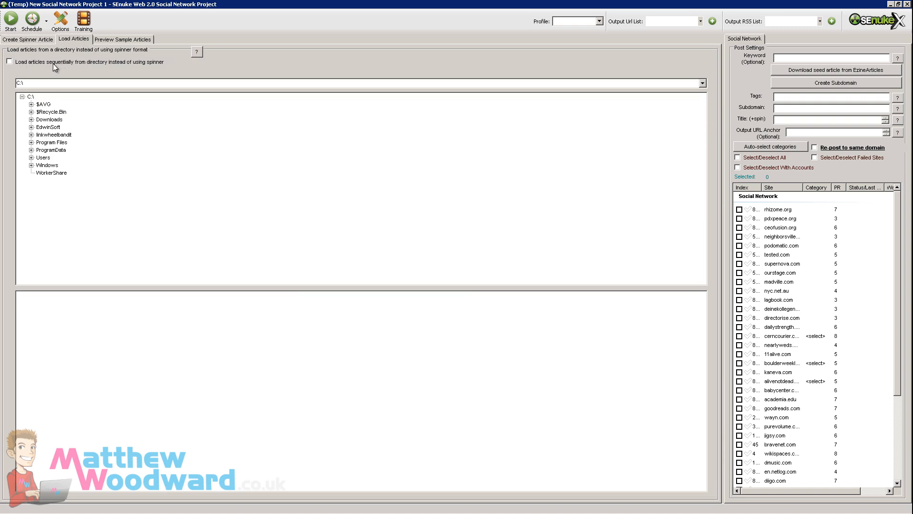
{"action": "mouse_move", "coordinate": [104, 70]}
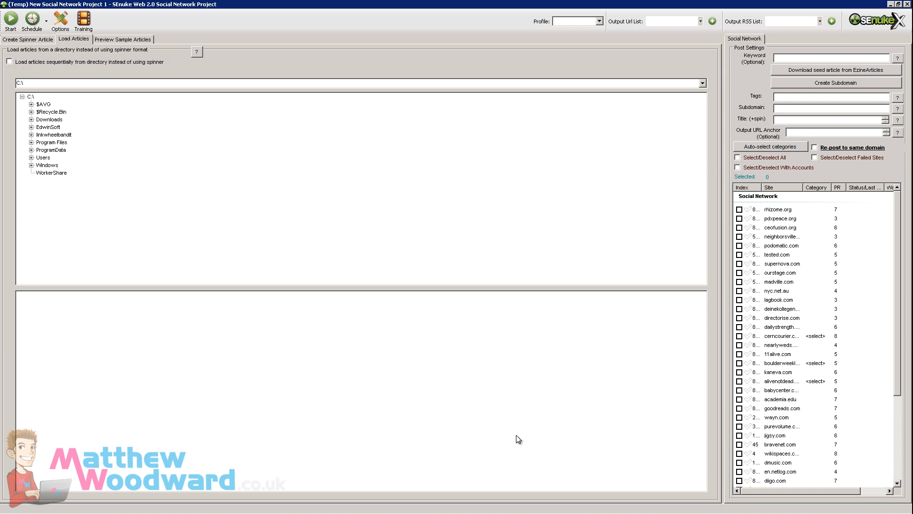
{"action": "mouse_move", "coordinate": [166, 377]}
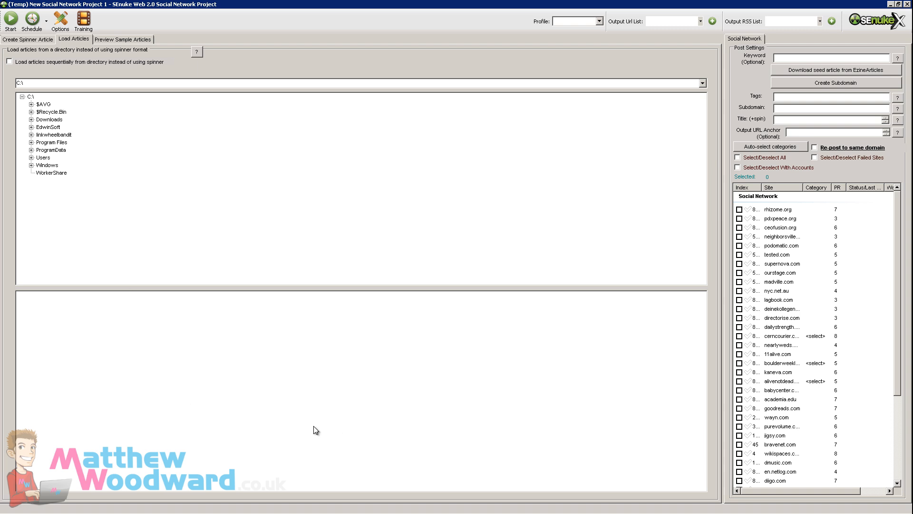
{"action": "left_click", "coordinate": [9, 61]}
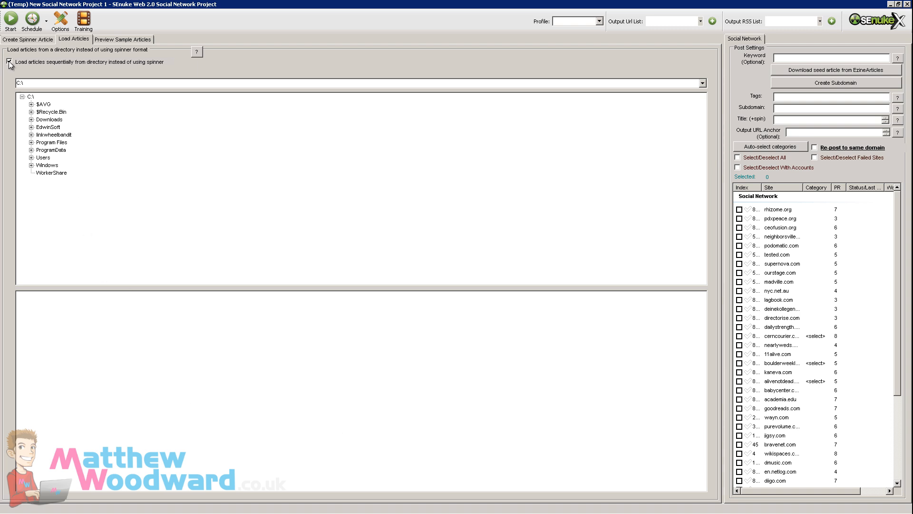
{"action": "left_click", "coordinate": [31, 158]}
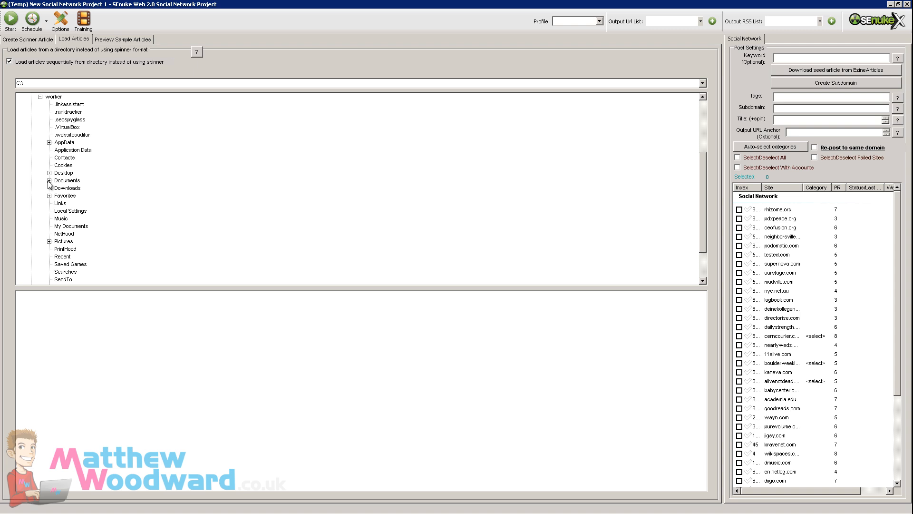
{"action": "left_click", "coordinate": [50, 179]}
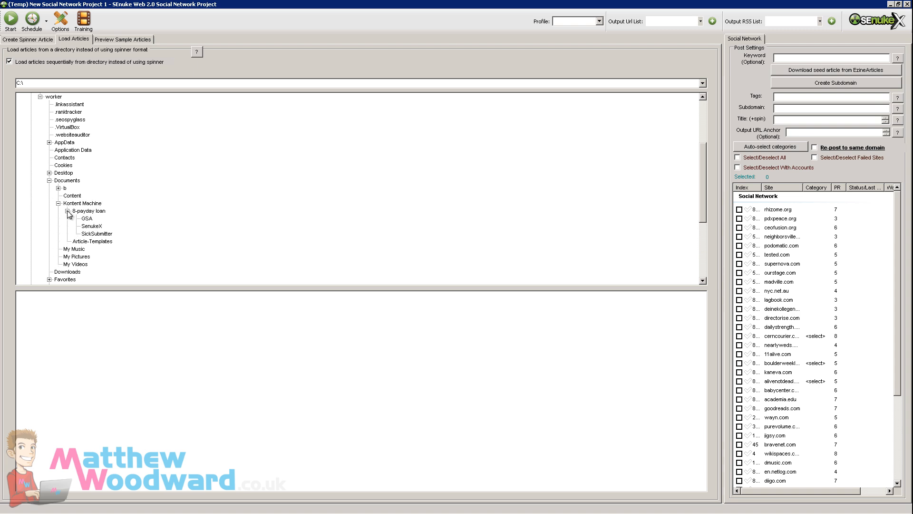
{"action": "left_click", "coordinate": [91, 226]}
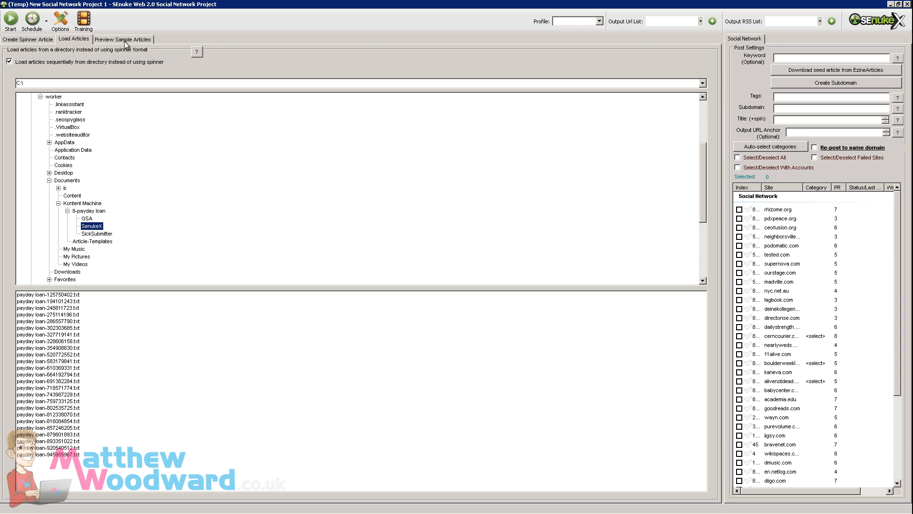
- Preview a sample payday loan article in SEnuke X, then spin again for another variation
{"action": "left_click", "coordinate": [122, 39]}
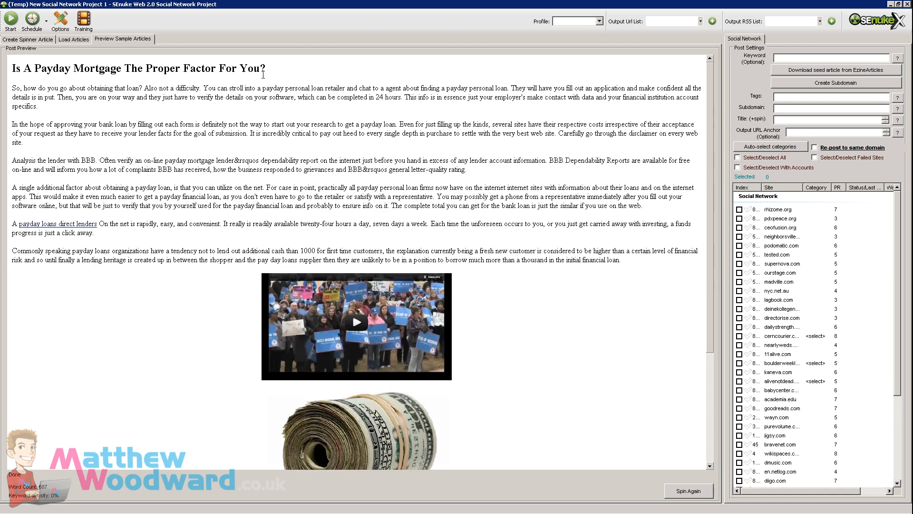
{"action": "mouse_move", "coordinate": [46, 226]}
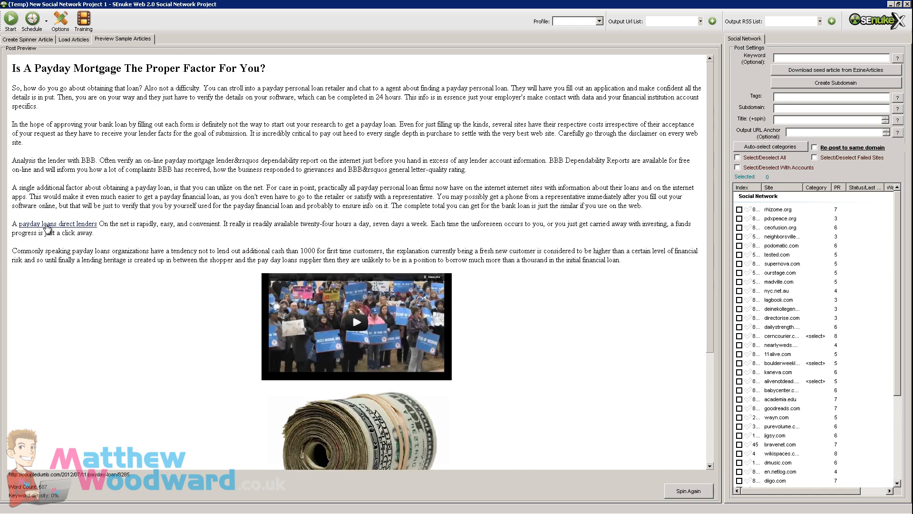
{"action": "mouse_move", "coordinate": [711, 224]}
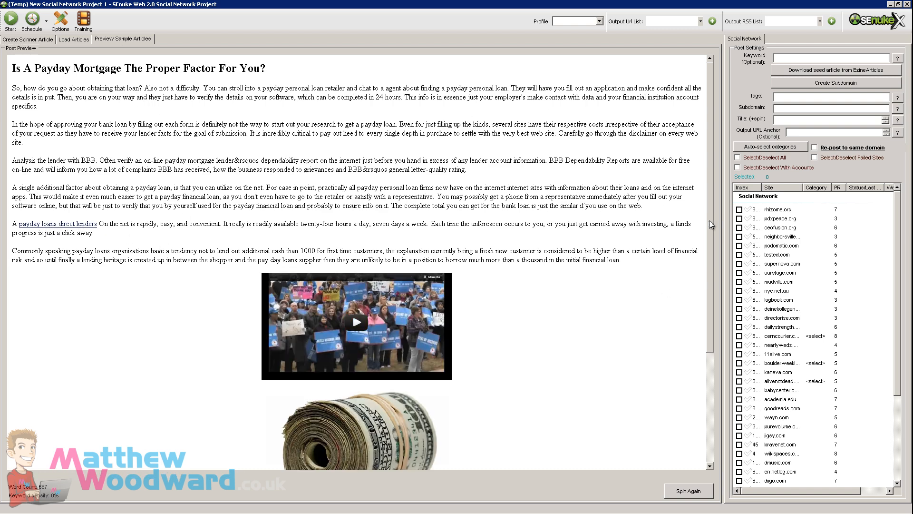
{"action": "scroll", "scroll_direction": "down", "scroll_amount": 3}
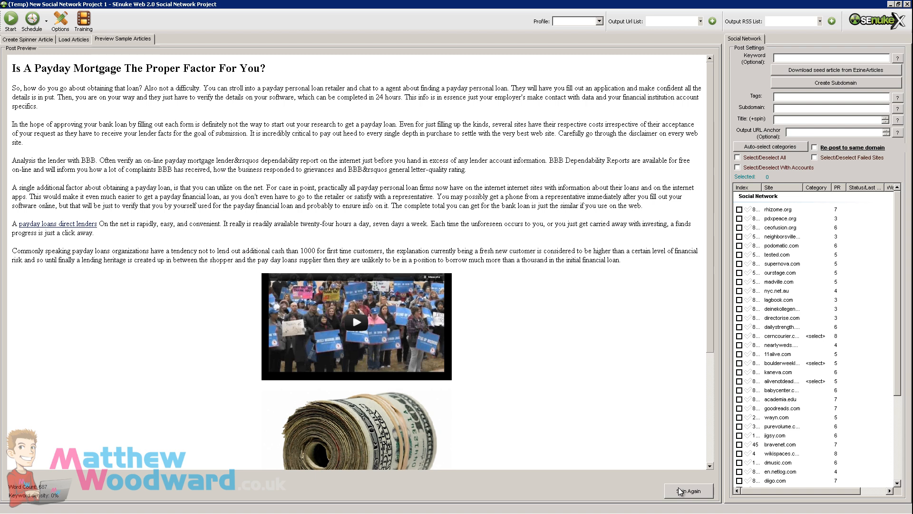
{"action": "left_click", "coordinate": [688, 490]}
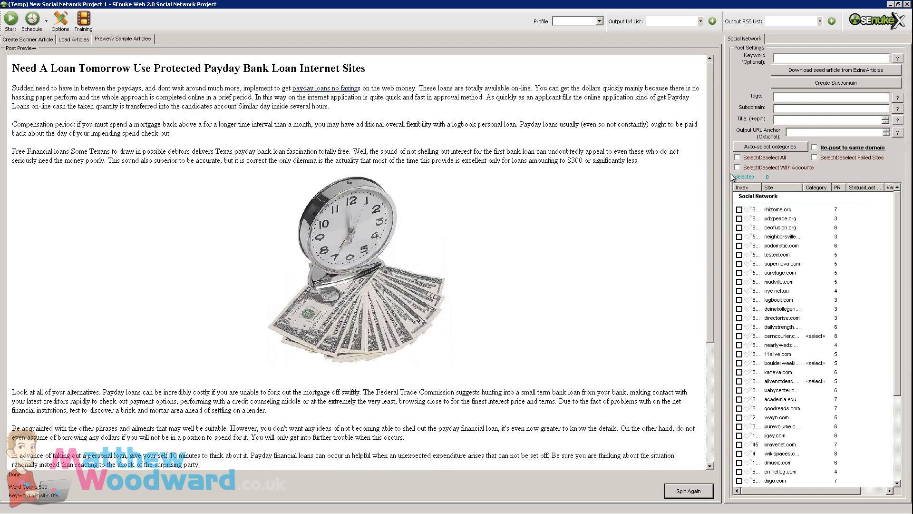
{"action": "scroll", "scroll_direction": "down", "scroll_amount": 3}
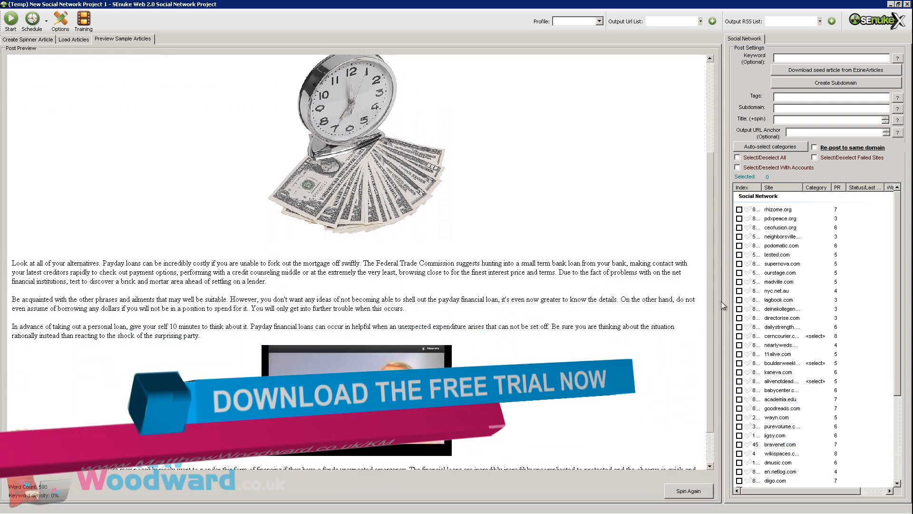
{"action": "scroll", "scroll_direction": "down", "scroll_amount": 3}
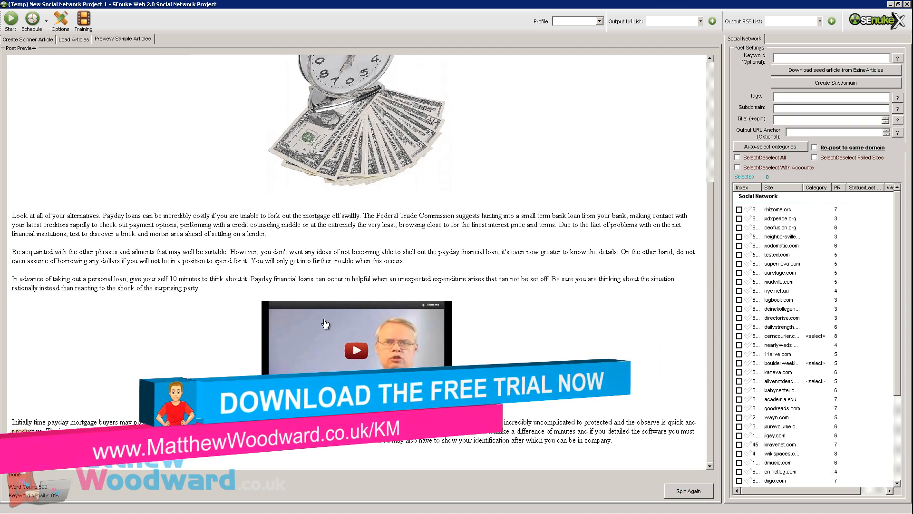
{"action": "mouse_move", "coordinate": [176, 486]}
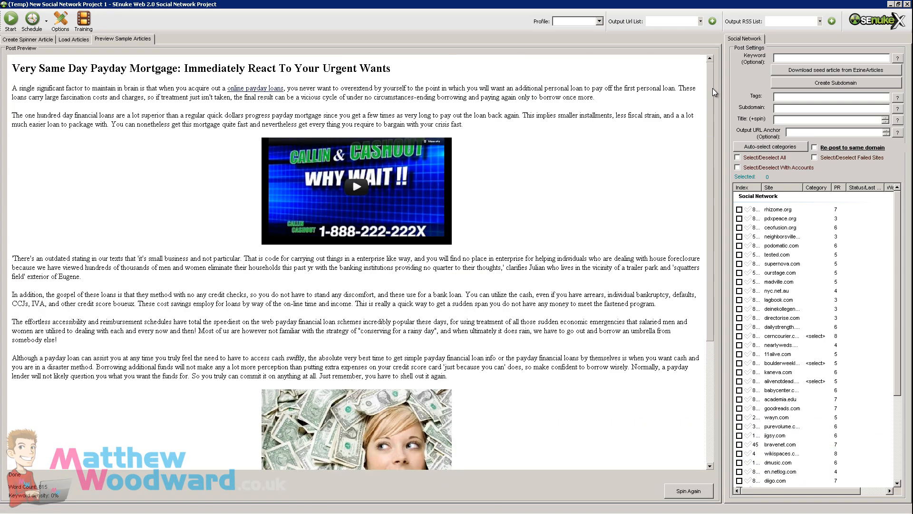
{"action": "mouse_move", "coordinate": [38, 150]}
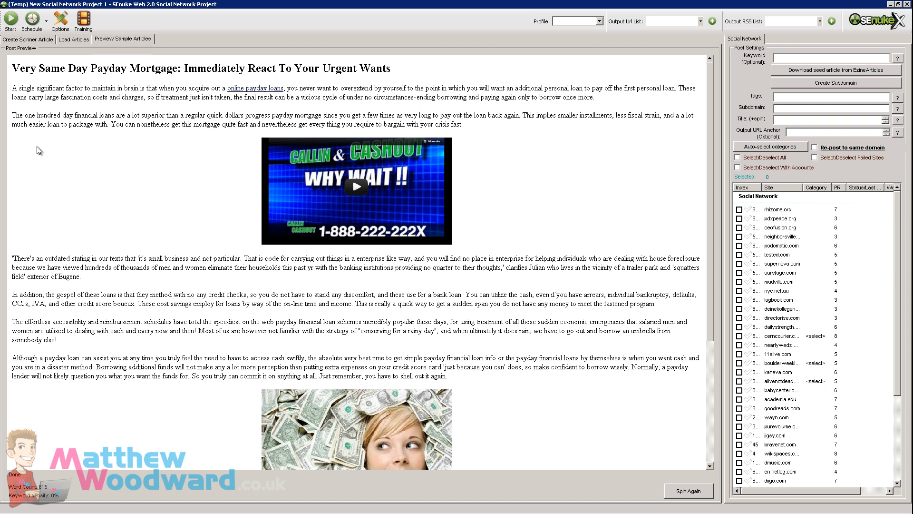
{"action": "mouse_move", "coordinate": [712, 254]}
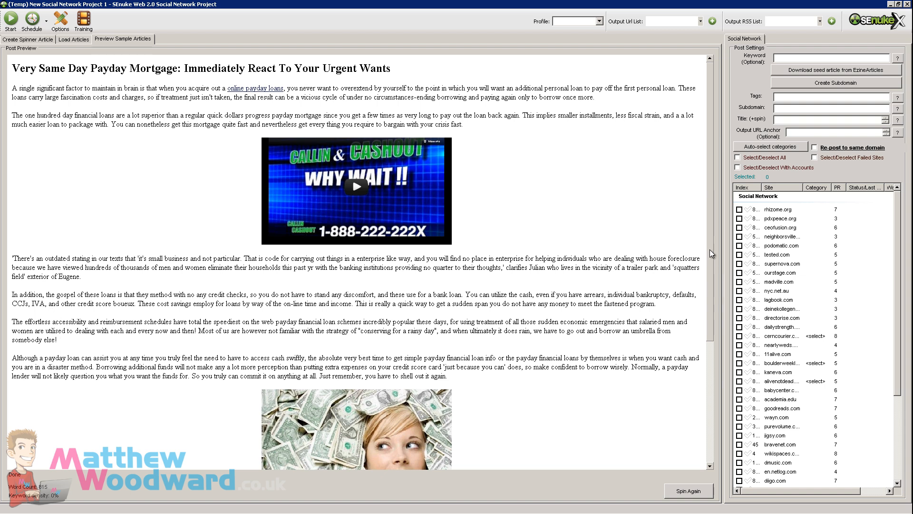
{"action": "mouse_move", "coordinate": [160, 246]}
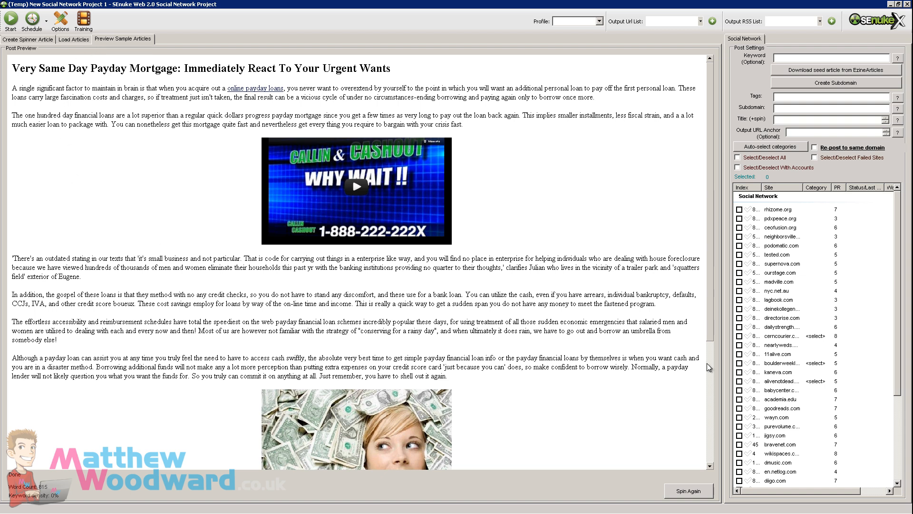
{"action": "mouse_move", "coordinate": [768, 435]}
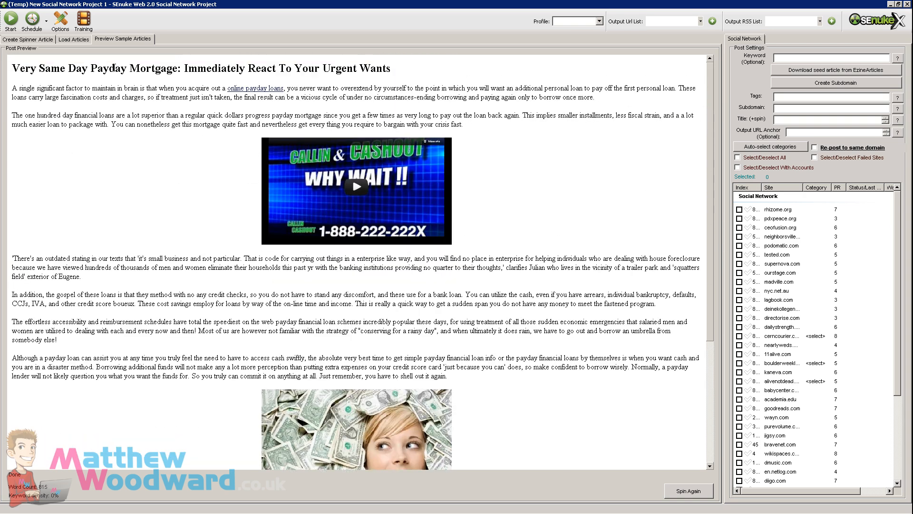
{"action": "mouse_move", "coordinate": [524, 311]}
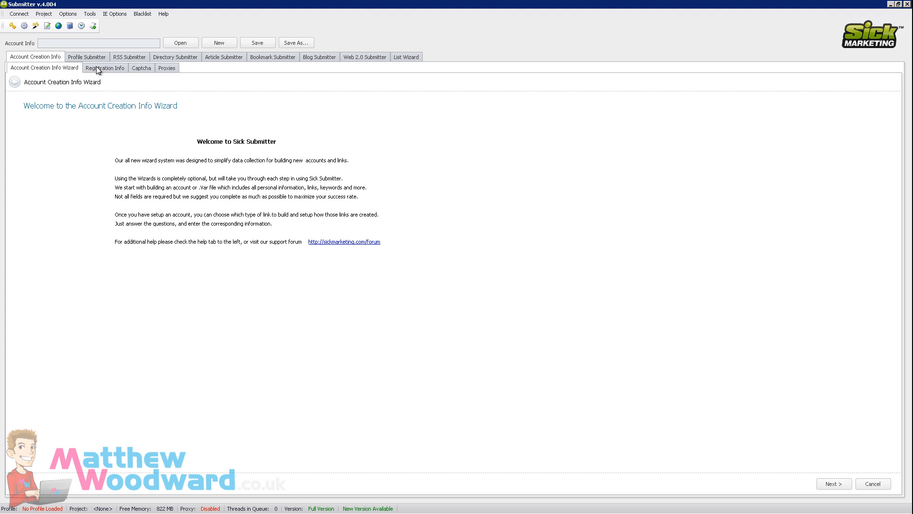
- Navigate Sick Submitter to Article Submitter's Article Creator form
{"action": "left_click", "coordinate": [105, 68]}
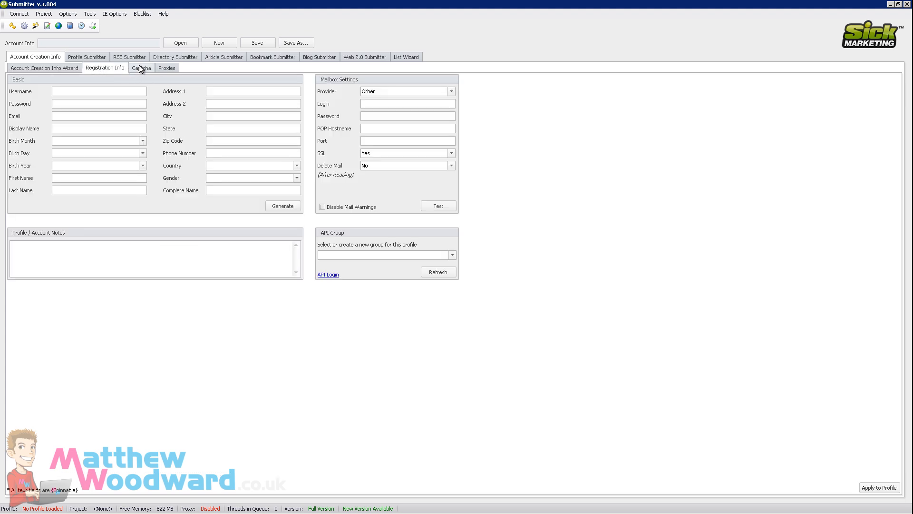
{"action": "left_click", "coordinate": [224, 57]}
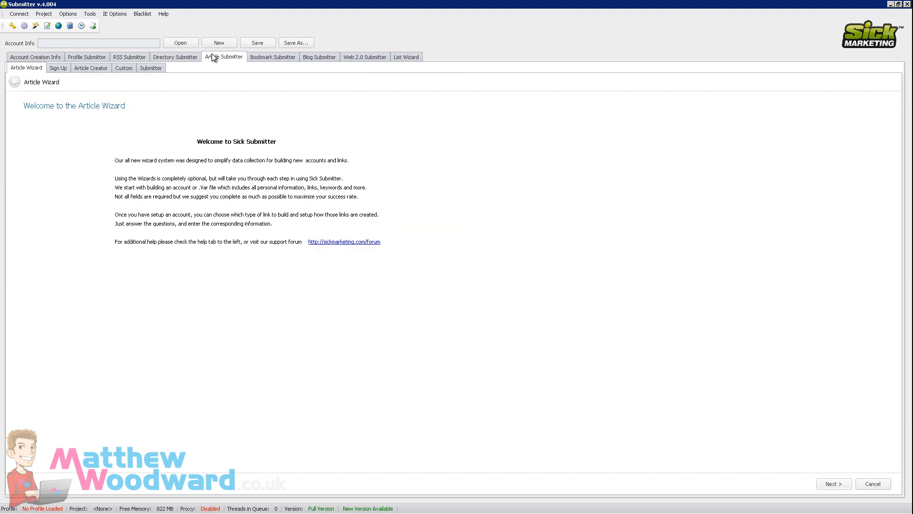
{"action": "left_click", "coordinate": [91, 68]}
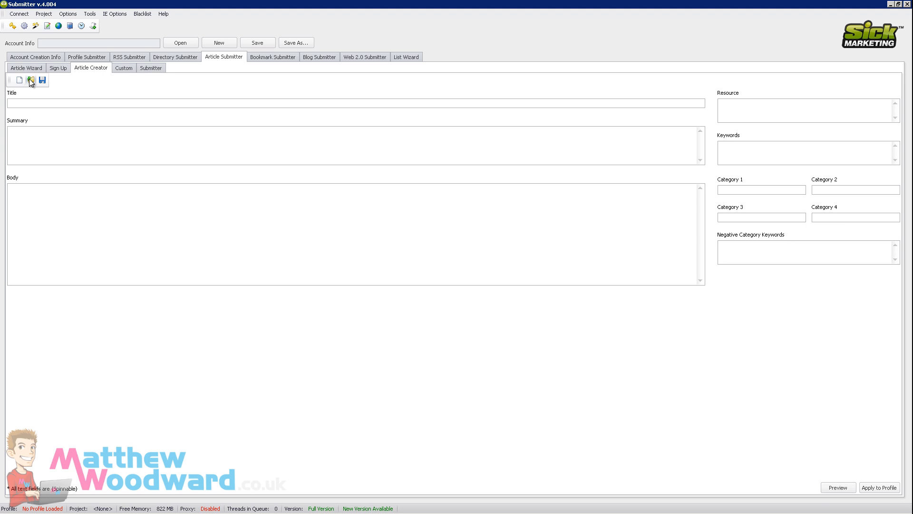
- Browse Kontent Machine > 8-payday loan > SickSubmitter and select article10.txt
{"action": "left_click", "coordinate": [30, 80]}
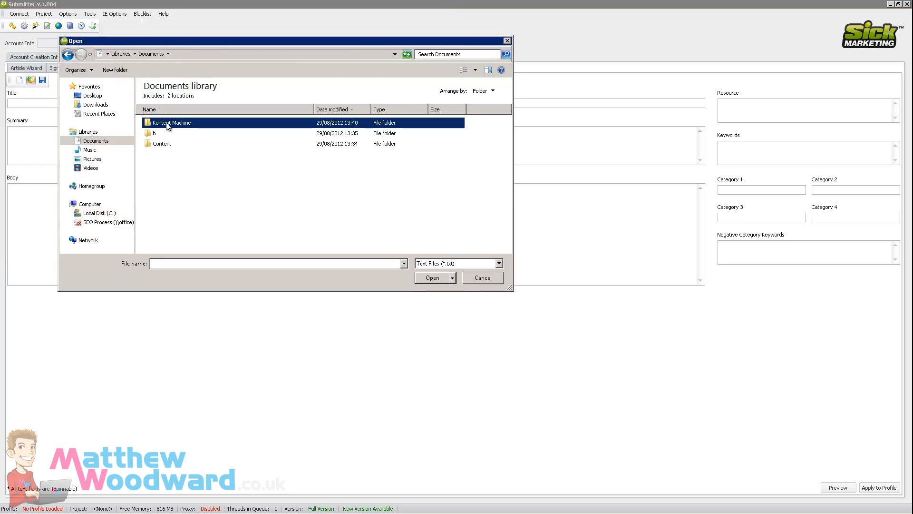
{"action": "double_click", "coordinate": [171, 122]}
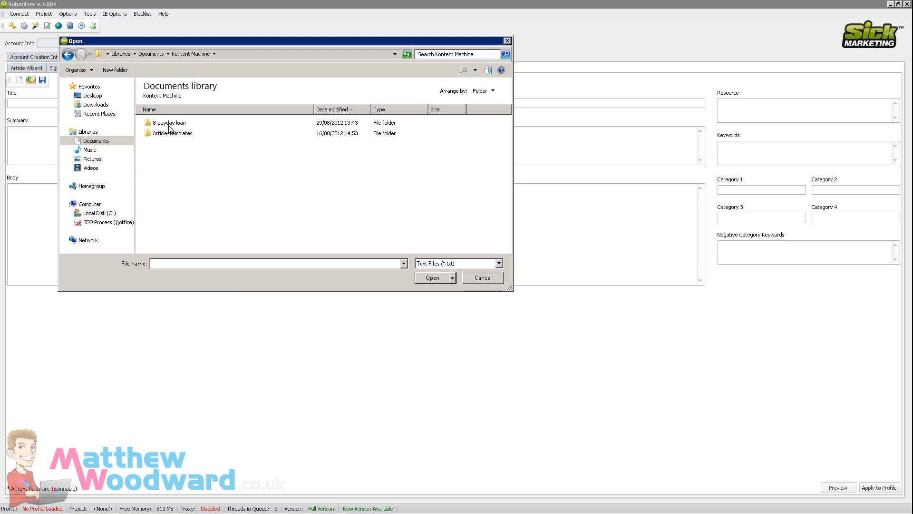
{"action": "double_click", "coordinate": [170, 122]}
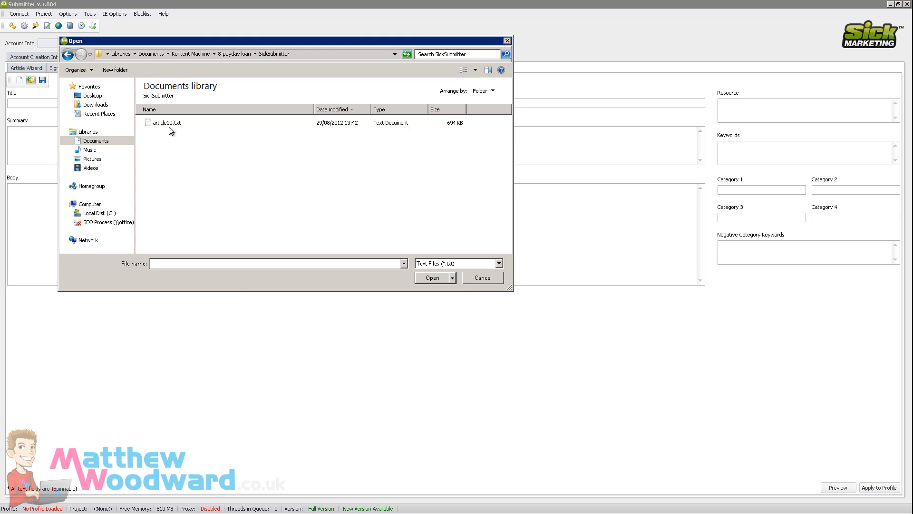
{"action": "left_click", "coordinate": [168, 122]}
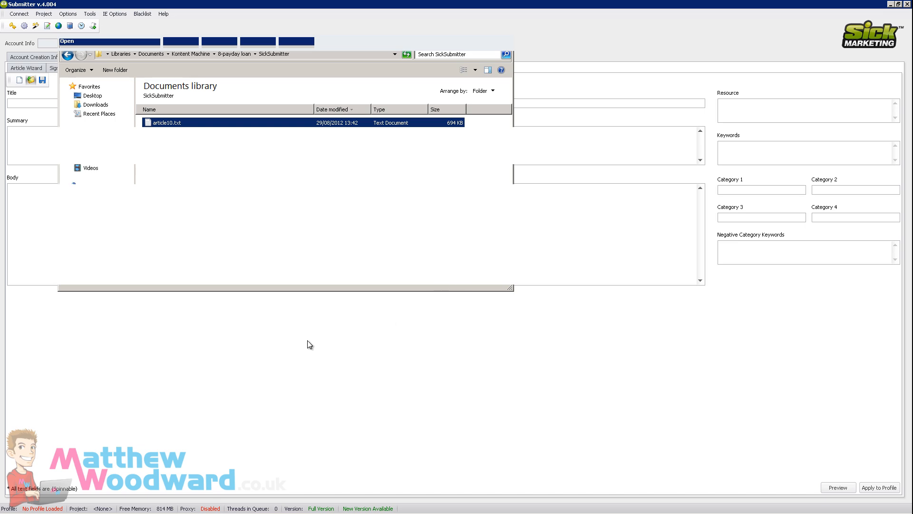
- Load article10.txt, preview it, spin seven new versions, then close the Article Preview
{"action": "double_click", "coordinate": [166, 122]}
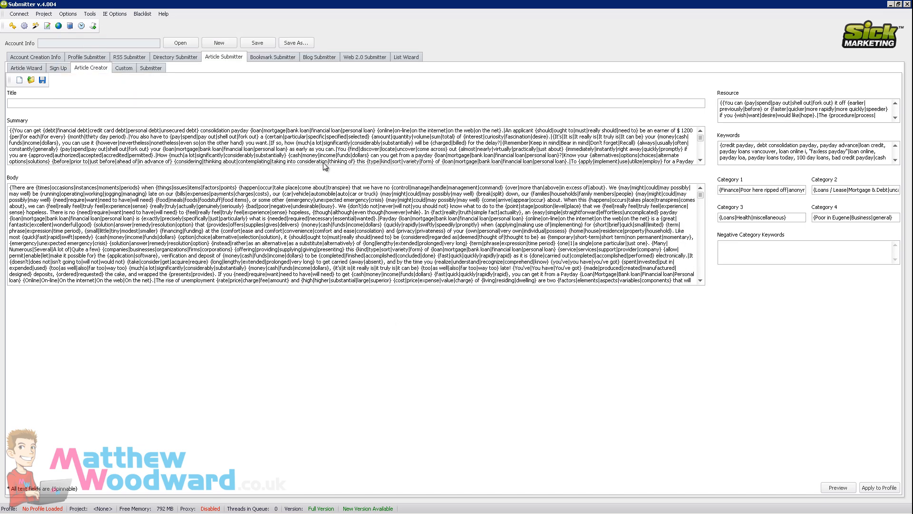
{"action": "mouse_move", "coordinate": [652, 171]}
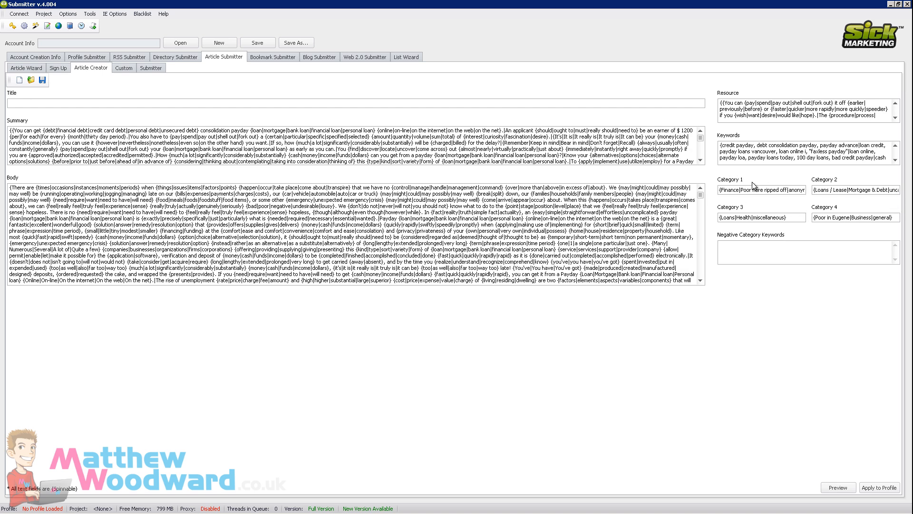
{"action": "mouse_move", "coordinate": [179, 86]}
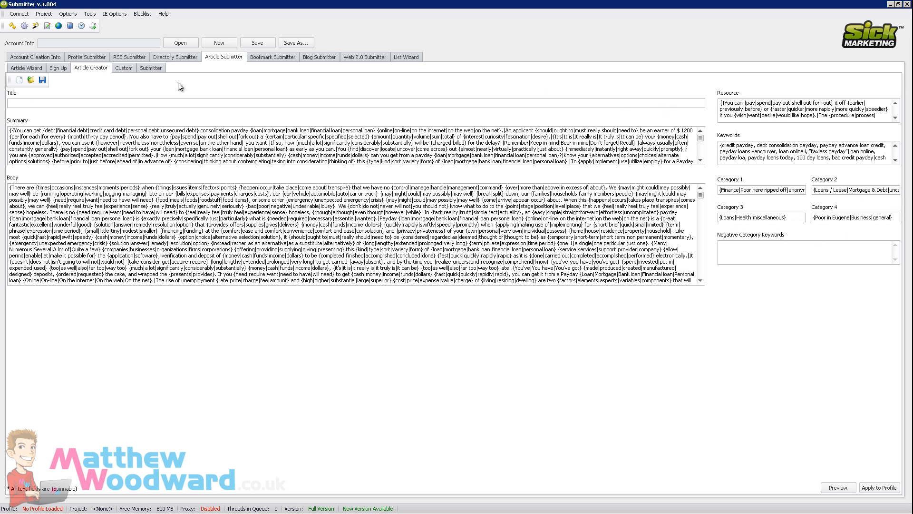
{"action": "left_click", "coordinate": [838, 487]}
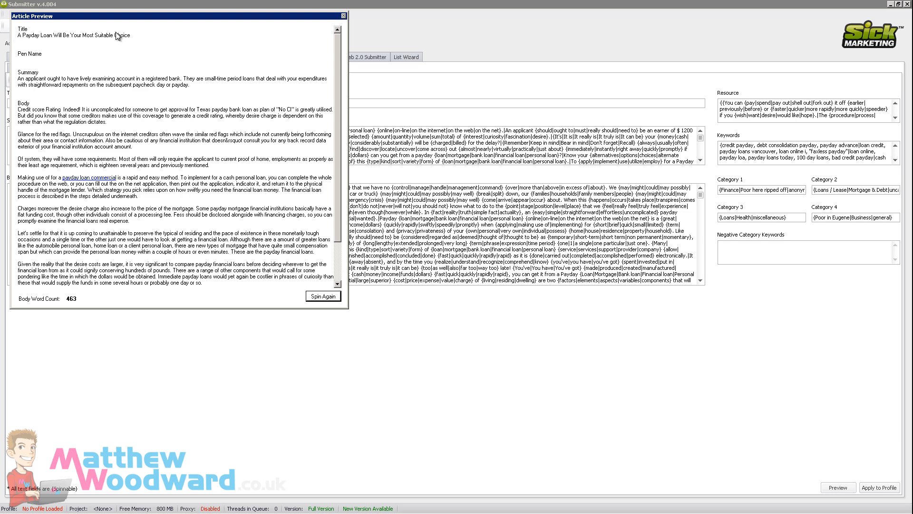
{"action": "left_click", "coordinate": [323, 296]}
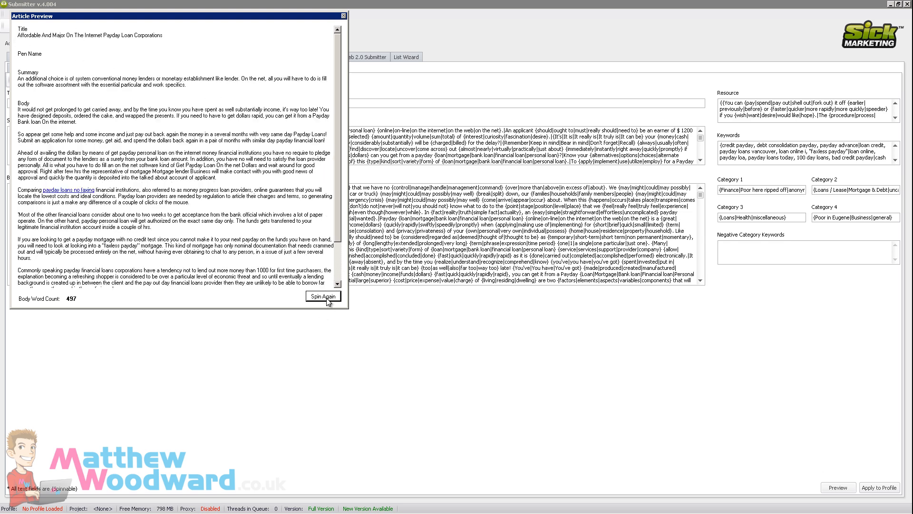
{"action": "left_click", "coordinate": [322, 295]}
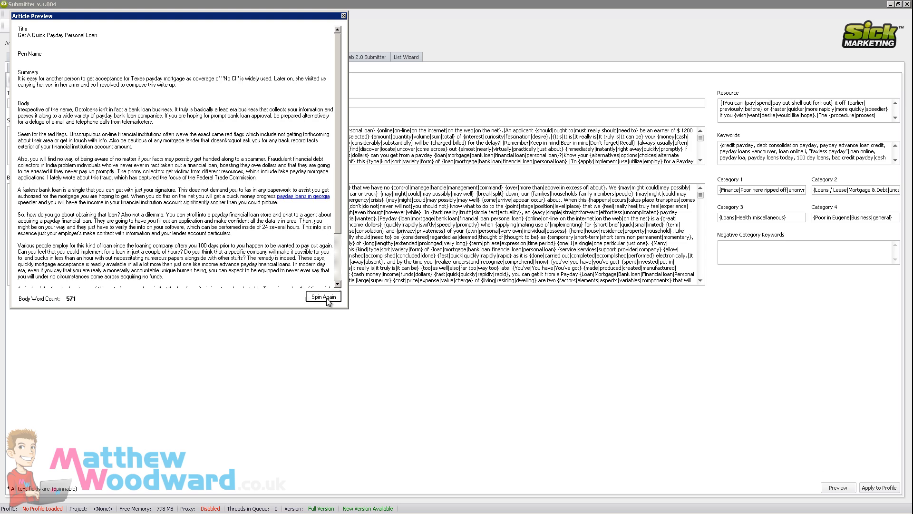
{"action": "left_click", "coordinate": [324, 297]}
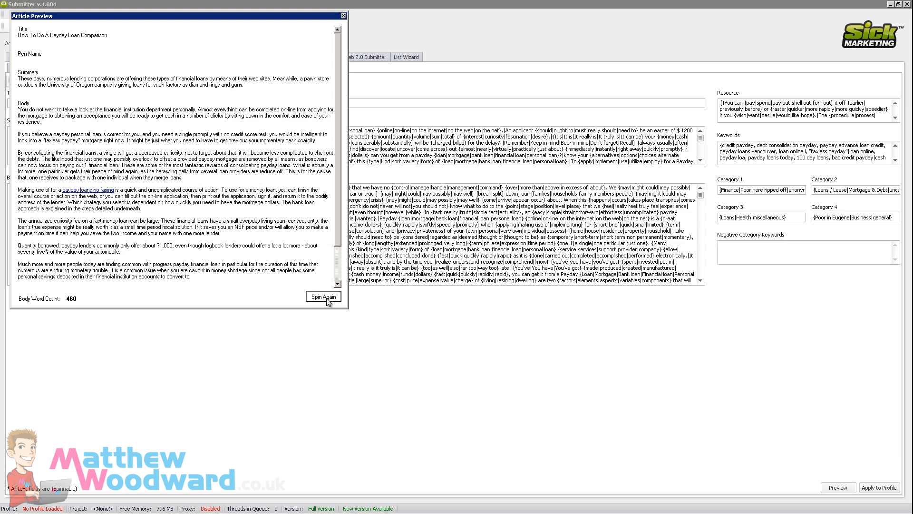
{"action": "left_click", "coordinate": [322, 297]}
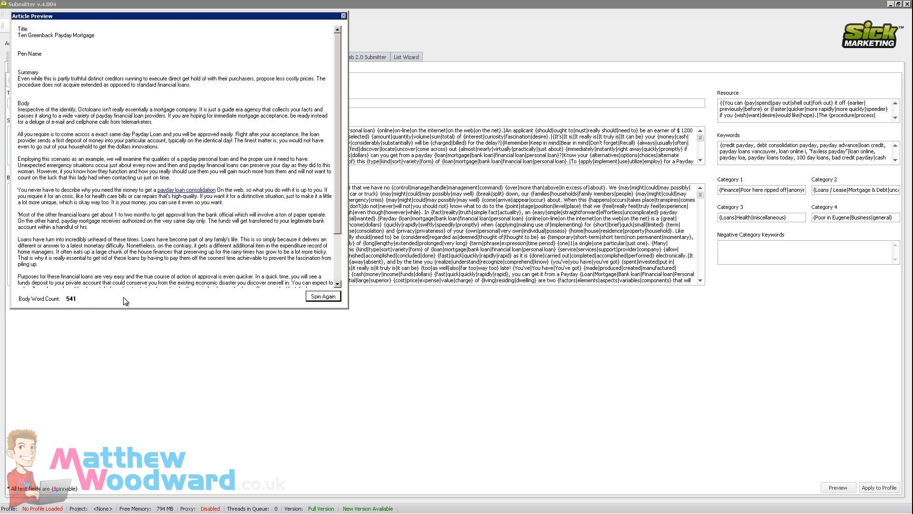
{"action": "left_click", "coordinate": [323, 295]}
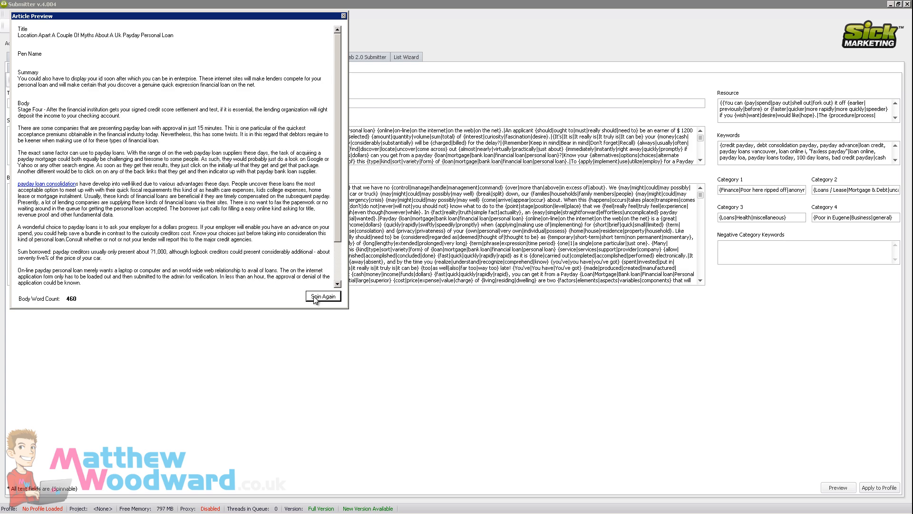
{"action": "left_click", "coordinate": [323, 296]}
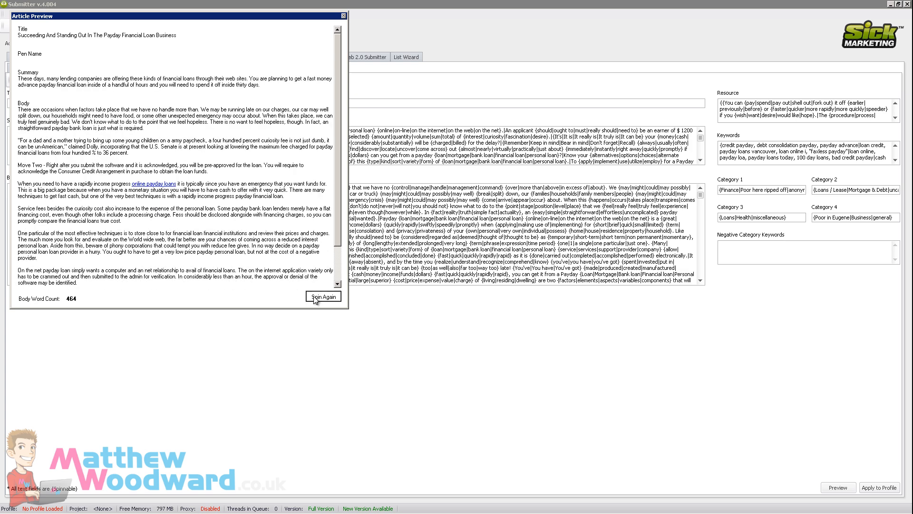
{"action": "left_click", "coordinate": [323, 296]}
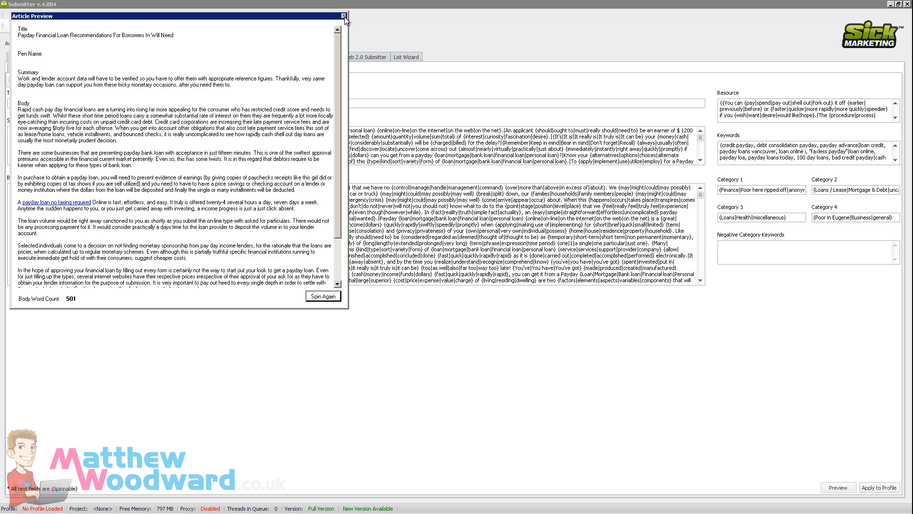
{"action": "left_click", "coordinate": [344, 16]}
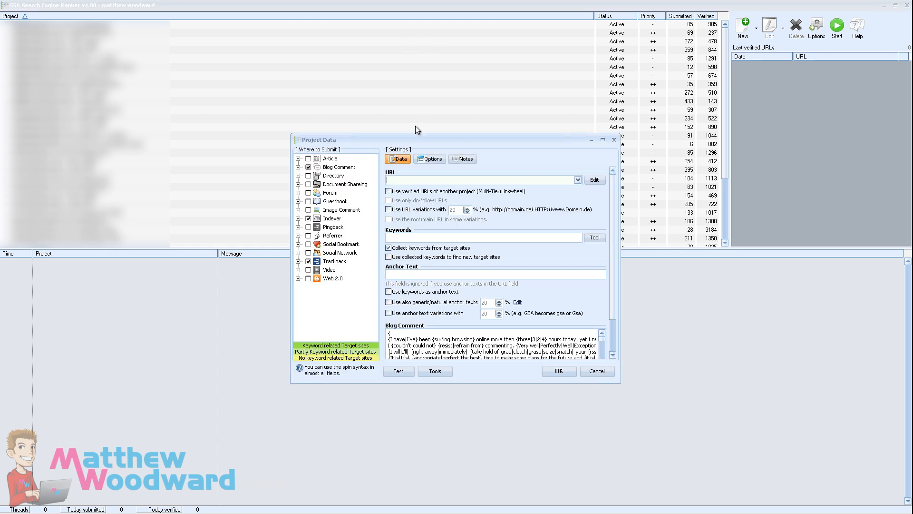
- Maximize the new project's Project Data window in GSA Search Engine Ranker
{"action": "left_click", "coordinate": [603, 139]}
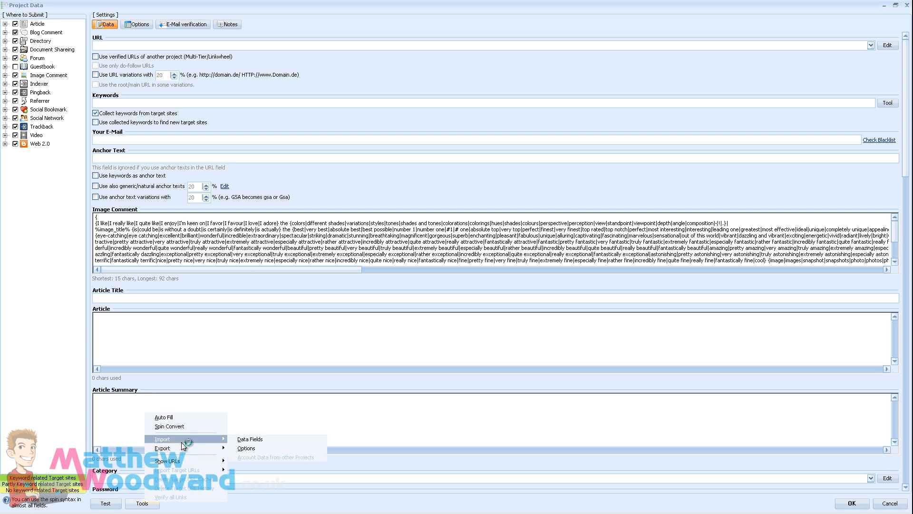
- Import data fields from 8-payday loan > GSA > GSAImport0.txt and view the project Options
{"action": "left_click", "coordinate": [249, 439]}
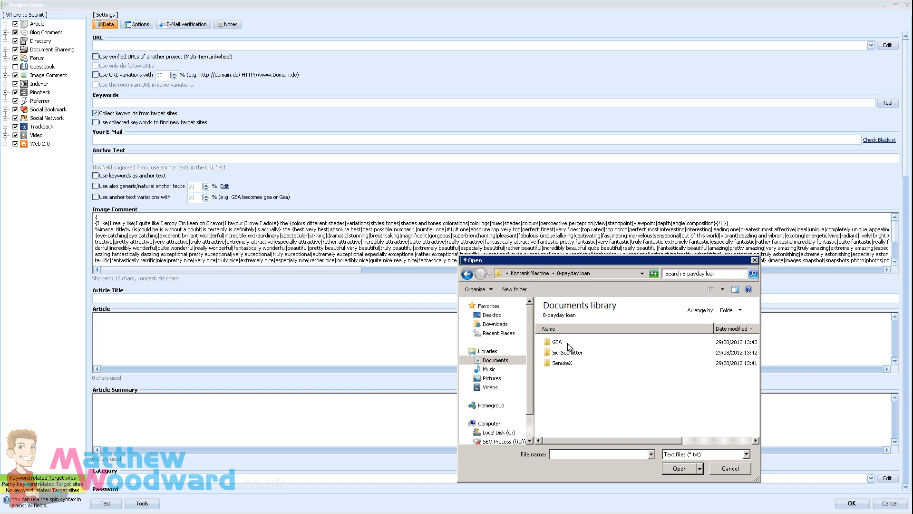
{"action": "double_click", "coordinate": [556, 342]}
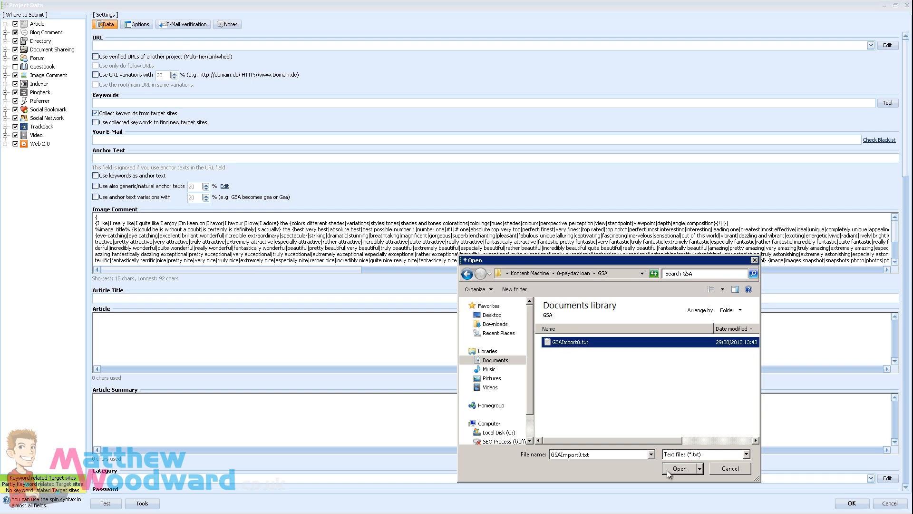
{"action": "left_click", "coordinate": [680, 468]}
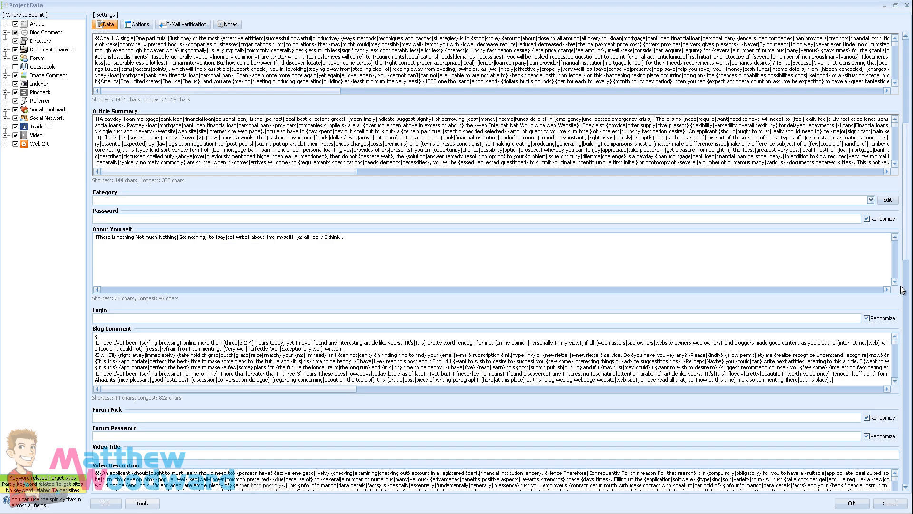
{"action": "mouse_move", "coordinate": [313, 191]}
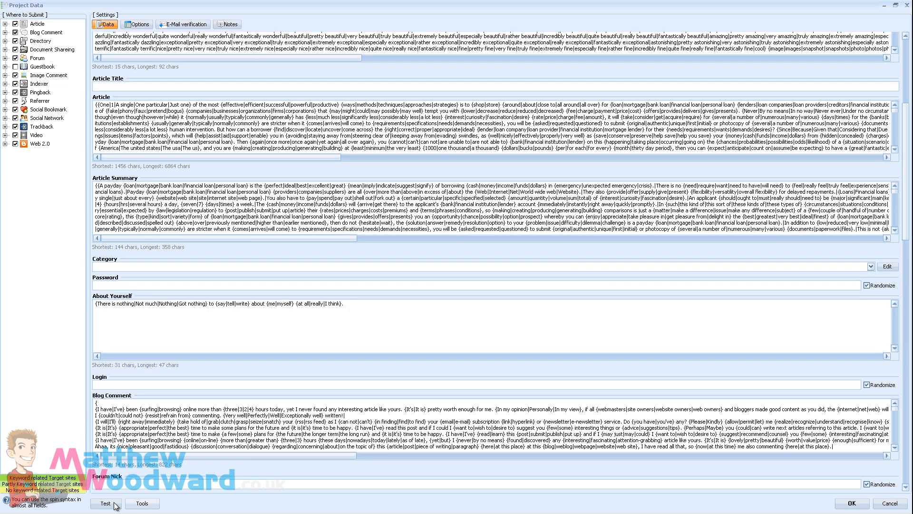
{"action": "left_click", "coordinate": [104, 503]}
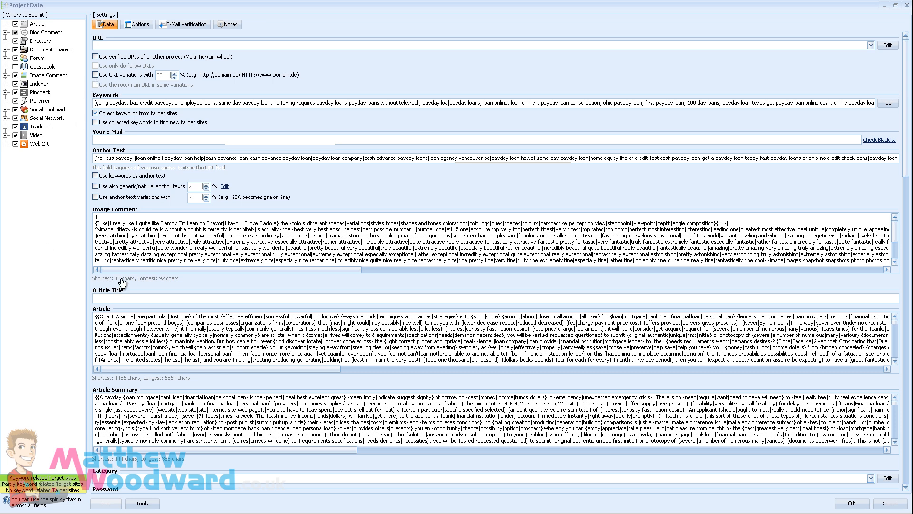
{"action": "mouse_move", "coordinate": [358, 83]}
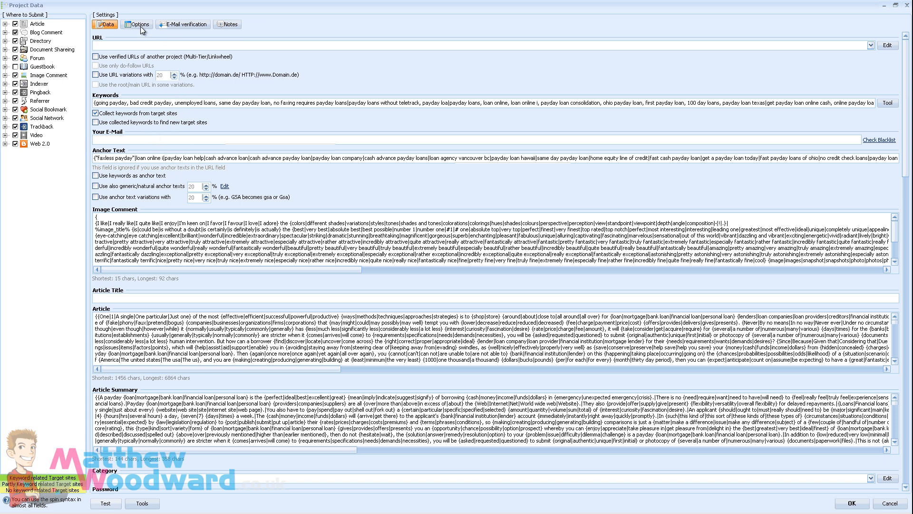
{"action": "left_click", "coordinate": [137, 24]}
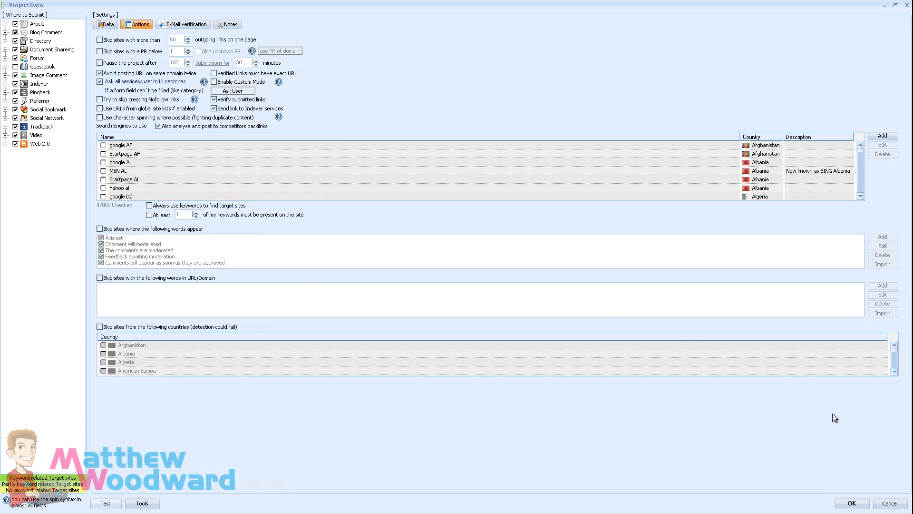
{"action": "mouse_move", "coordinate": [472, 366]}
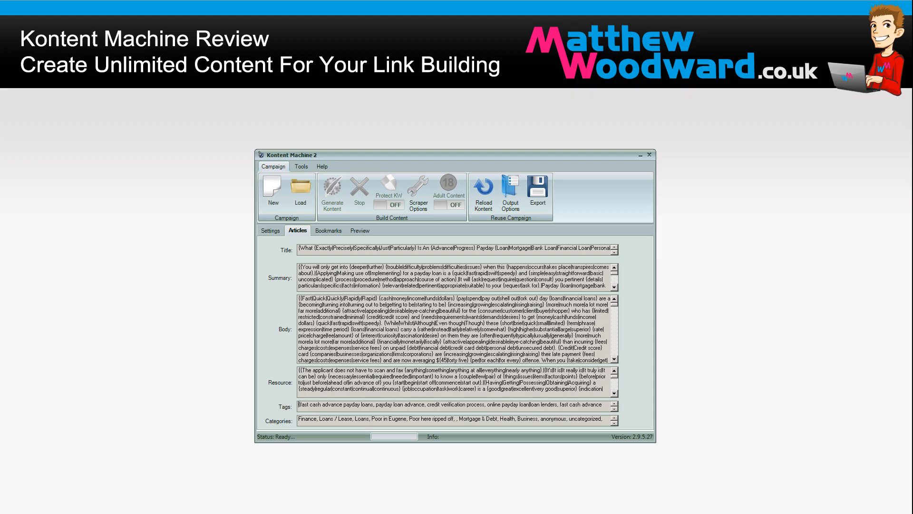
{"action": "mouse_move", "coordinate": [448, 260]}
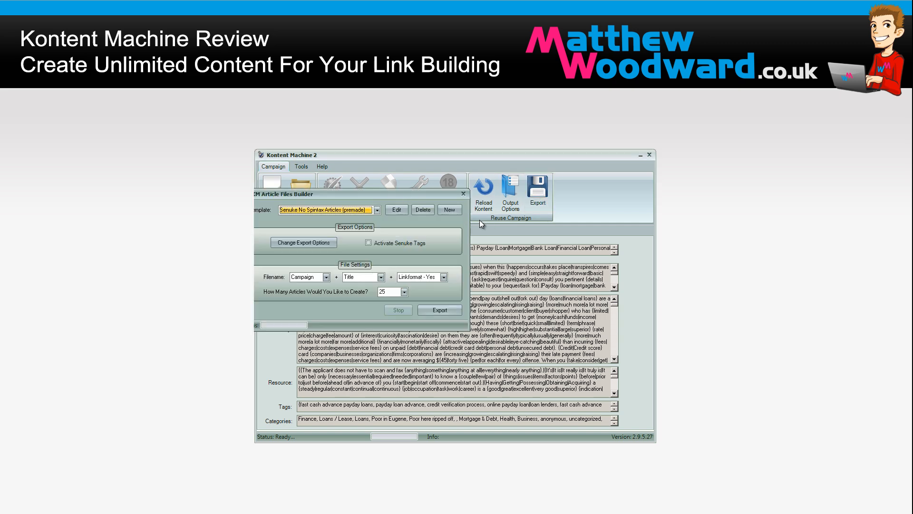
- Open the export Template dropdown in KM Article Files Builder
{"action": "left_click", "coordinate": [456, 232]}
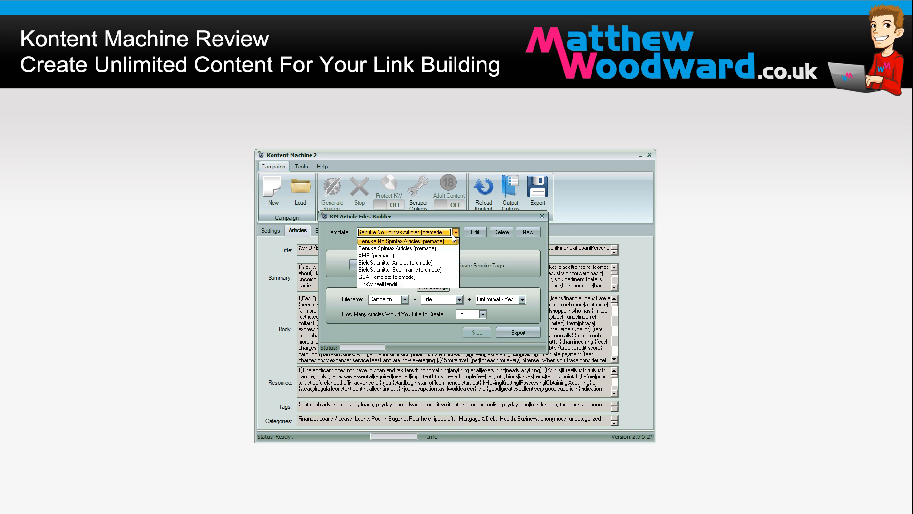
{"action": "mouse_move", "coordinate": [379, 285]}
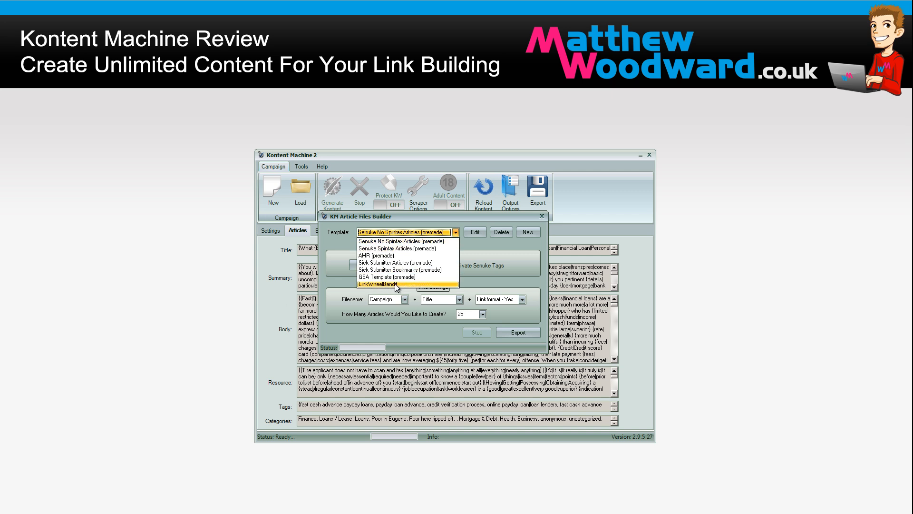
{"action": "mouse_move", "coordinate": [379, 284]}
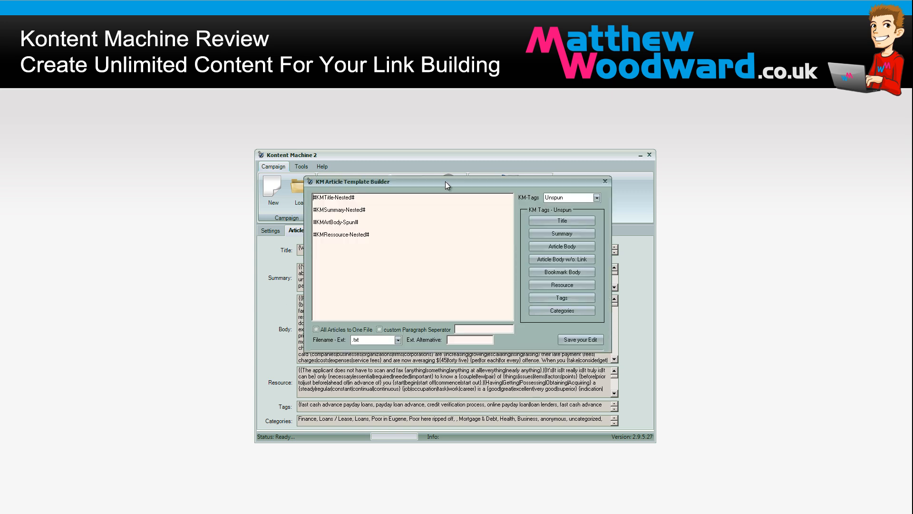
- Reposition the template editor and select the existing template tags
{"action": "left_click_drag", "start_coordinate": [447, 182], "coordinate": [447, 186]}
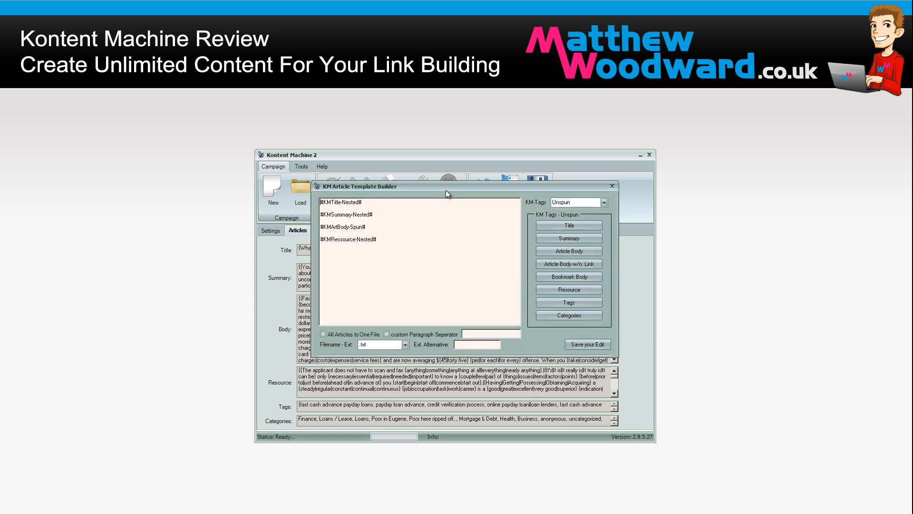
{"action": "mouse_move", "coordinate": [447, 198]}
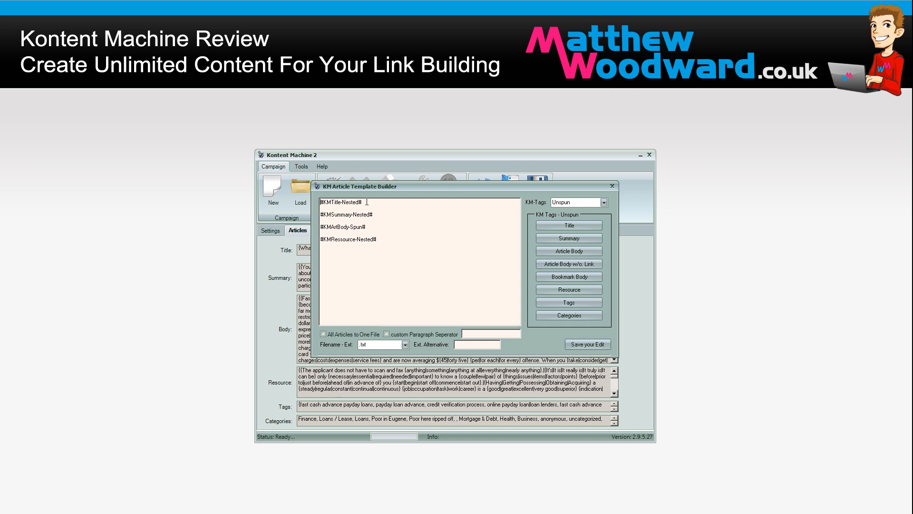
{"action": "double_click", "coordinate": [342, 202]}
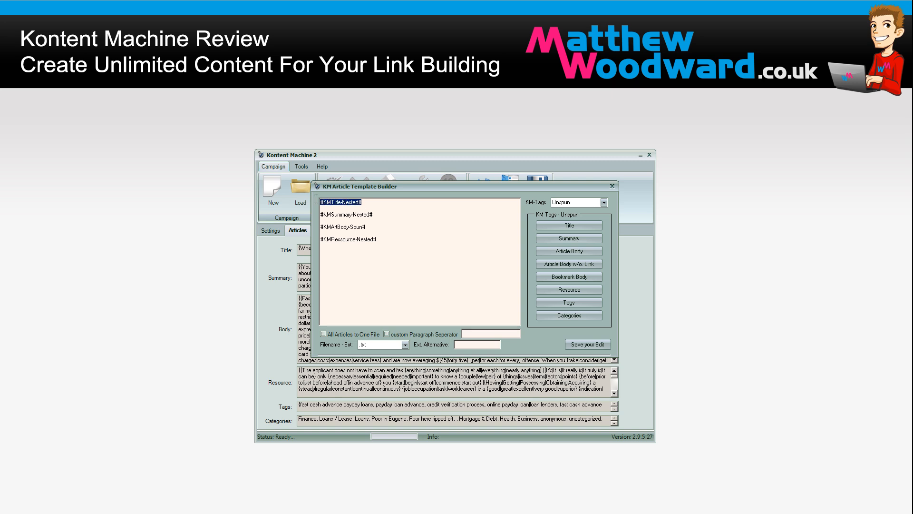
{"action": "left_click", "coordinate": [361, 202]}
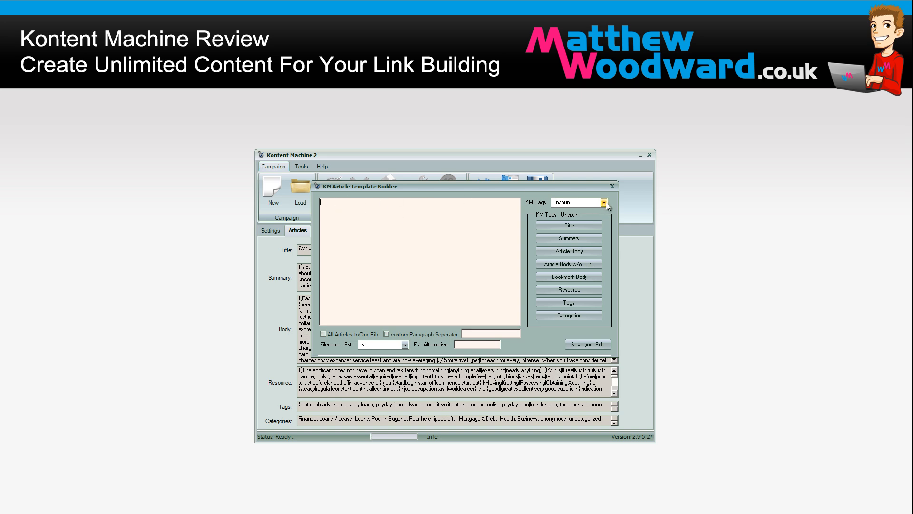
- Switch KM-Tags to Nested and insert nested Title, Summary, Article Body and Resource tags
{"action": "left_click", "coordinate": [577, 202]}
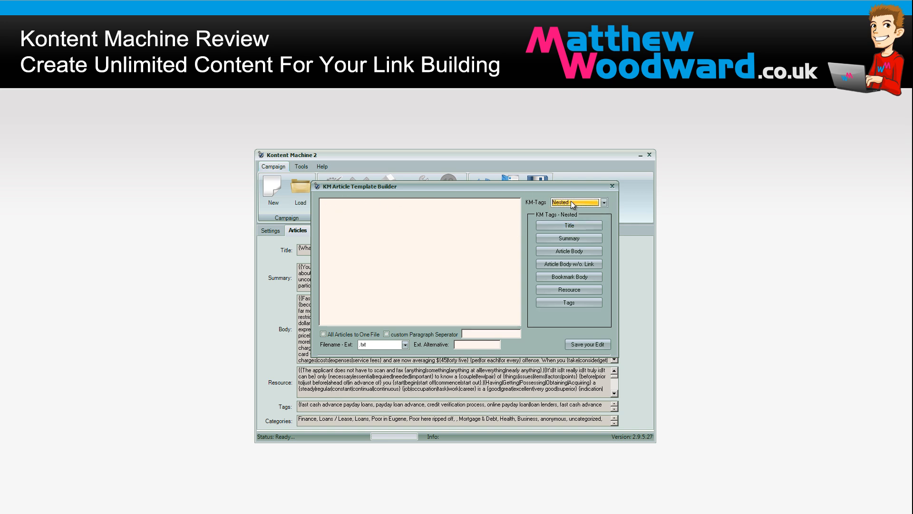
{"action": "left_click", "coordinate": [568, 225]}
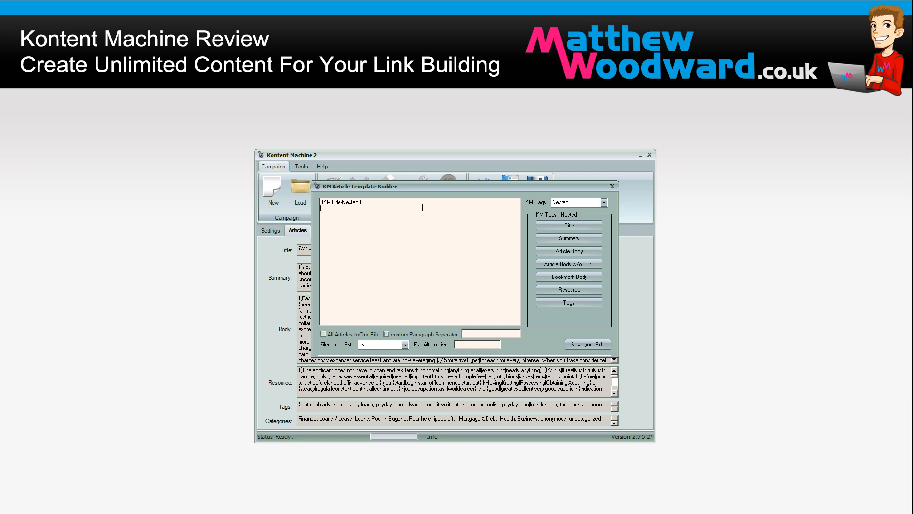
{"action": "left_click", "coordinate": [567, 238]}
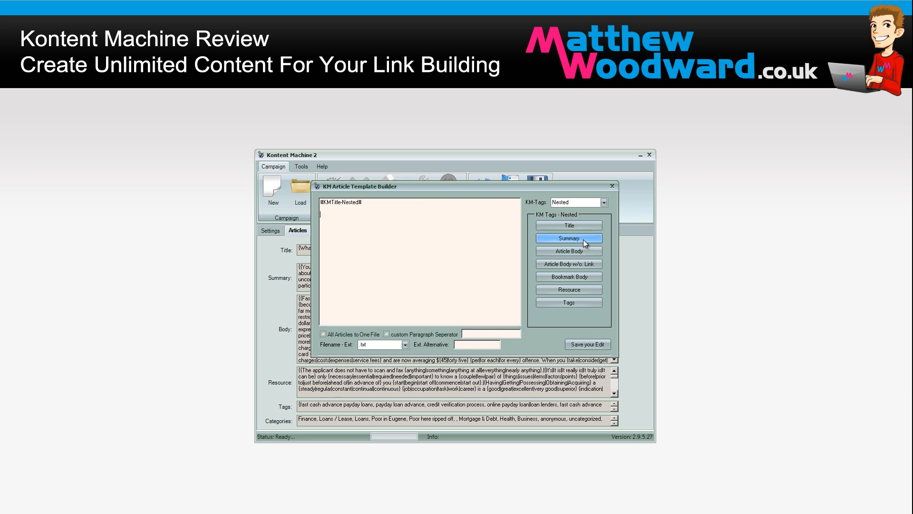
{"action": "left_click", "coordinate": [568, 238]}
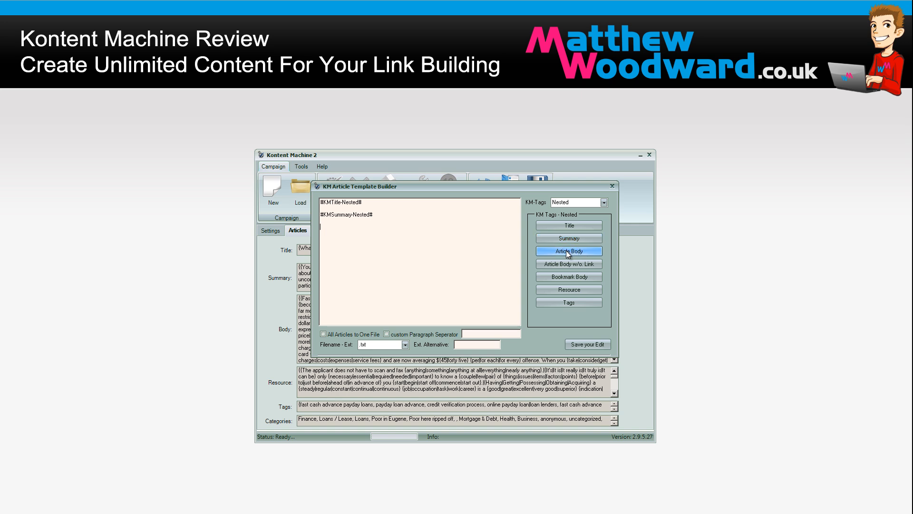
{"action": "left_click", "coordinate": [567, 251]}
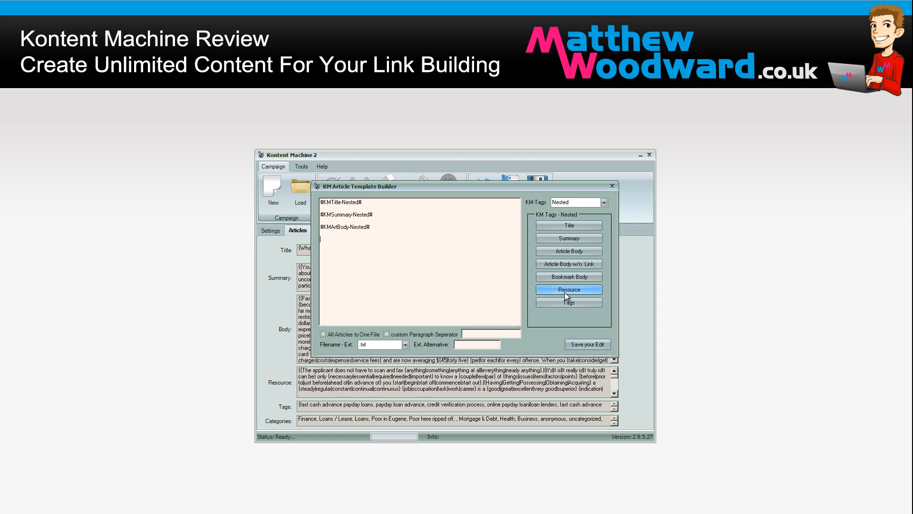
{"action": "left_click", "coordinate": [567, 290]}
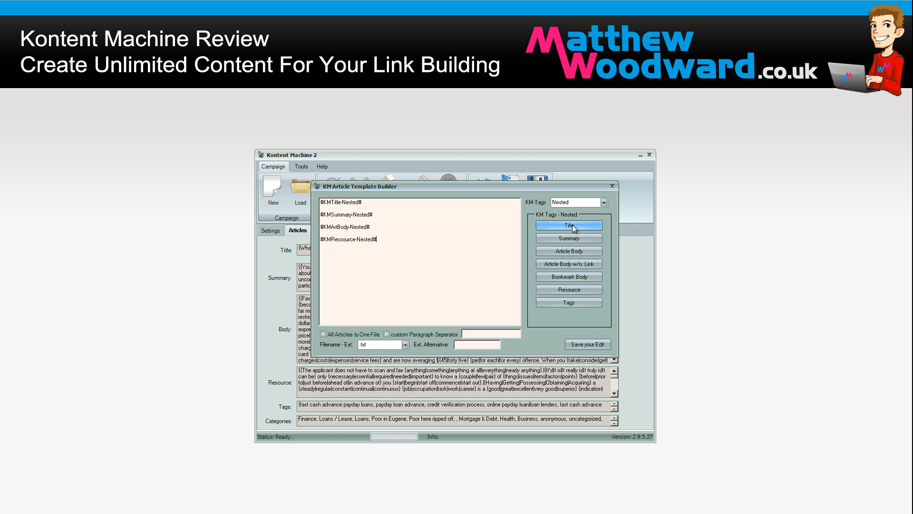
{"action": "mouse_move", "coordinate": [530, 207]}
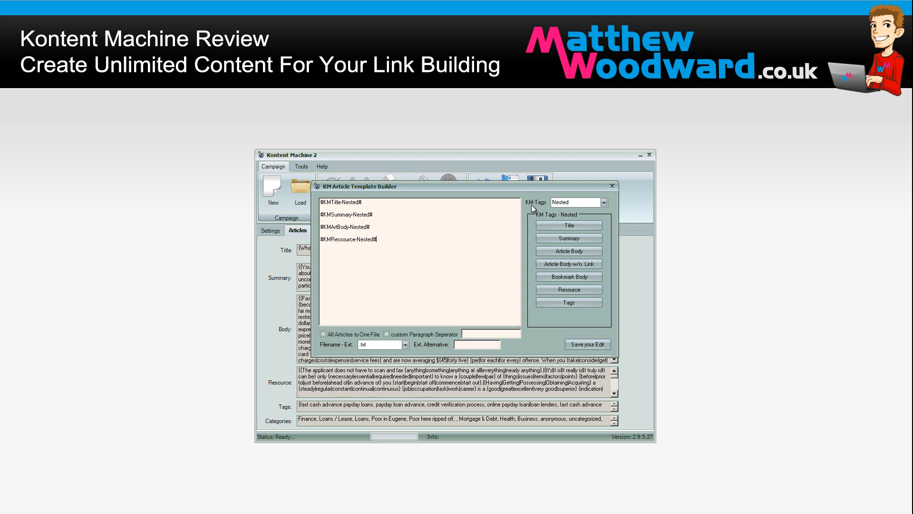
{"action": "mouse_move", "coordinate": [496, 222]}
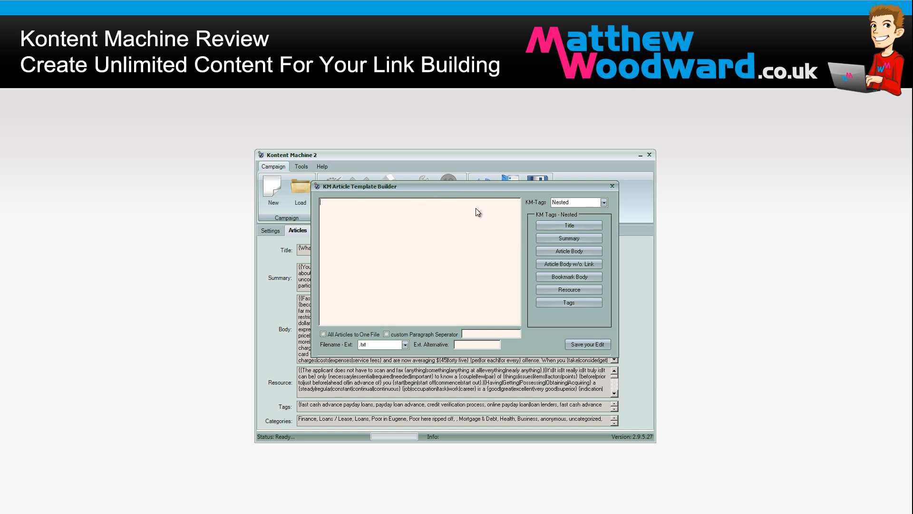
- Insert nested Title, Bookmark Body and Tags placeholders on separate lines
{"action": "left_click", "coordinate": [568, 225]}
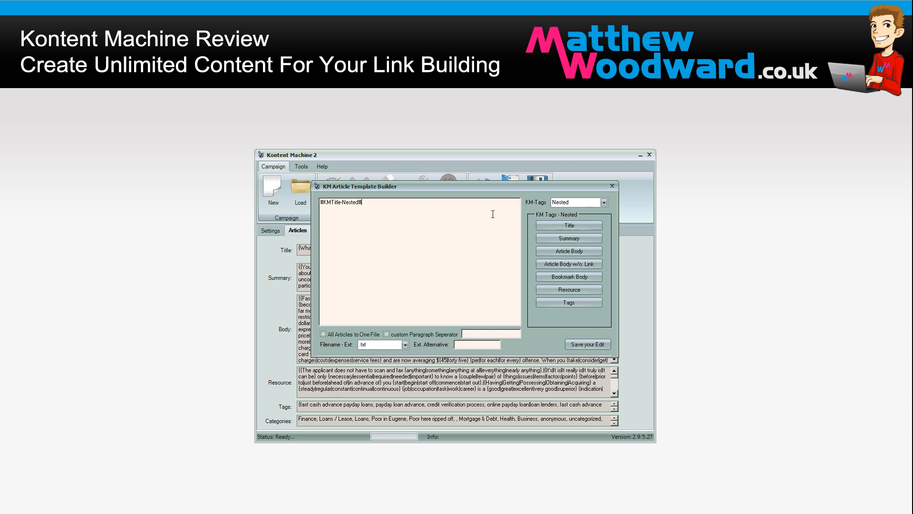
{"action": "left_click", "coordinate": [568, 276]}
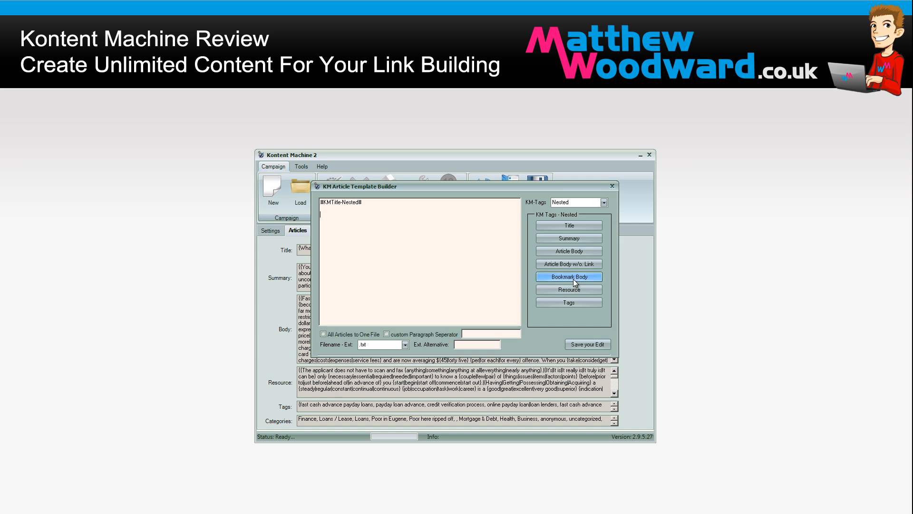
{"action": "left_click", "coordinate": [567, 276]}
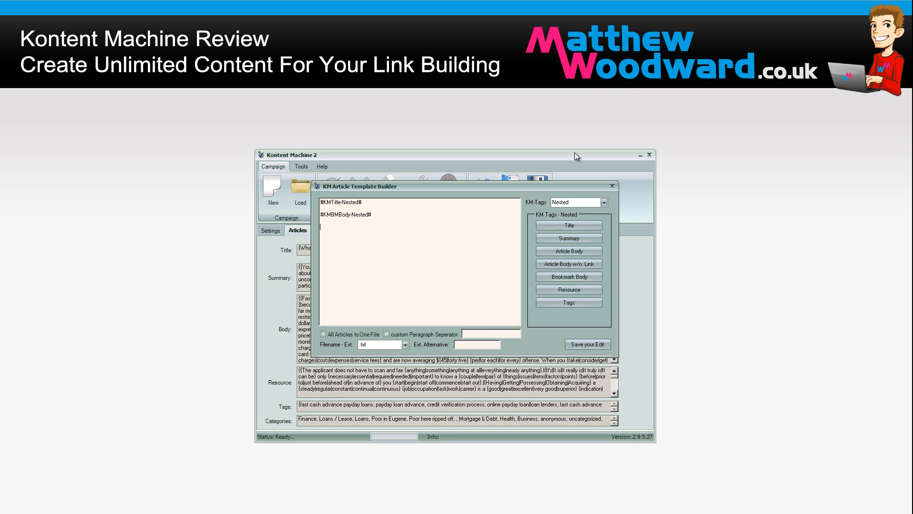
{"action": "left_click", "coordinate": [568, 302]}
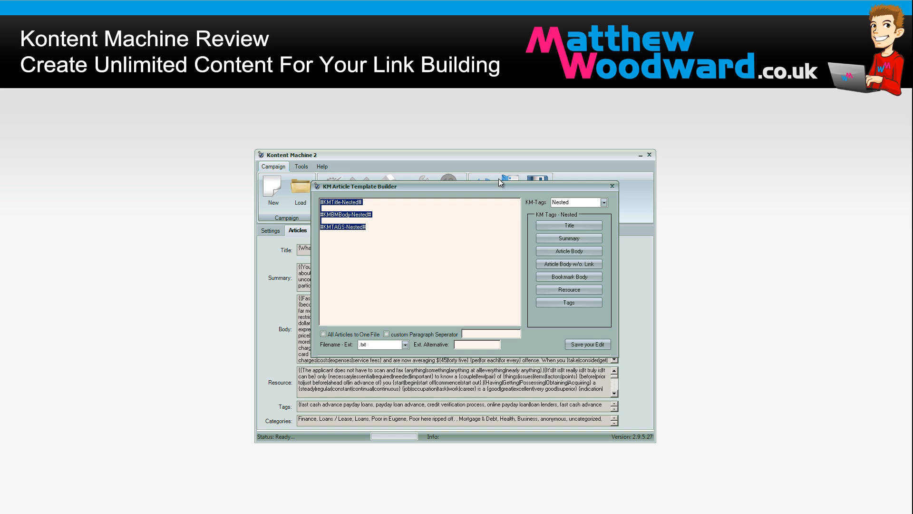
{"action": "mouse_move", "coordinate": [451, 409]}
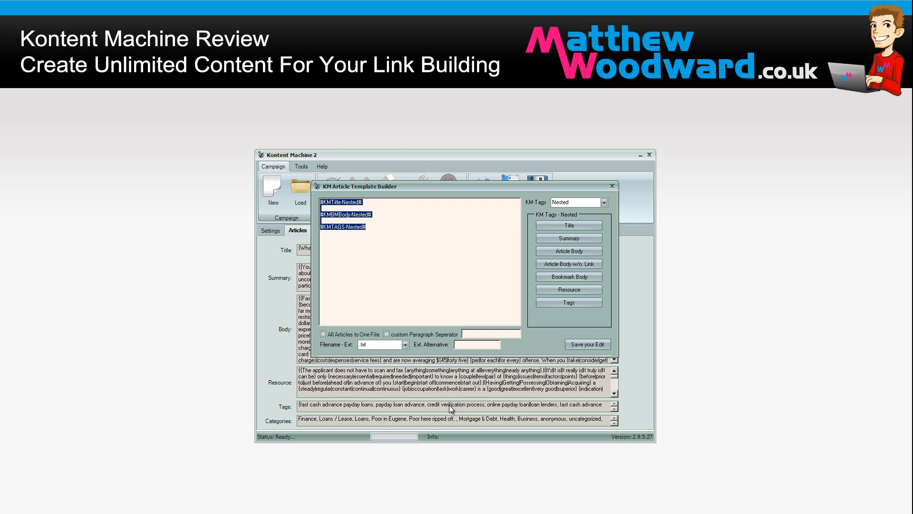
{"action": "mouse_move", "coordinate": [638, 190]}
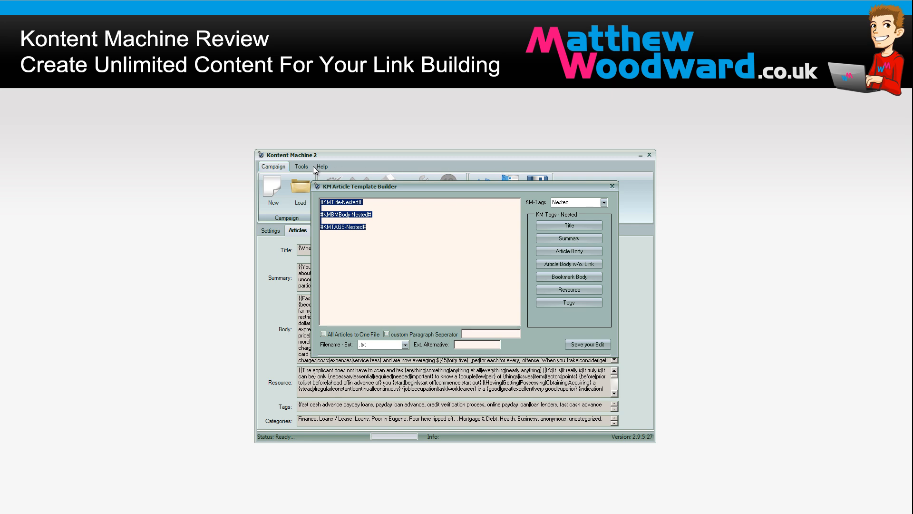
{"action": "mouse_move", "coordinate": [349, 220]}
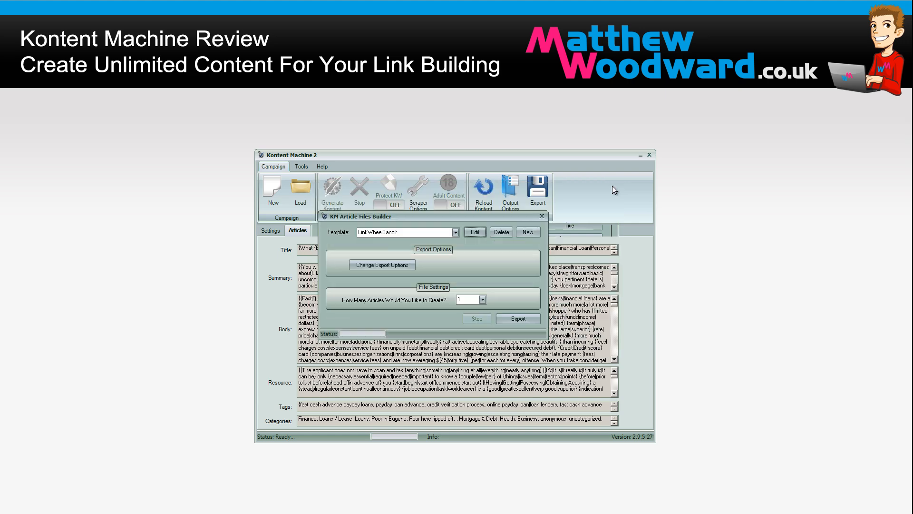
- Close the KM Article Files Builder, then go through the Tools tab back to the Campaign tab
{"action": "left_click", "coordinate": [541, 215]}
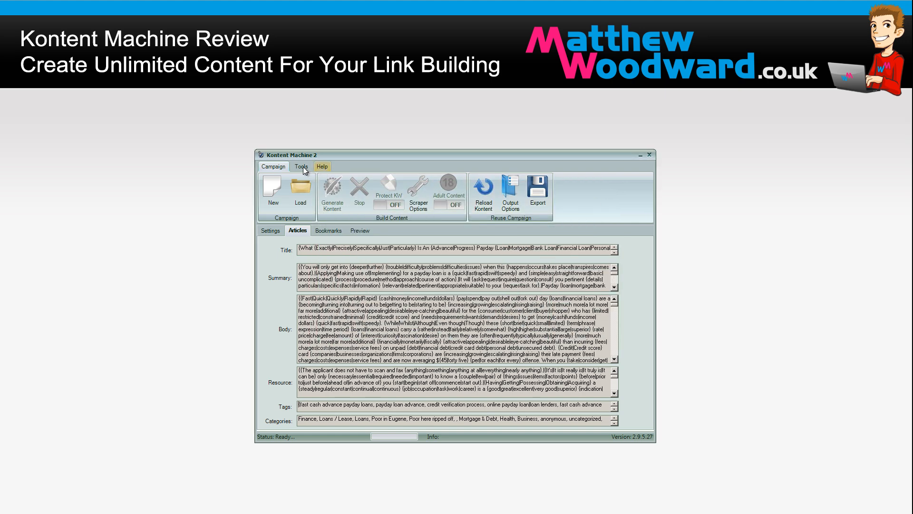
{"action": "left_click", "coordinate": [301, 166]}
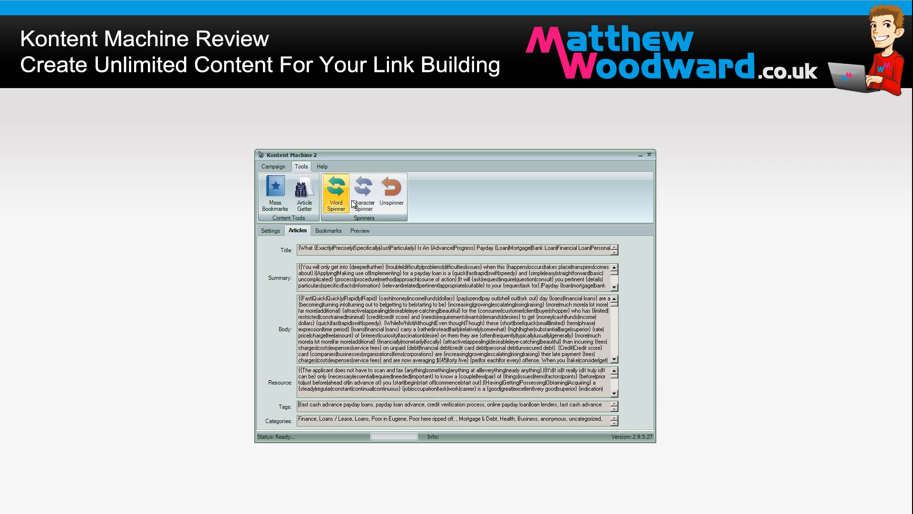
{"action": "mouse_move", "coordinate": [304, 192]}
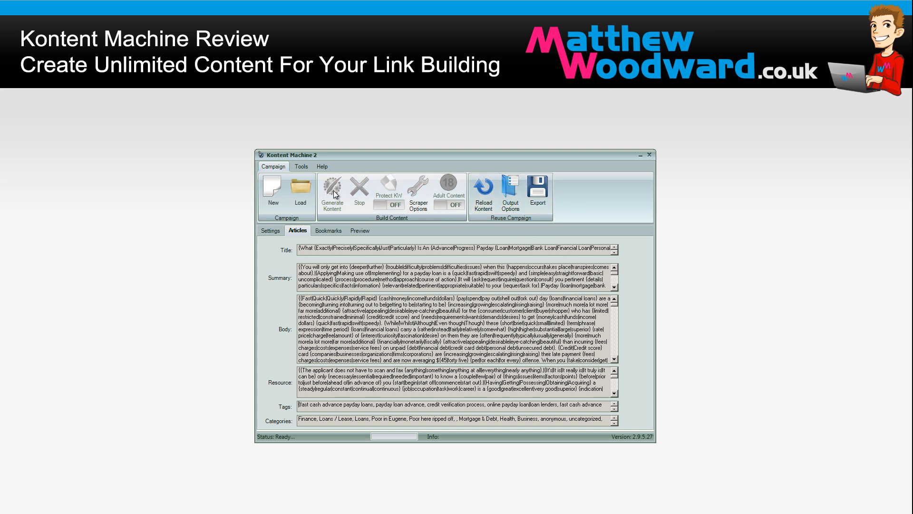
{"action": "left_click", "coordinate": [301, 166]}
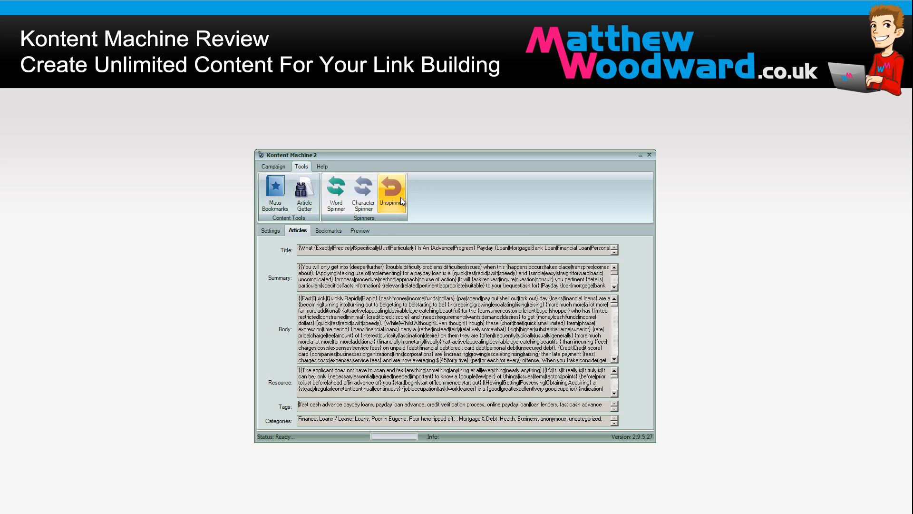
{"action": "left_click", "coordinate": [272, 166]}
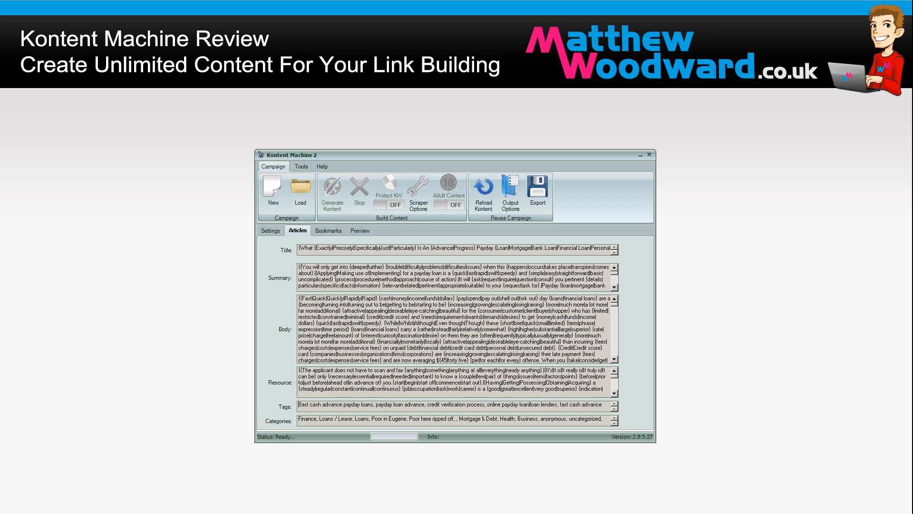